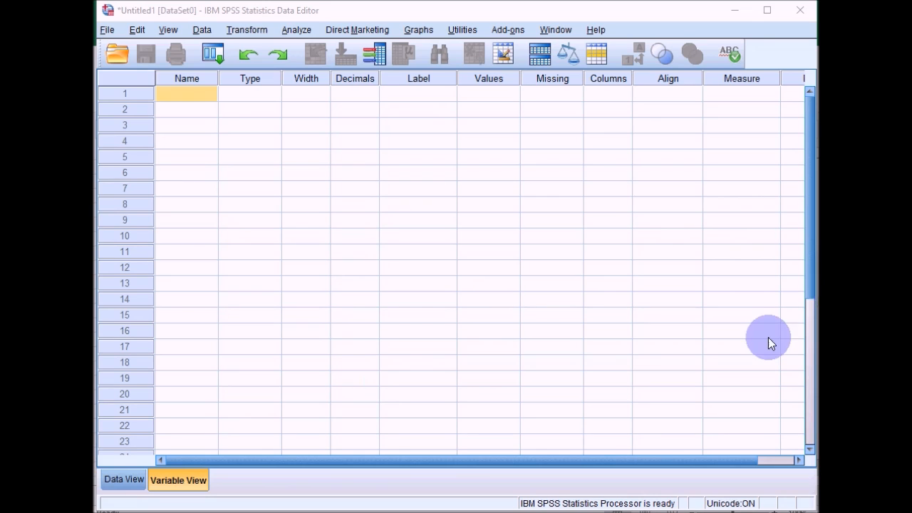
mouse_move(555, 235)
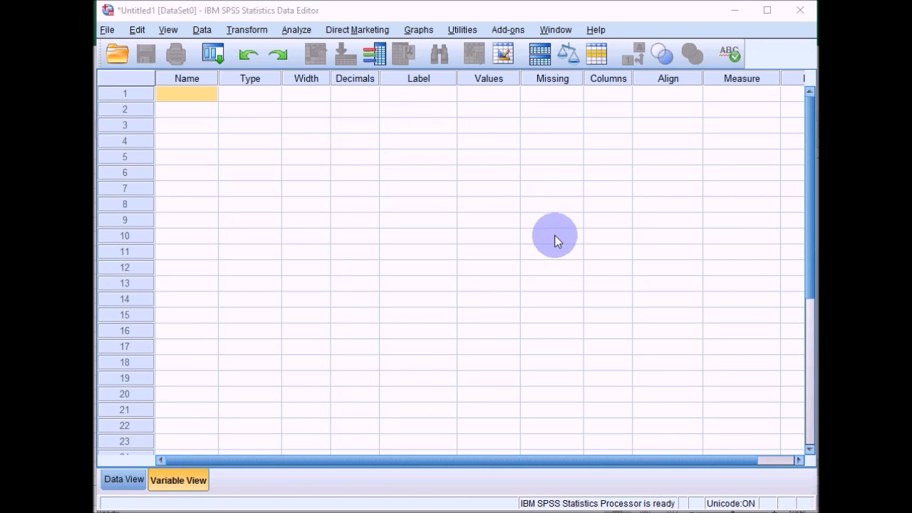
mouse_move(191, 158)
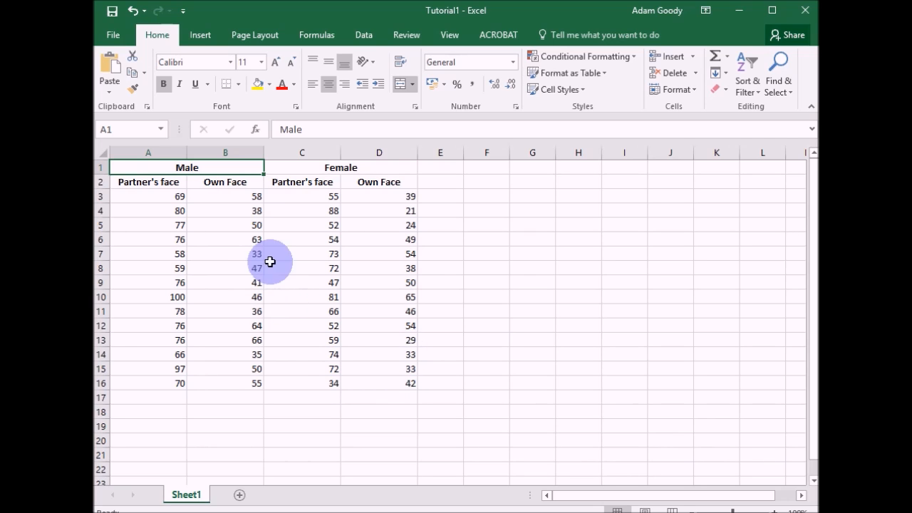
mouse_move(205, 233)
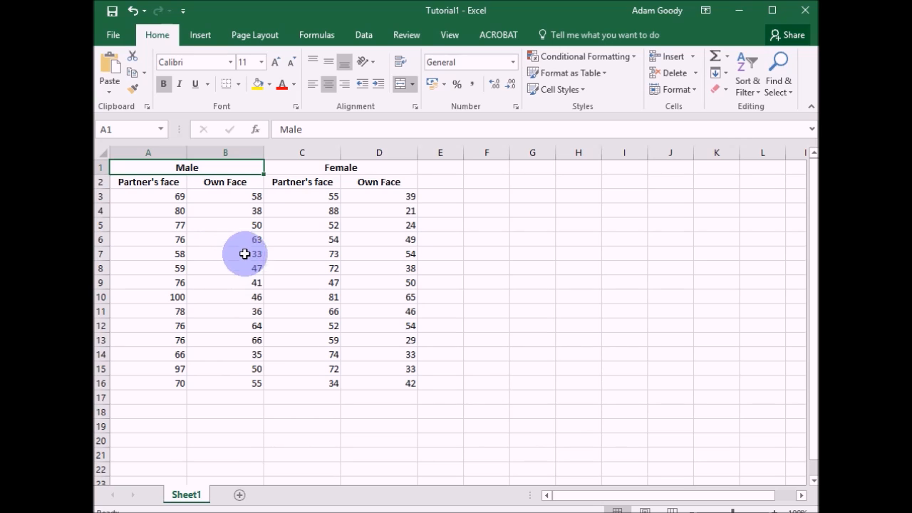
mouse_move(229, 239)
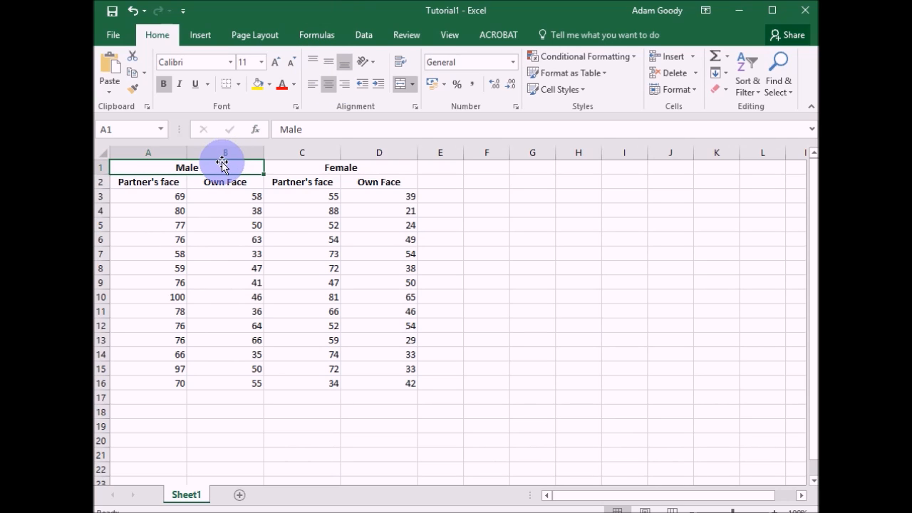
mouse_move(230, 173)
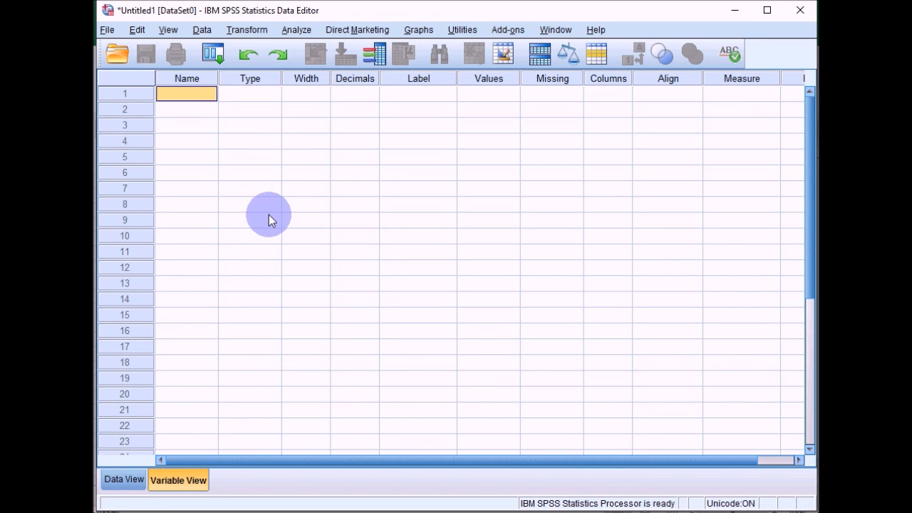
mouse_move(221, 359)
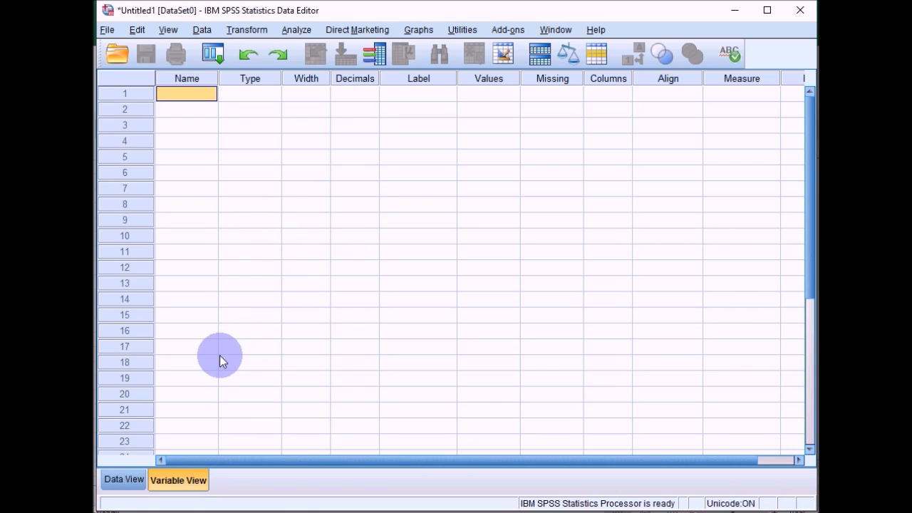
mouse_move(282, 231)
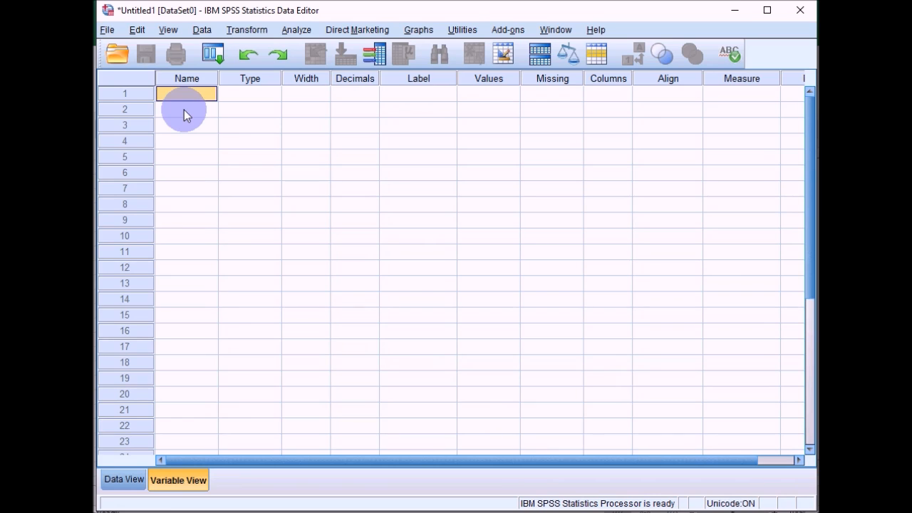
mouse_move(306, 171)
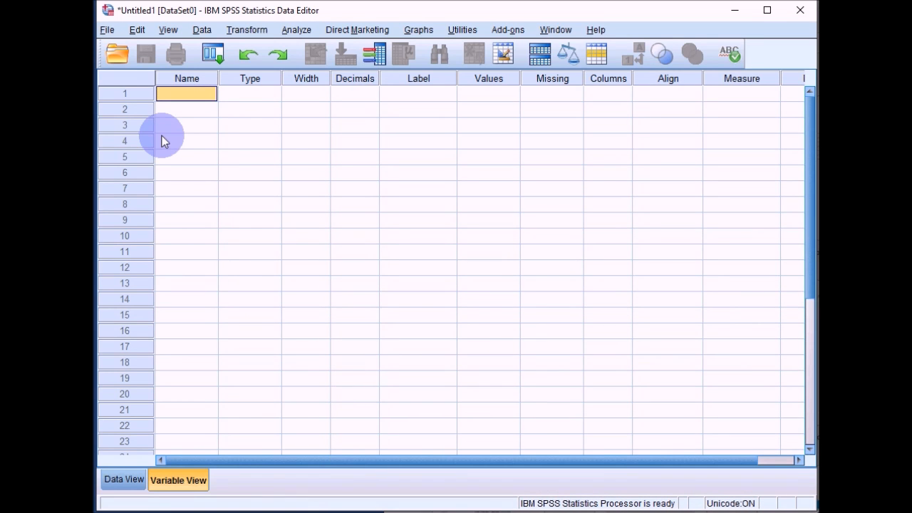
Step: Name the first three variables gender, partnerface and ownface in Variable View
text(gender)
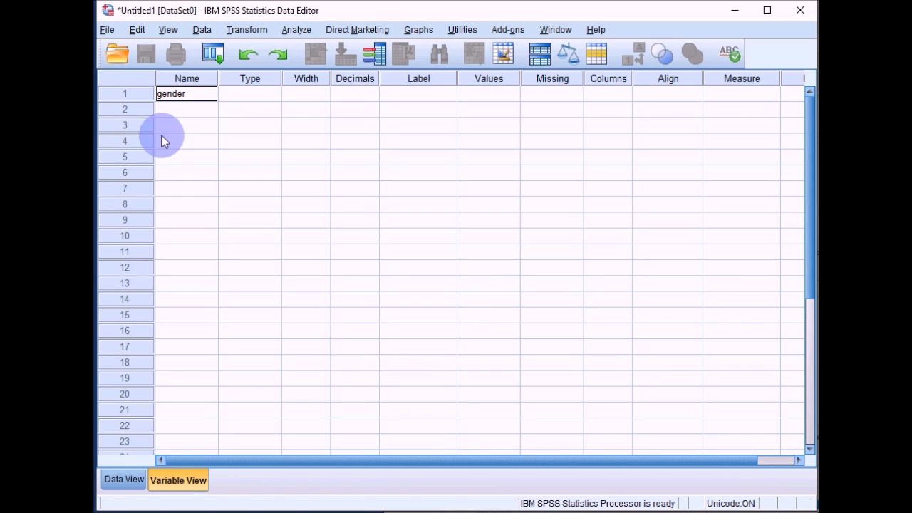
key(enter)
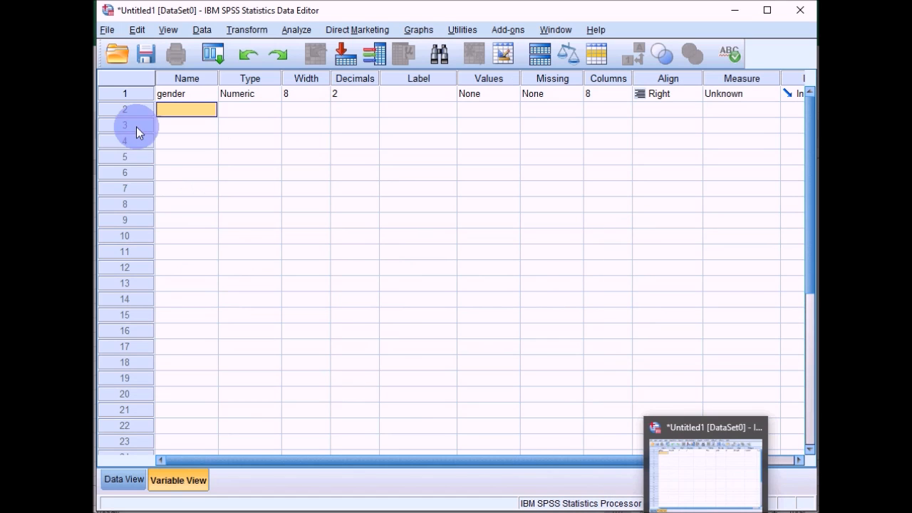
text(p)
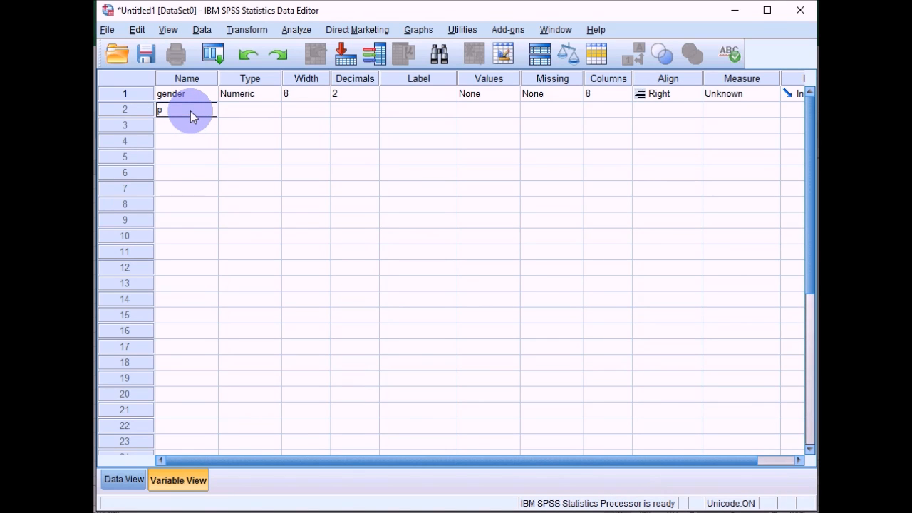
text(artnerface)
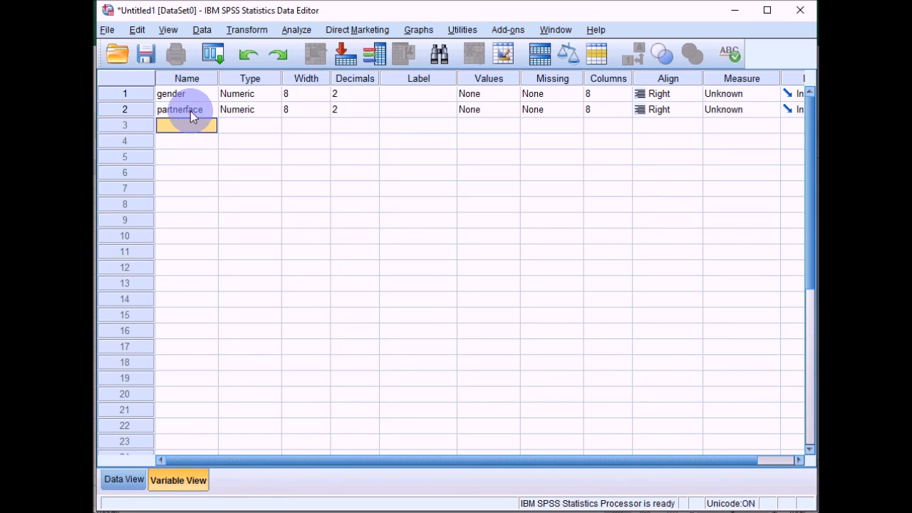
text(ow)
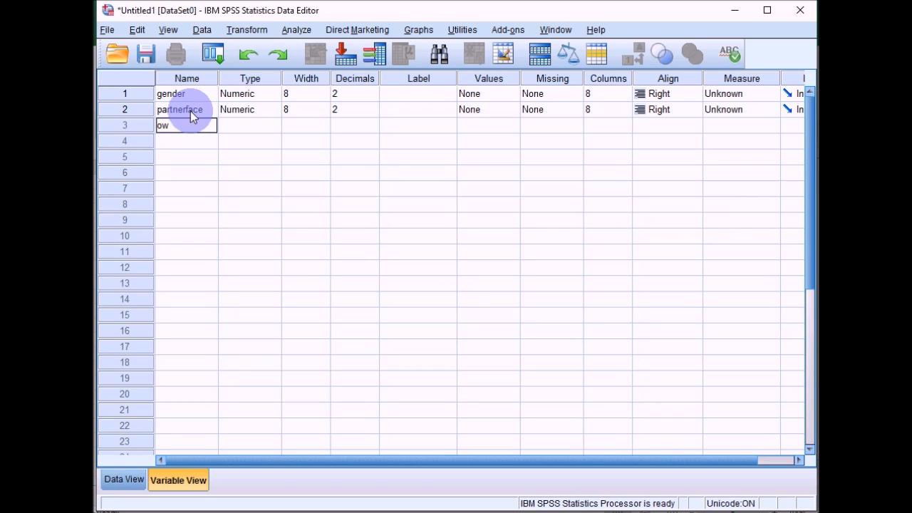
text(ownfsace)
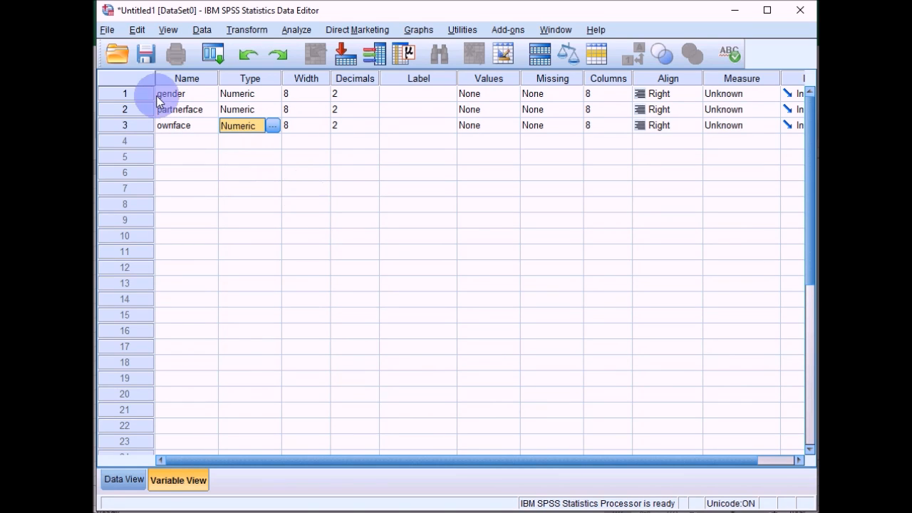
mouse_move(257, 103)
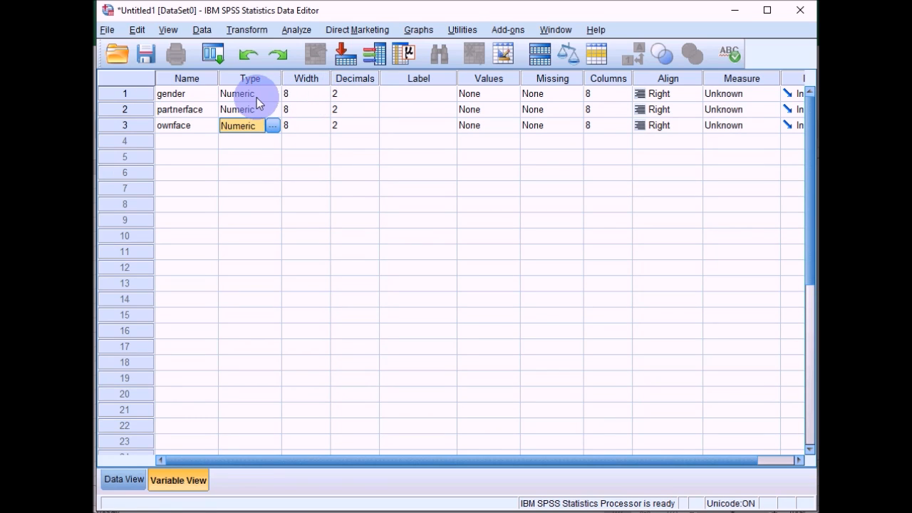
mouse_move(362, 94)
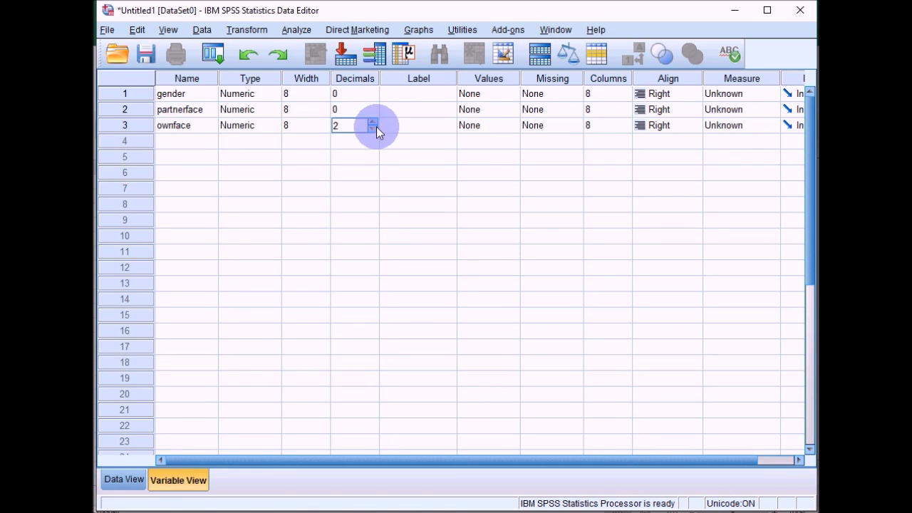
Step: Reduce ownface to 0 decimal places, matching gender and partnerface
click(372, 128)
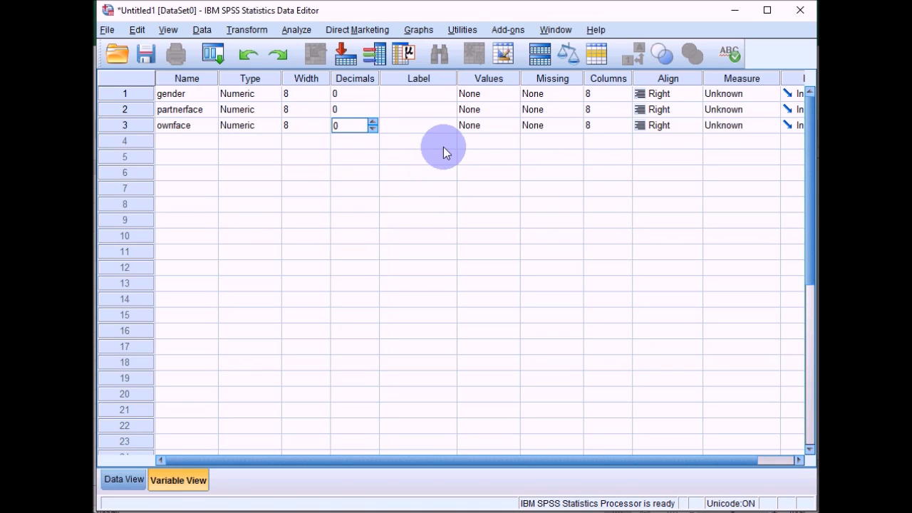
mouse_move(783, 120)
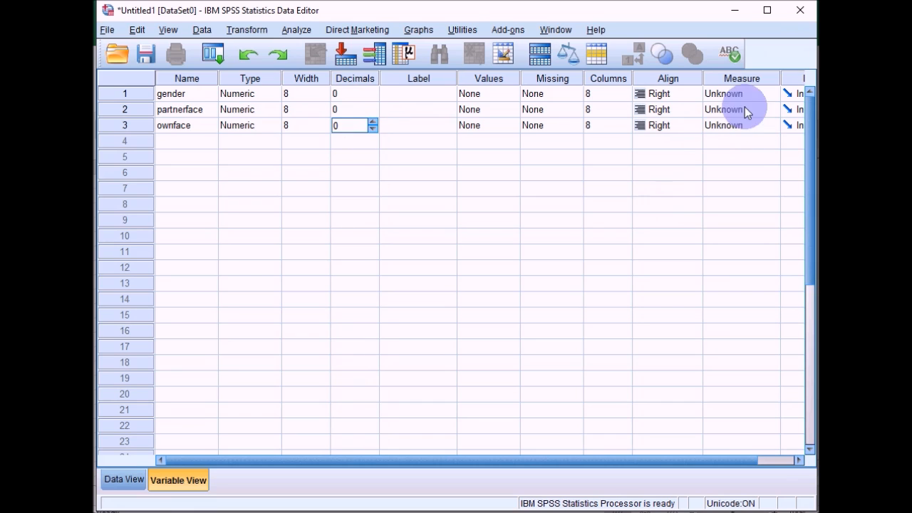
mouse_move(775, 97)
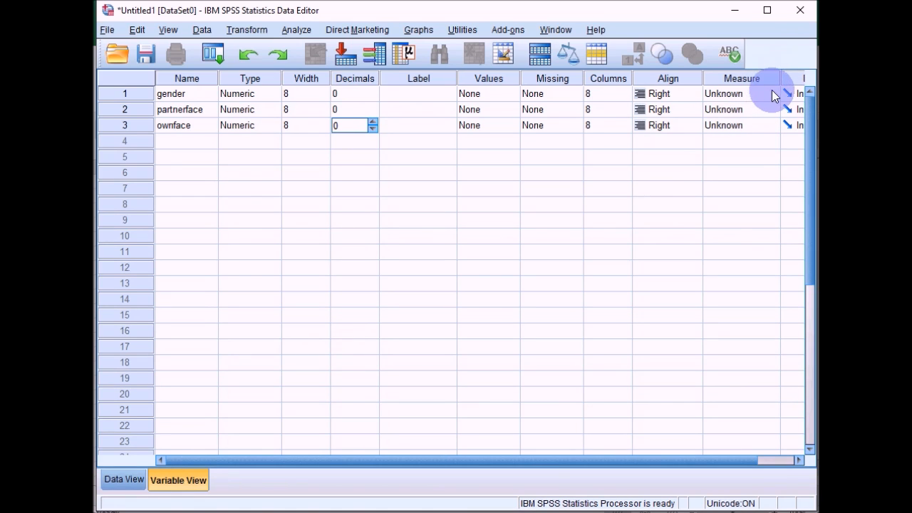
Step: Set gender's measure to Nominal and partnerface and ownface to Scale
click(741, 94)
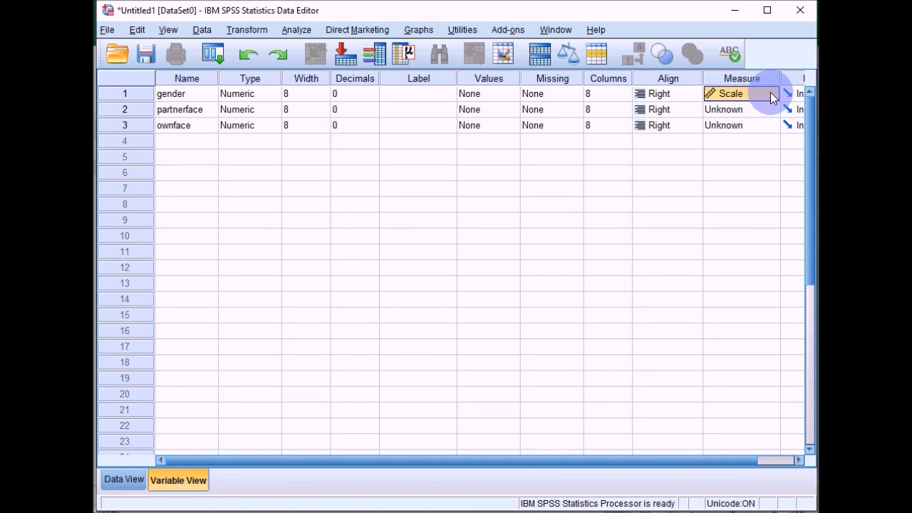
click(772, 94)
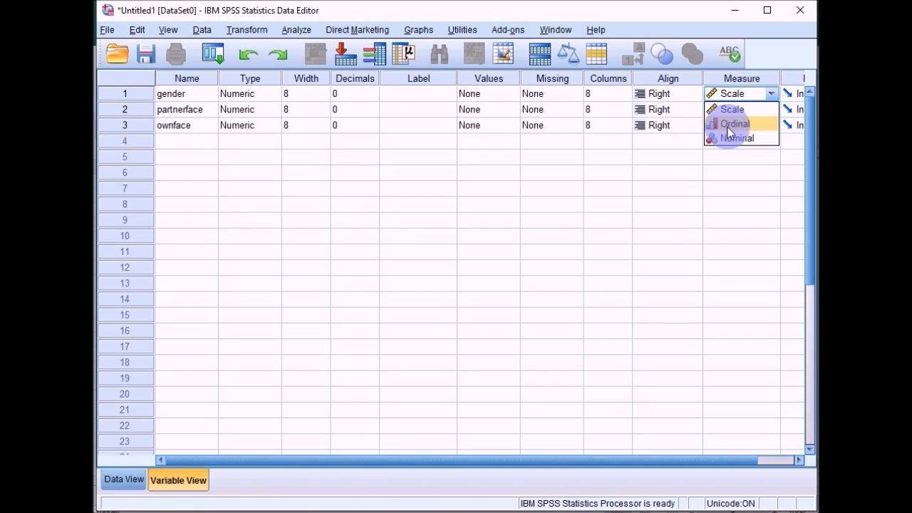
click(738, 137)
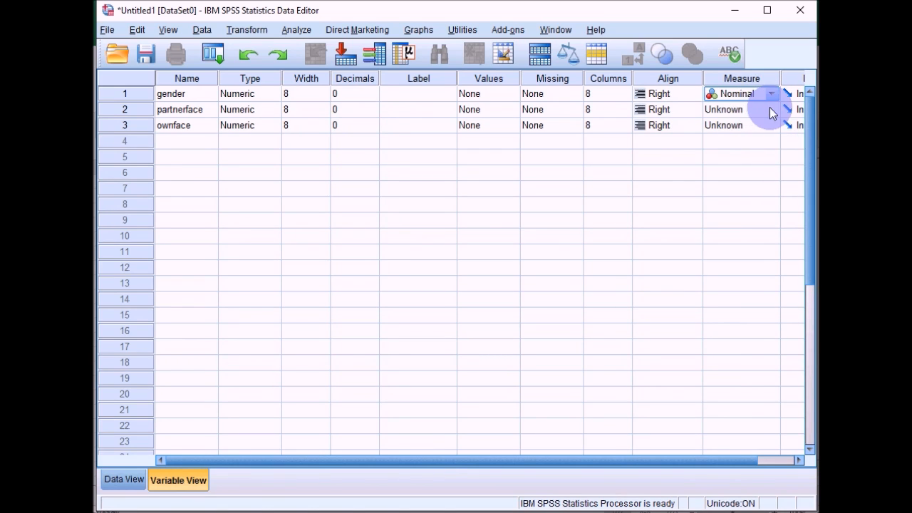
click(771, 108)
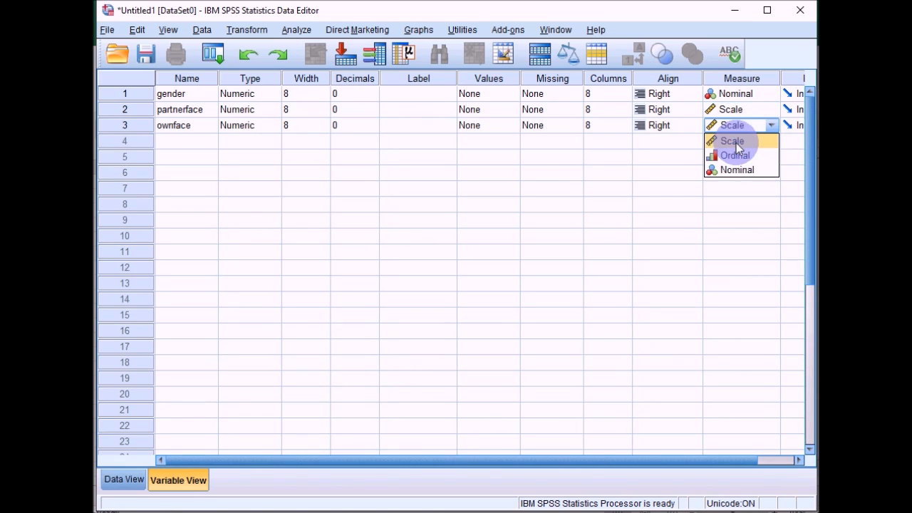
click(732, 141)
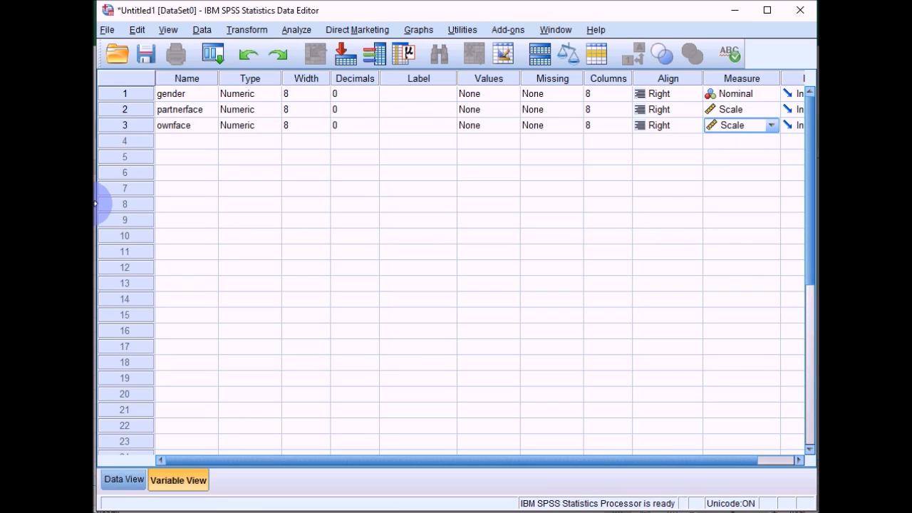
click(488, 94)
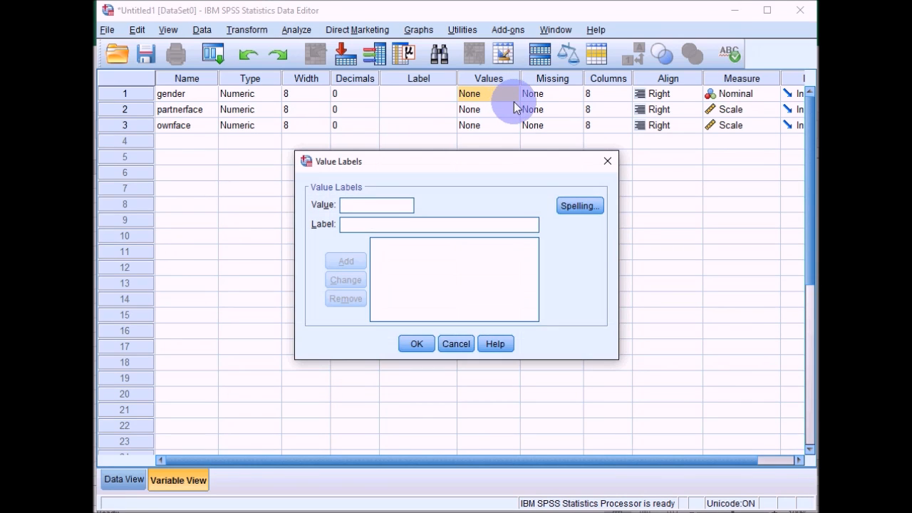
mouse_move(504, 105)
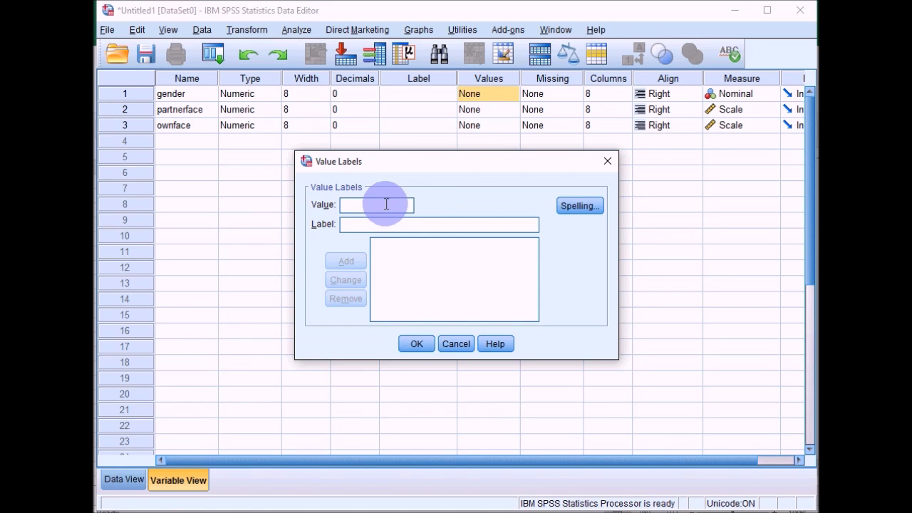
Step: Add gender value labels 1 = male and 2 = female, then return to Data View
text(1)
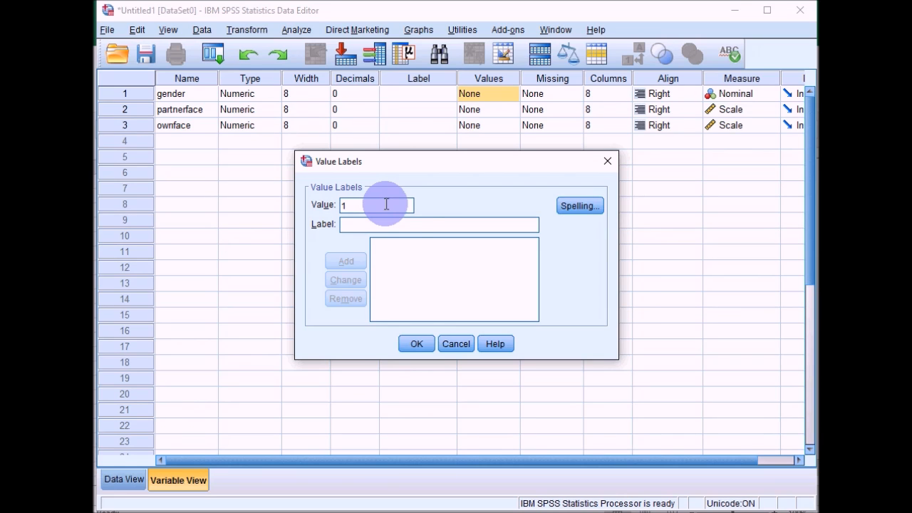
text(male)
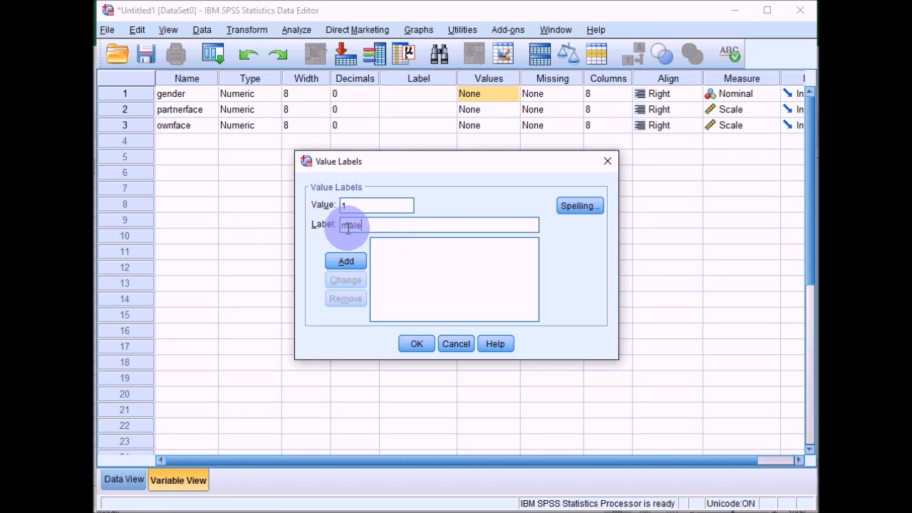
click(344, 261)
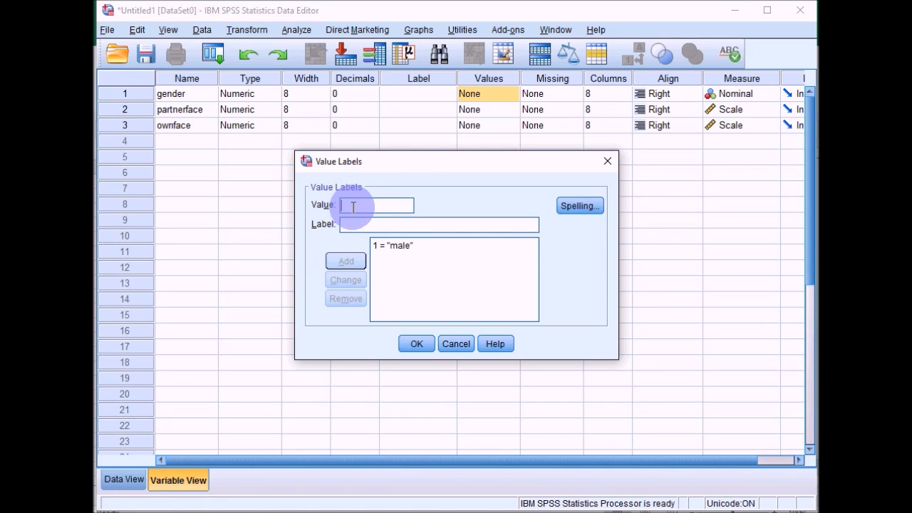
text(2)
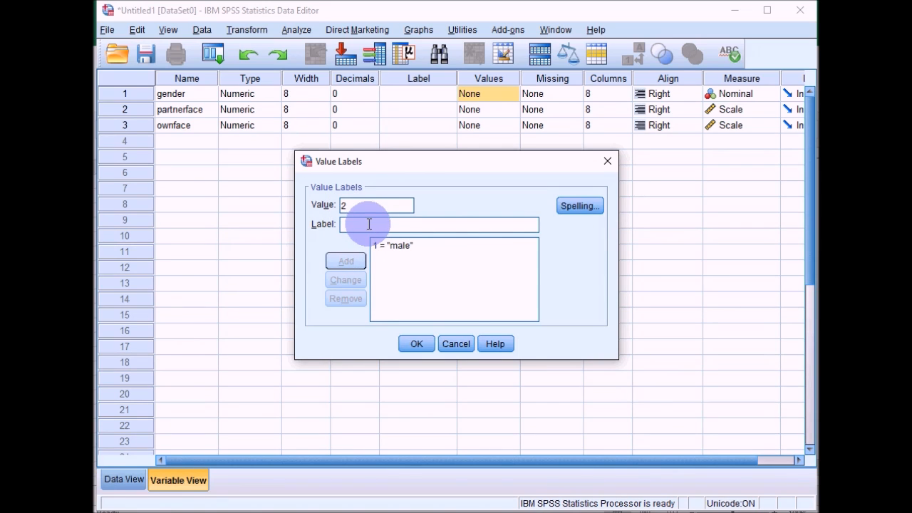
text(femal)
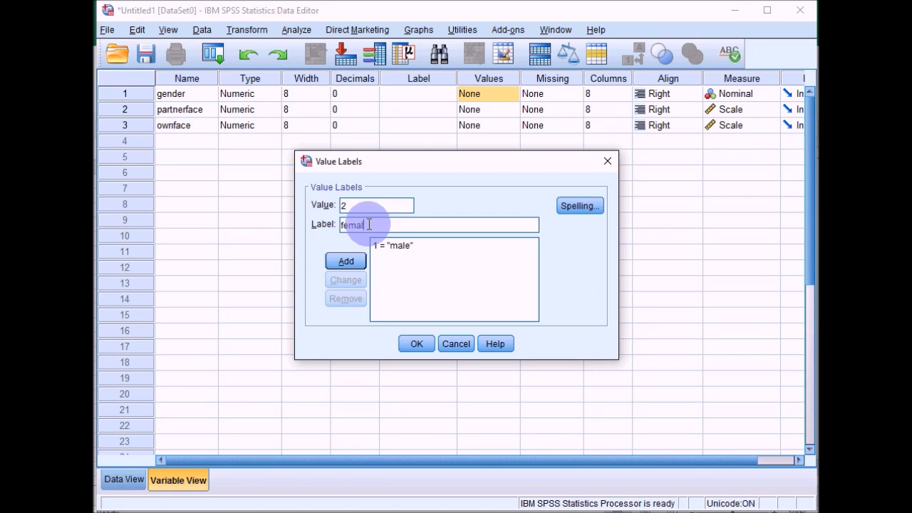
click(344, 260)
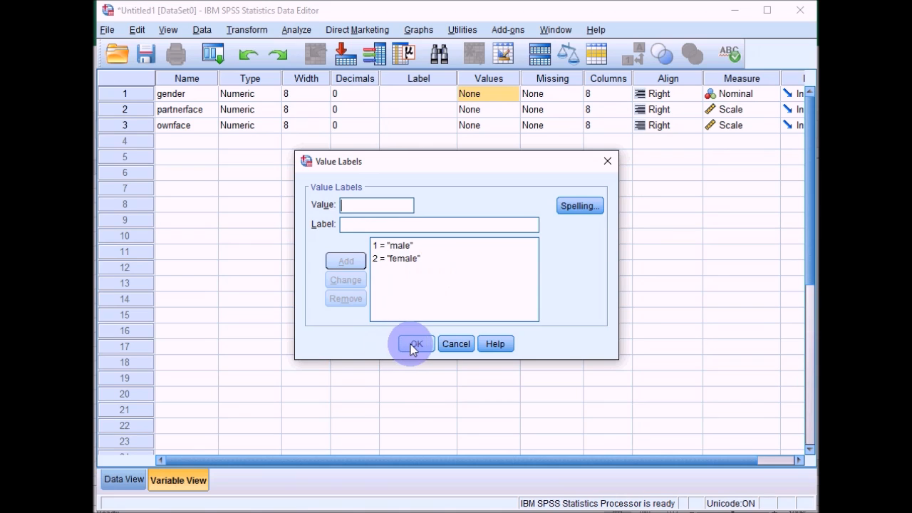
click(415, 343)
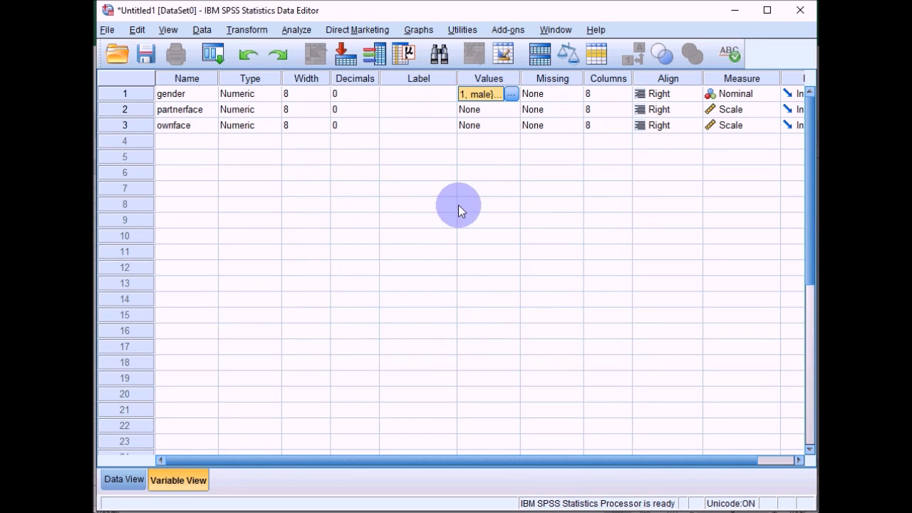
mouse_move(253, 78)
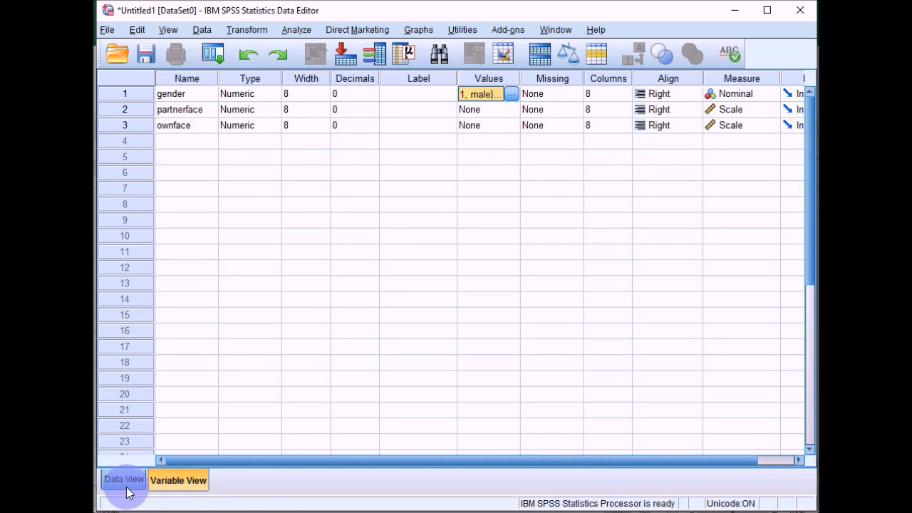
click(122, 479)
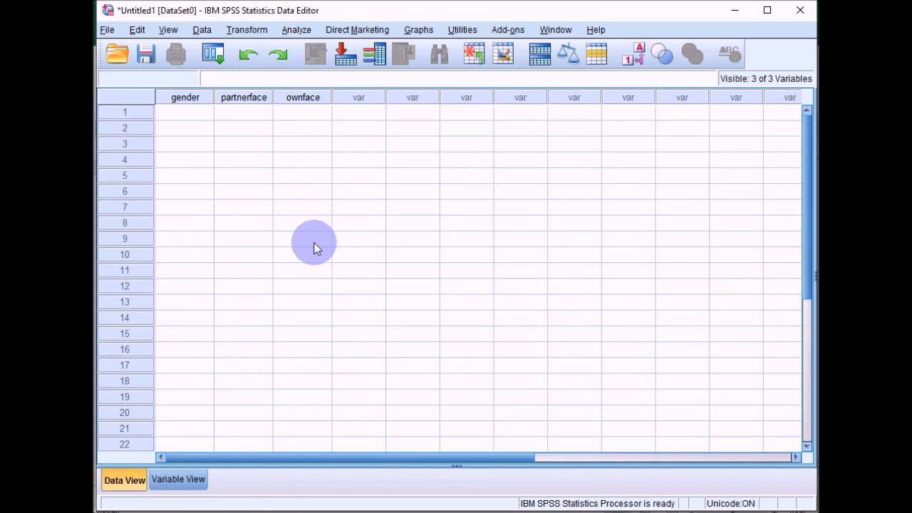
mouse_move(528, 245)
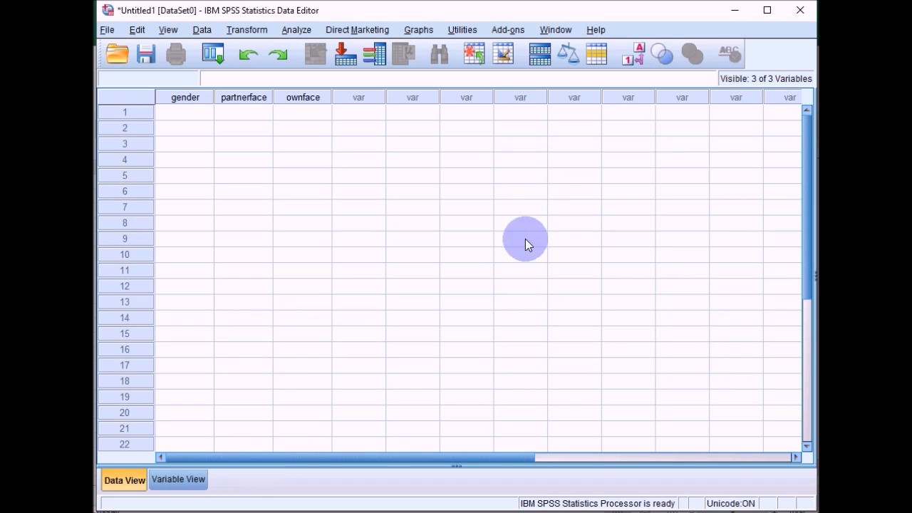
mouse_move(211, 150)
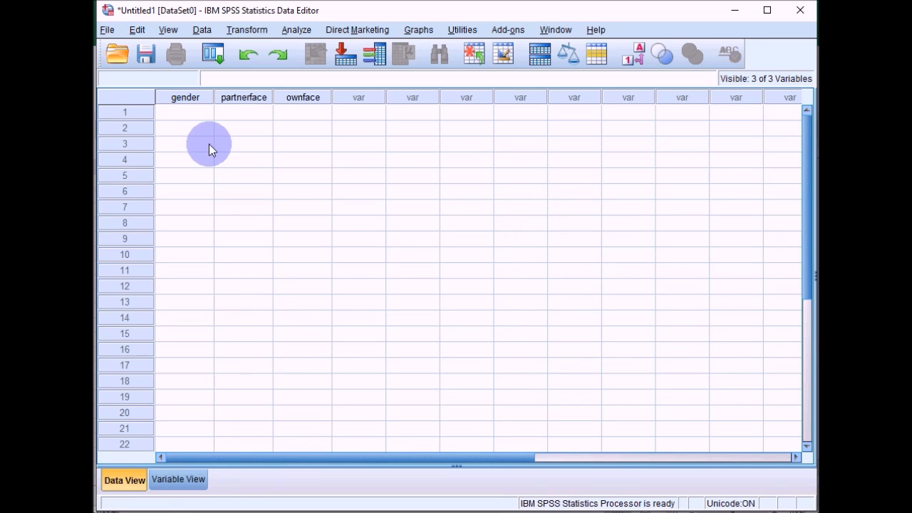
mouse_move(385, 236)
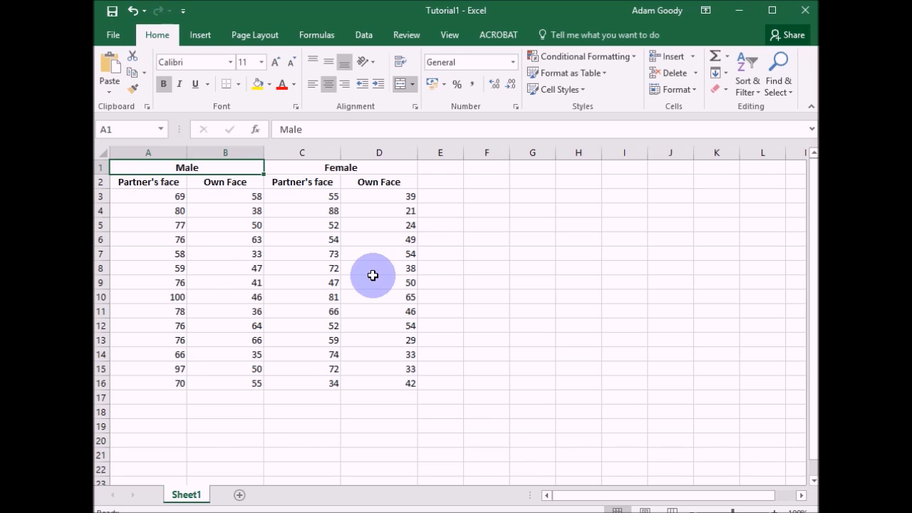
mouse_move(451, 316)
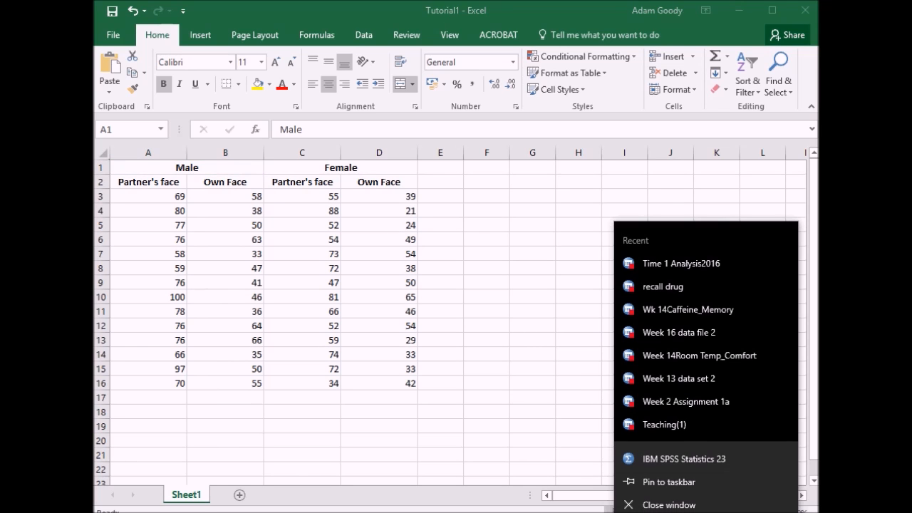
click(684, 459)
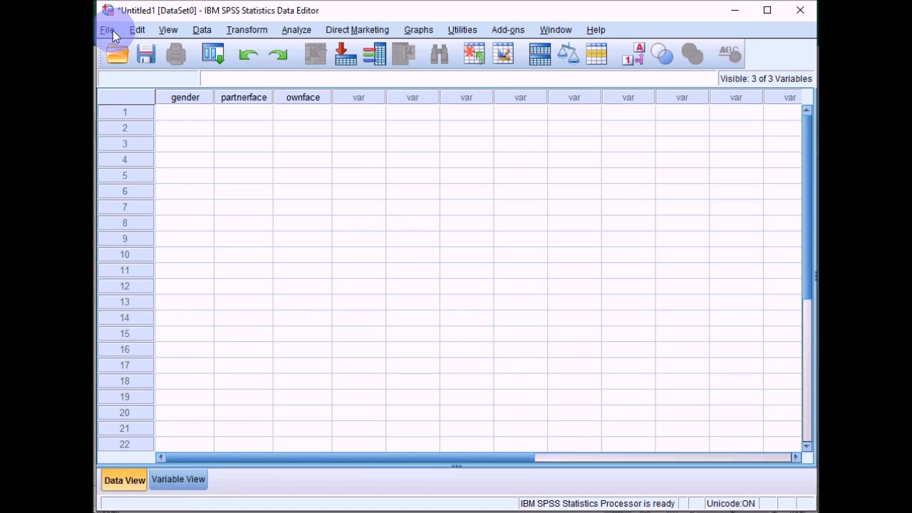
Step: Bring up the Open Data browser and list the importable file types, including Excel
click(106, 29)
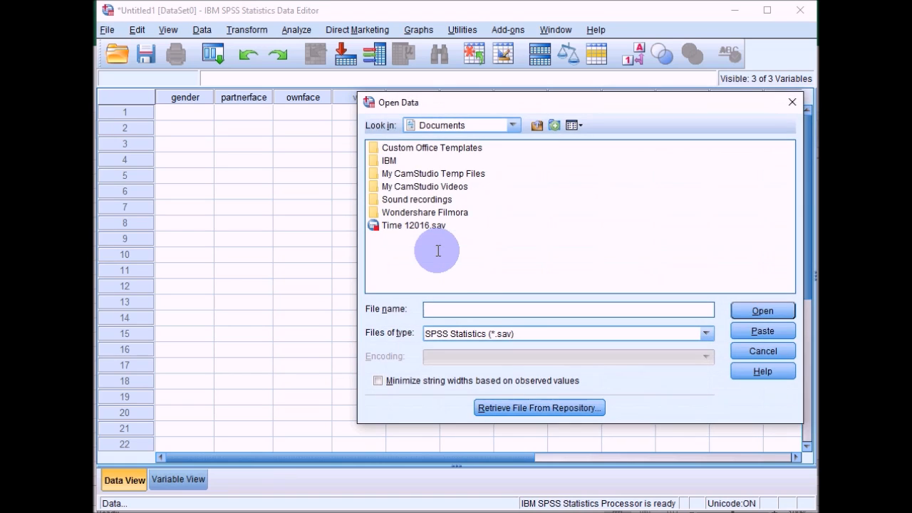
mouse_move(701, 367)
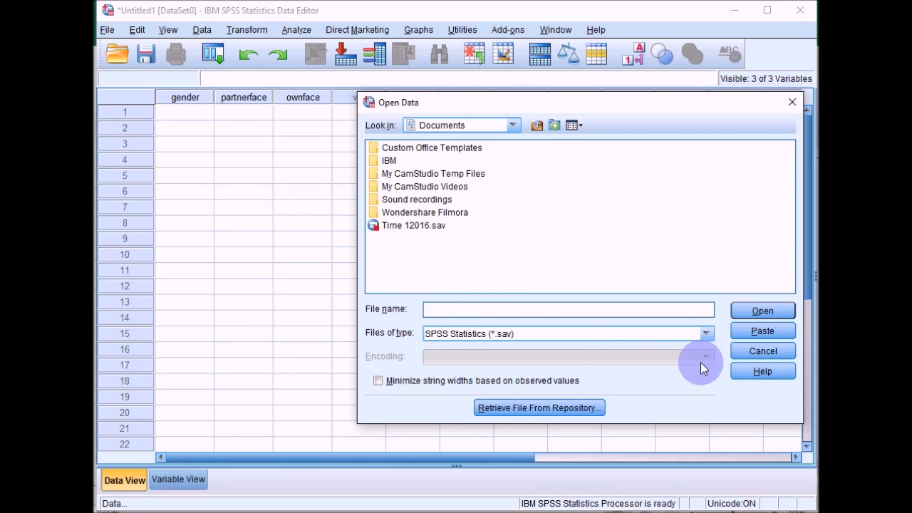
click(704, 333)
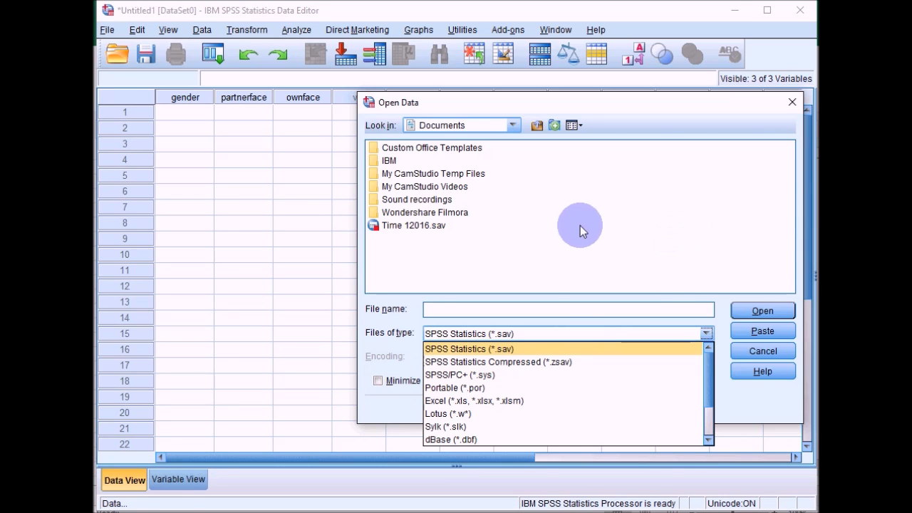
mouse_move(558, 230)
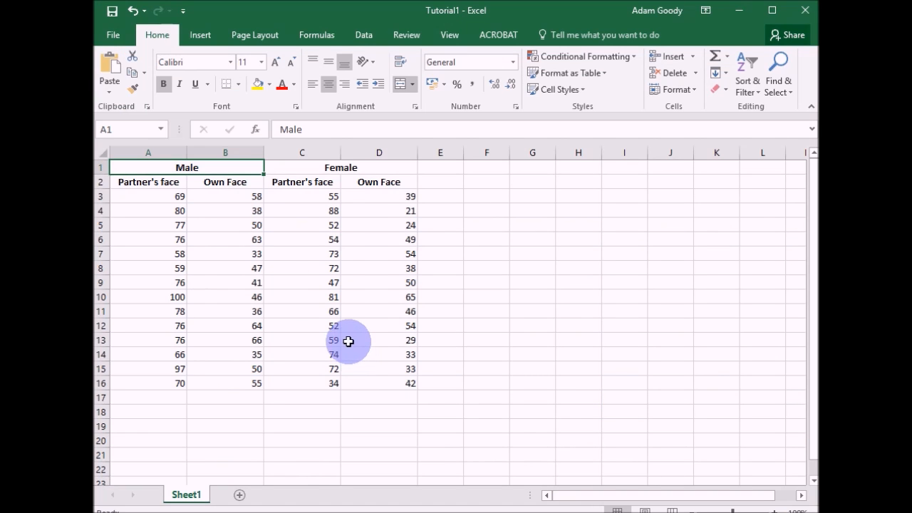
mouse_move(260, 279)
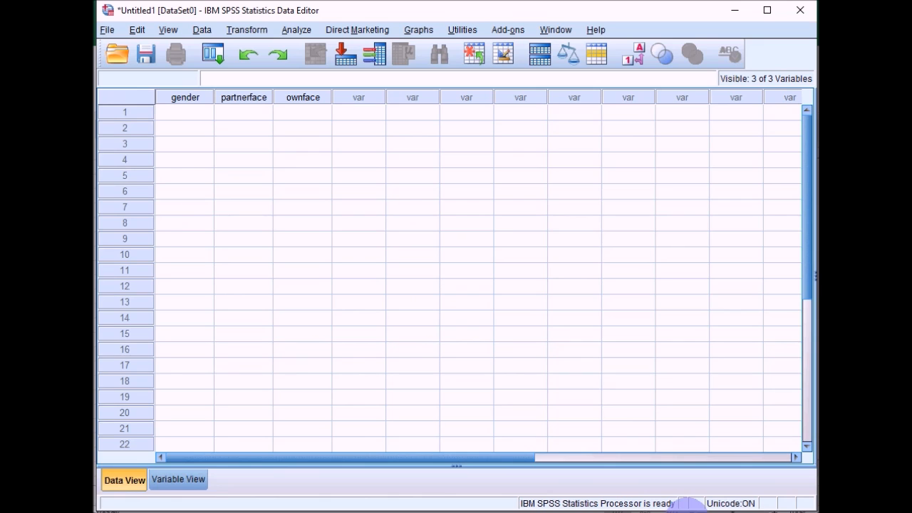
Step: Enter gender code 1 in row 1 and paste it down through row 14
click(185, 111)
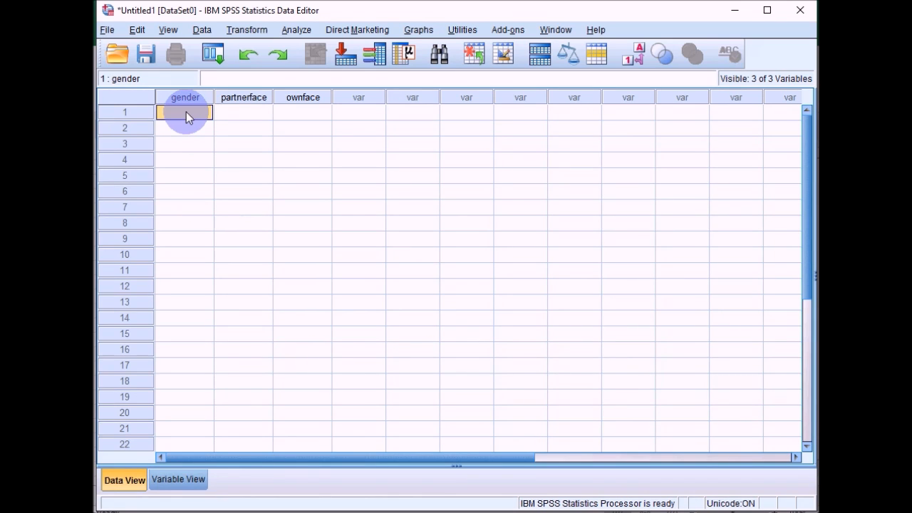
text(1)
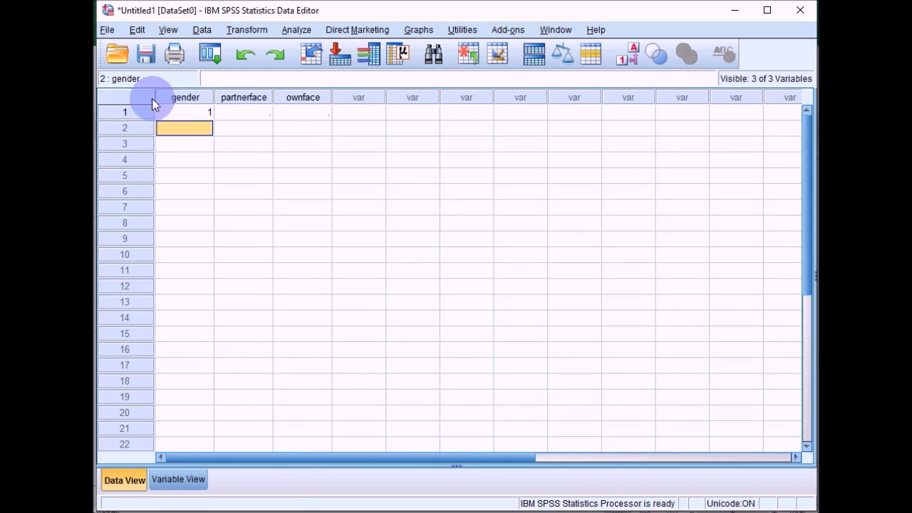
click(185, 111)
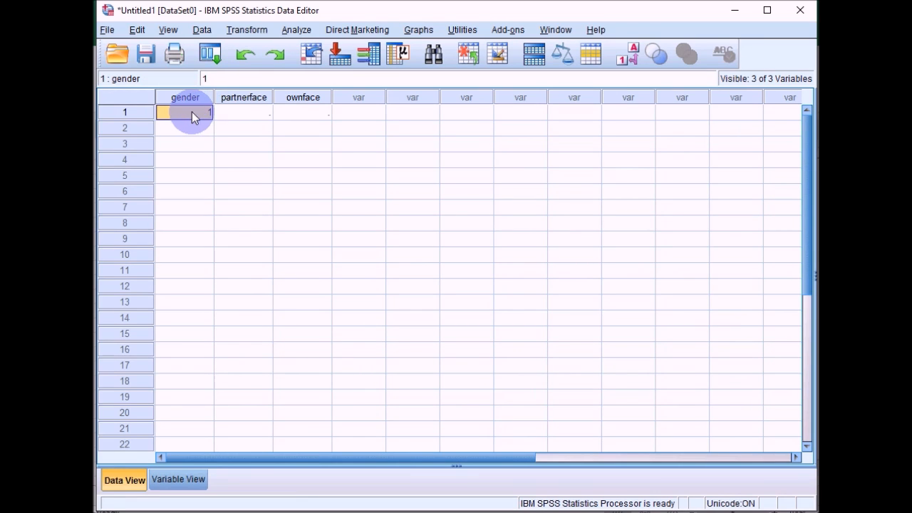
right_click(186, 112)
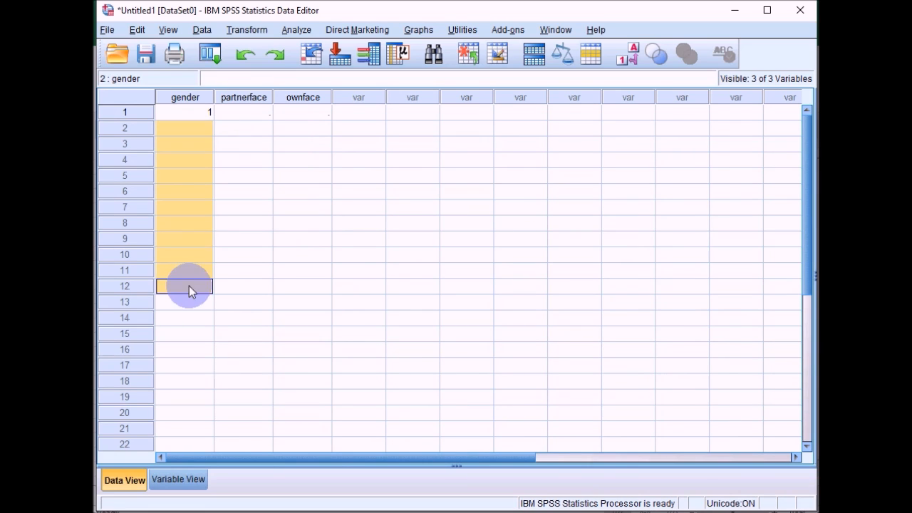
right_click(186, 285)
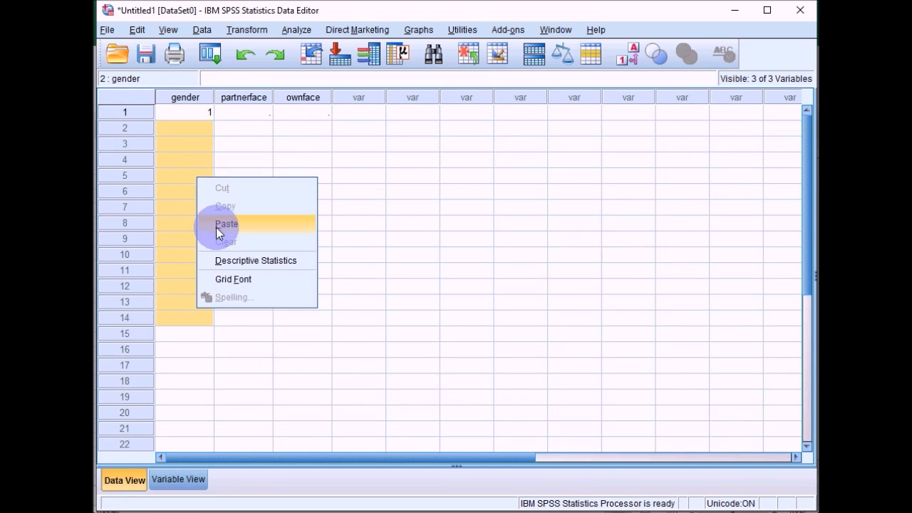
click(226, 224)
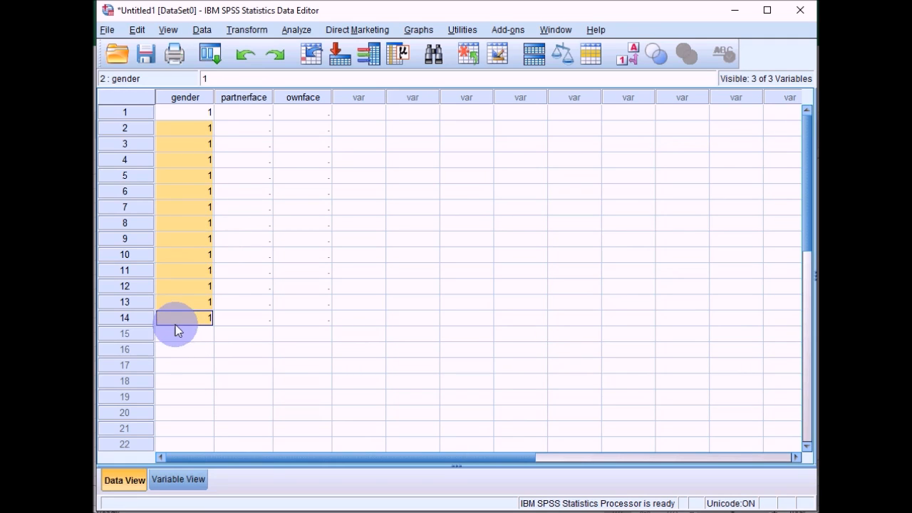
Step: Enter gender code 2 in row 15 and copy it for the remaining cases
text(2)
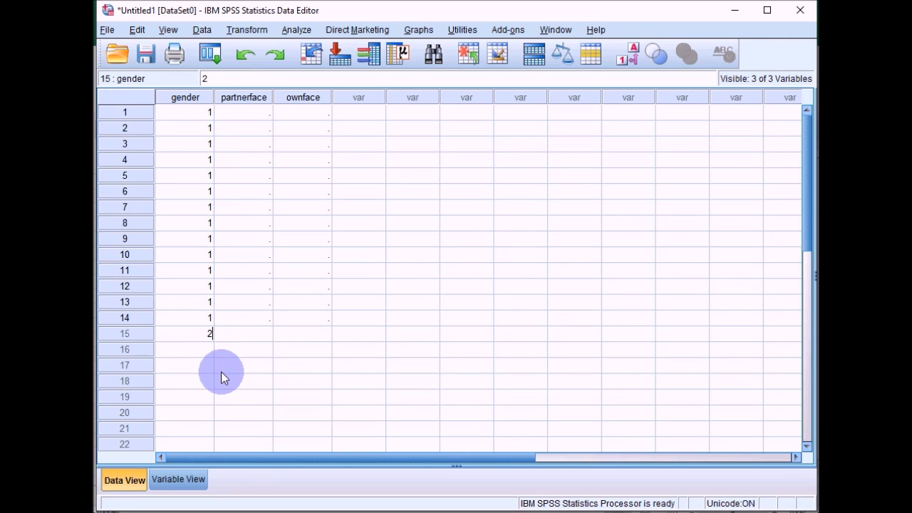
click(185, 333)
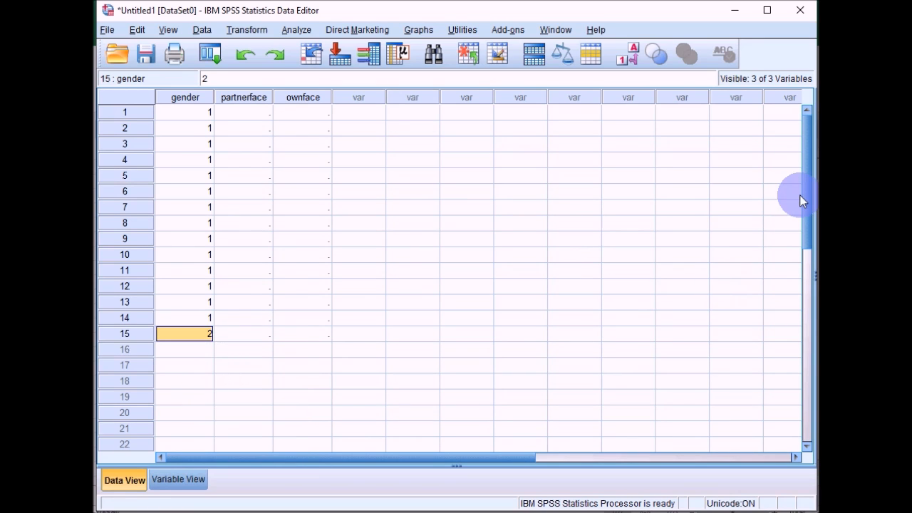
scroll(down, 3)
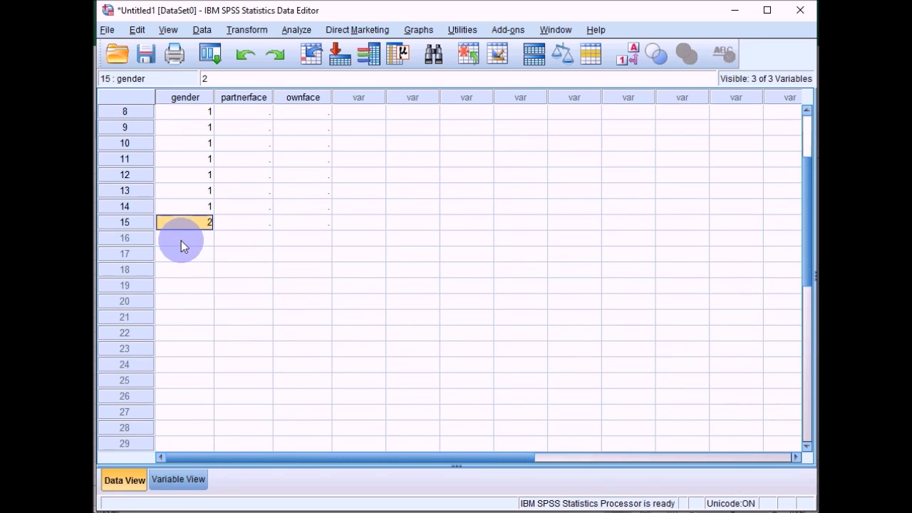
right_click(193, 302)
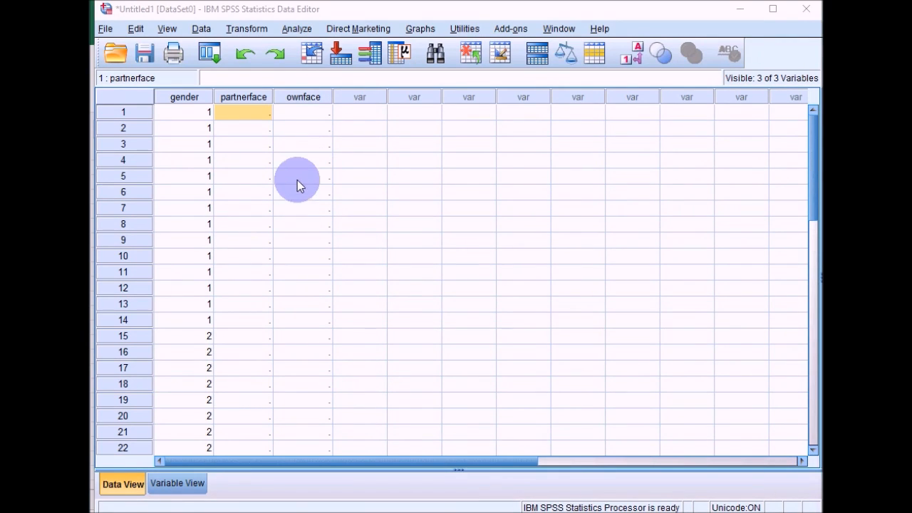
mouse_move(359, 149)
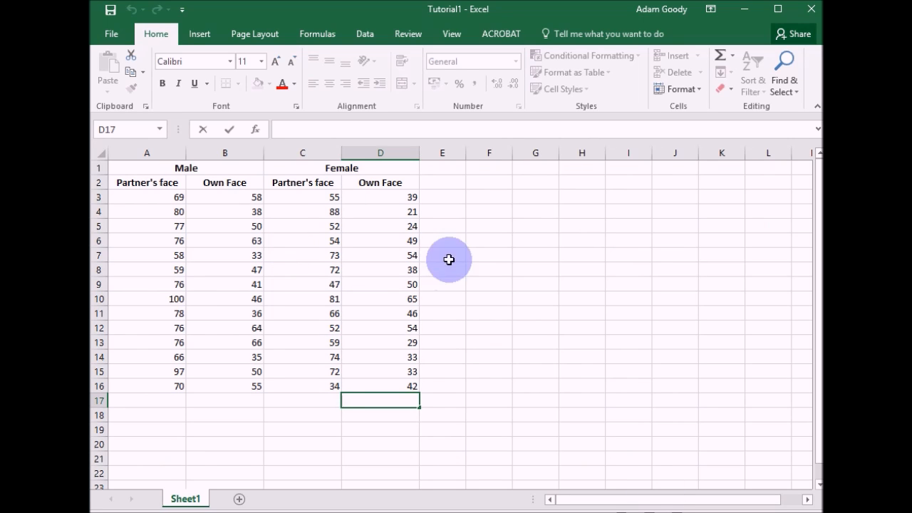
mouse_move(207, 176)
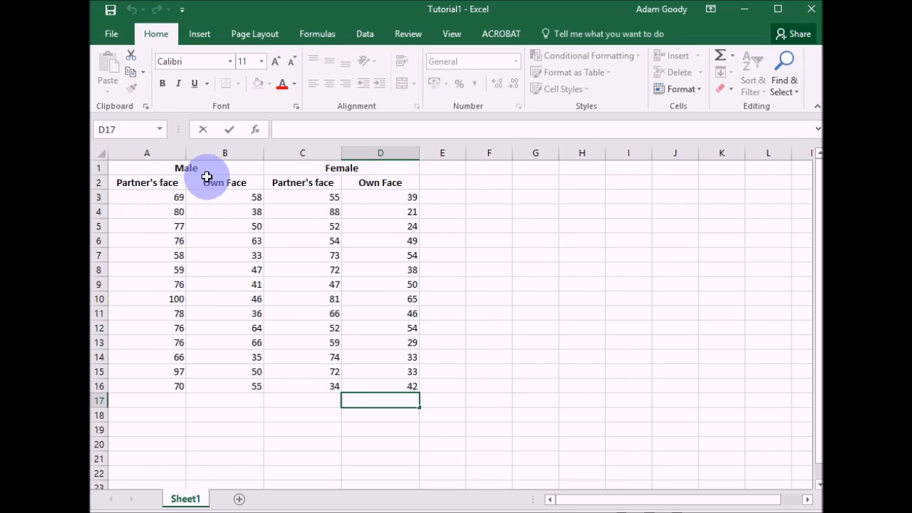
mouse_move(137, 197)
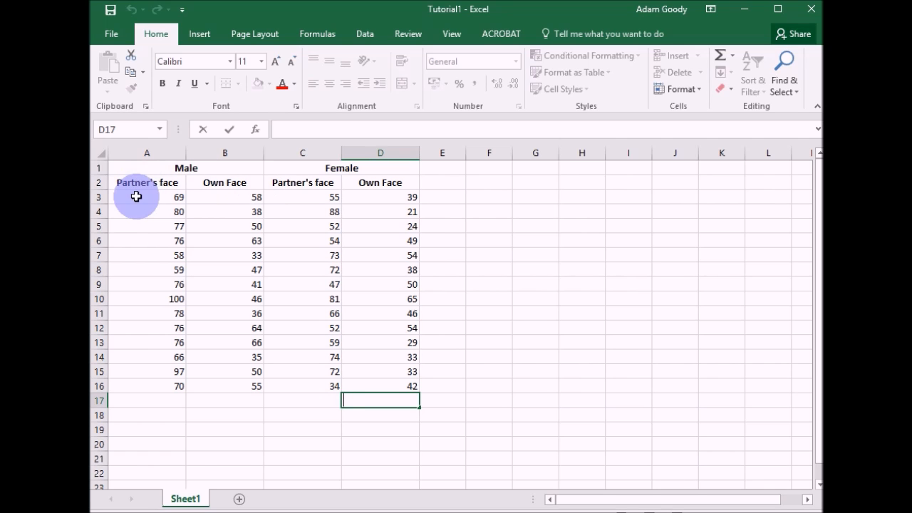
Step: Select the male partner's-face and own-face ratings A3:B16 in Excel for copying
drag(136, 197, 239, 384)
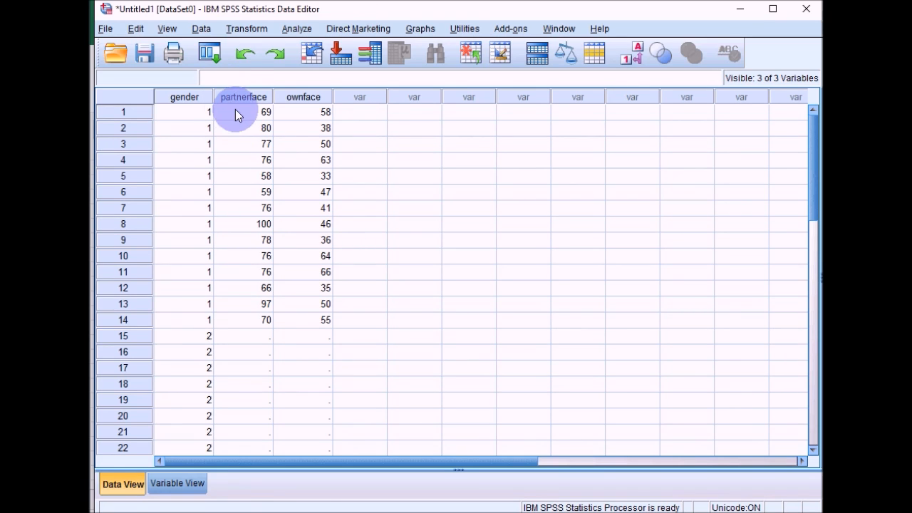
mouse_move(325, 257)
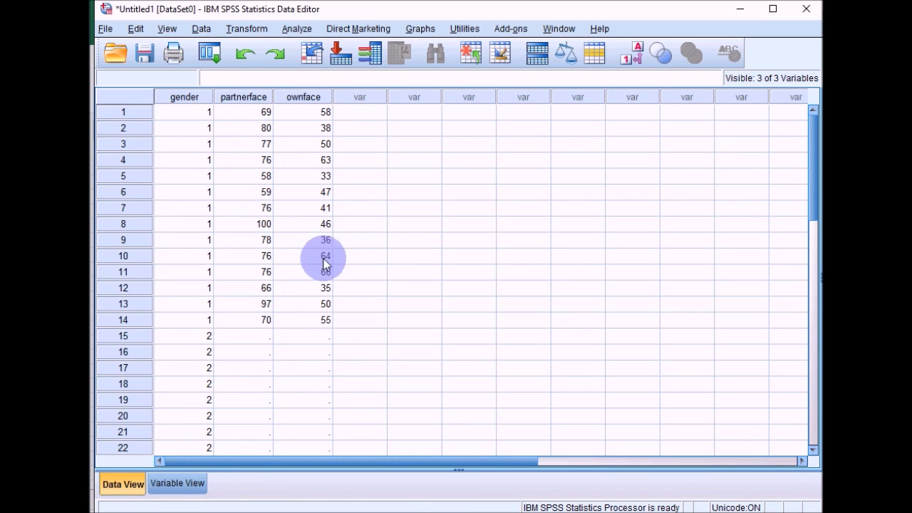
Step: Copy the female partner's-face and own-face scores in Excel for the gender 2 rows
click(242, 336)
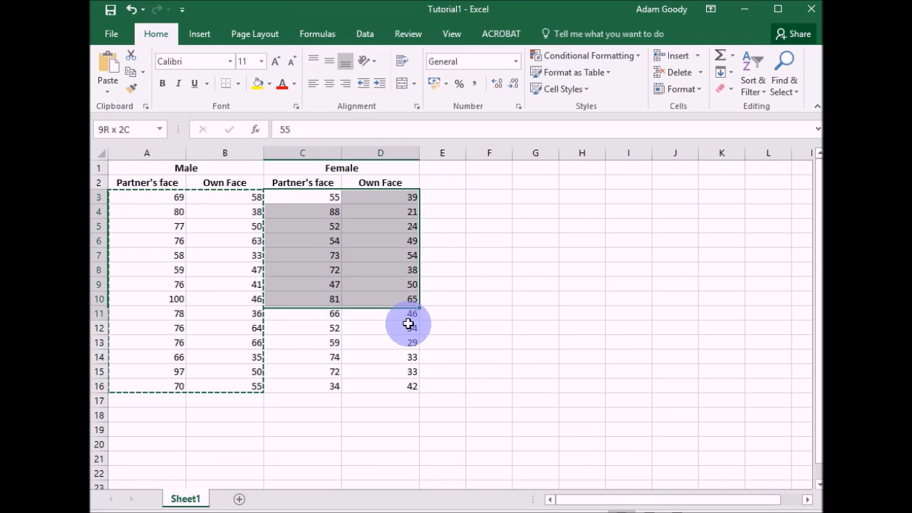
right_click(408, 325)
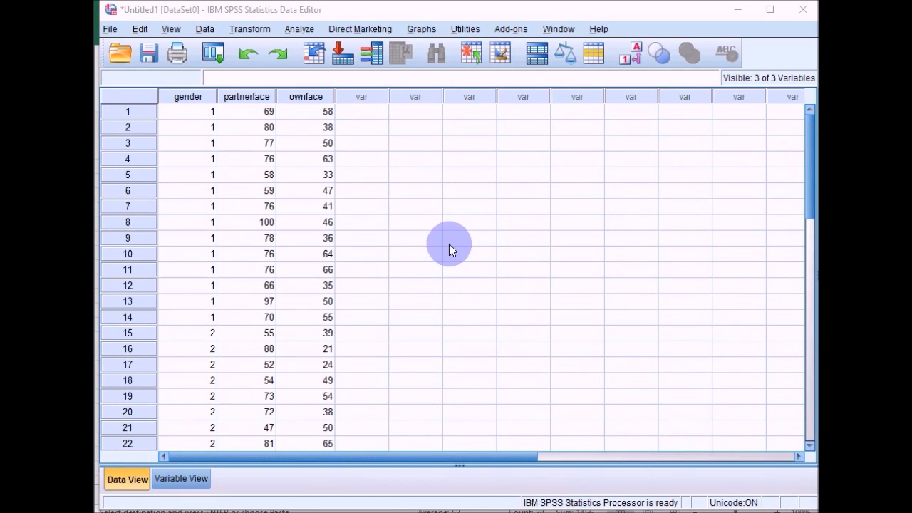
mouse_move(413, 317)
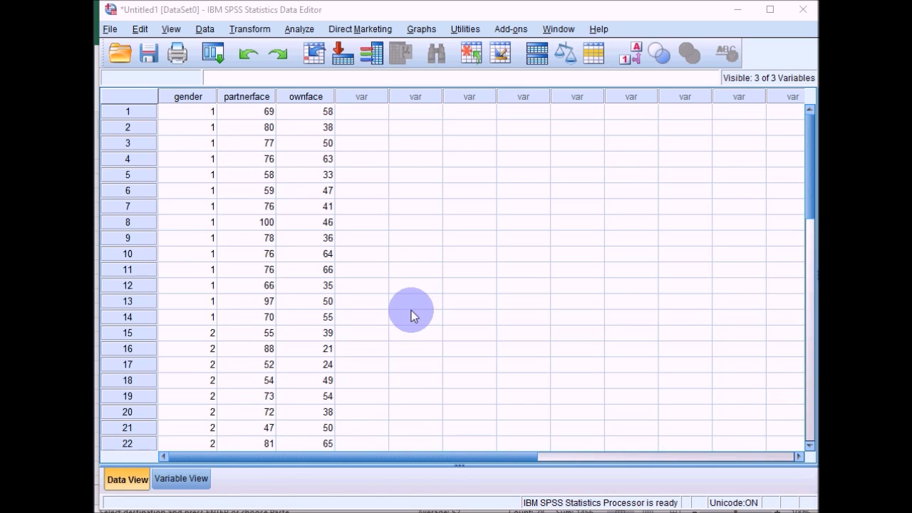
mouse_move(411, 313)
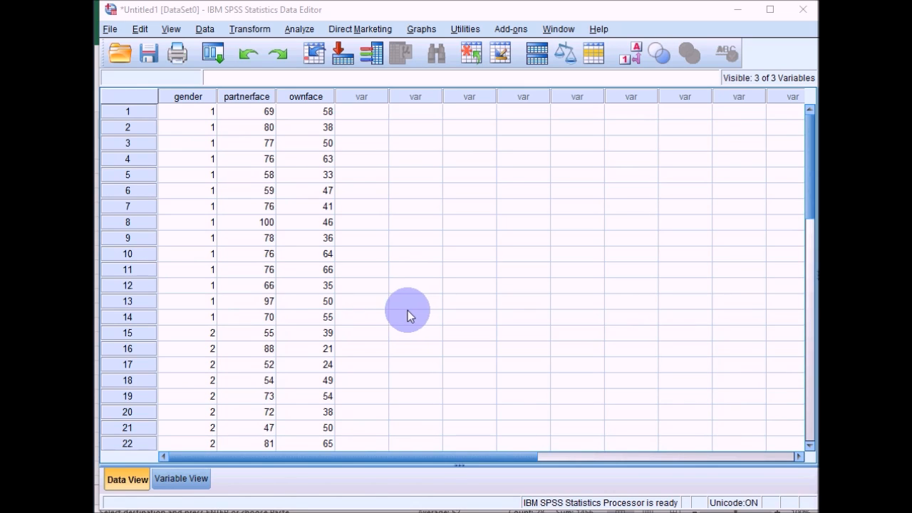
mouse_move(421, 28)
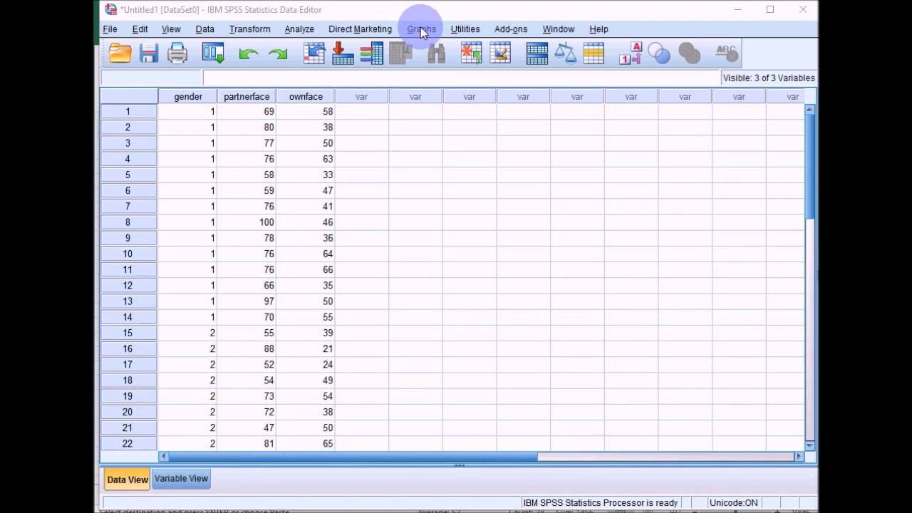
mouse_move(371, 105)
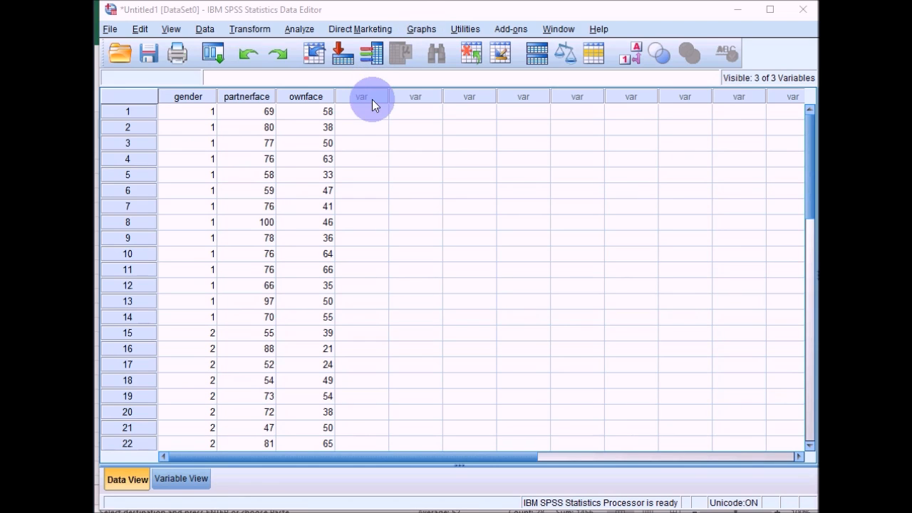
Step: Start Chart Builder with Element Properties alongside and show the Histogram gallery
click(421, 29)
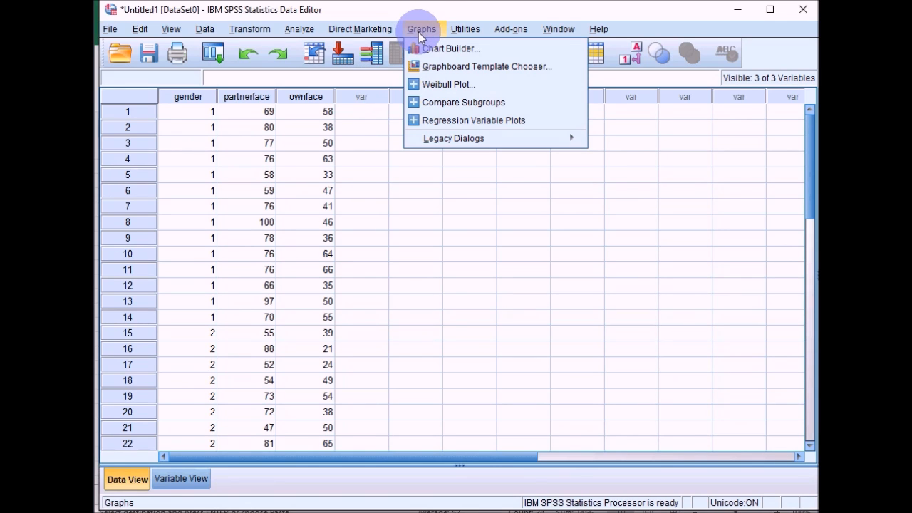
click(452, 49)
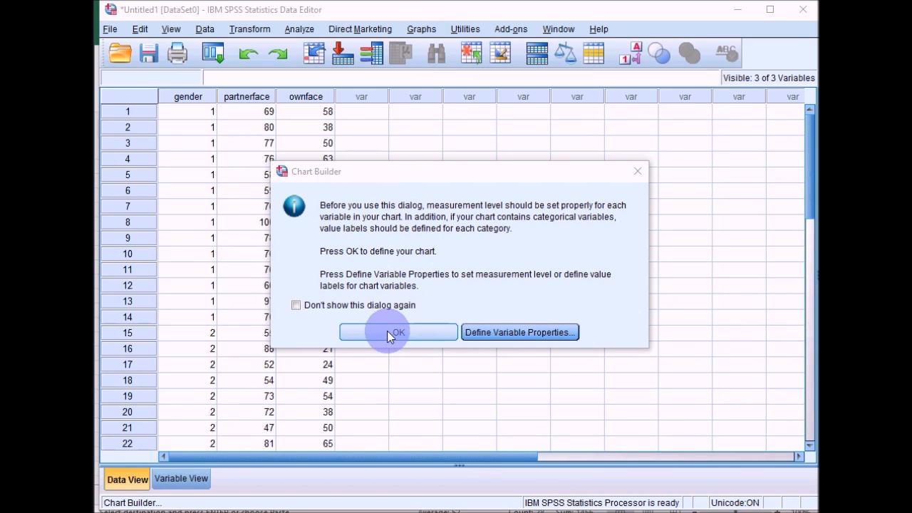
click(396, 332)
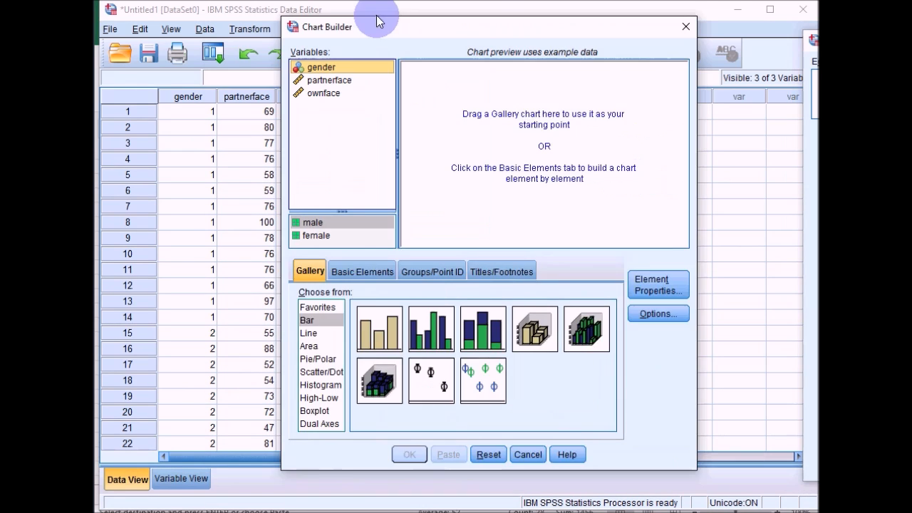
click(656, 285)
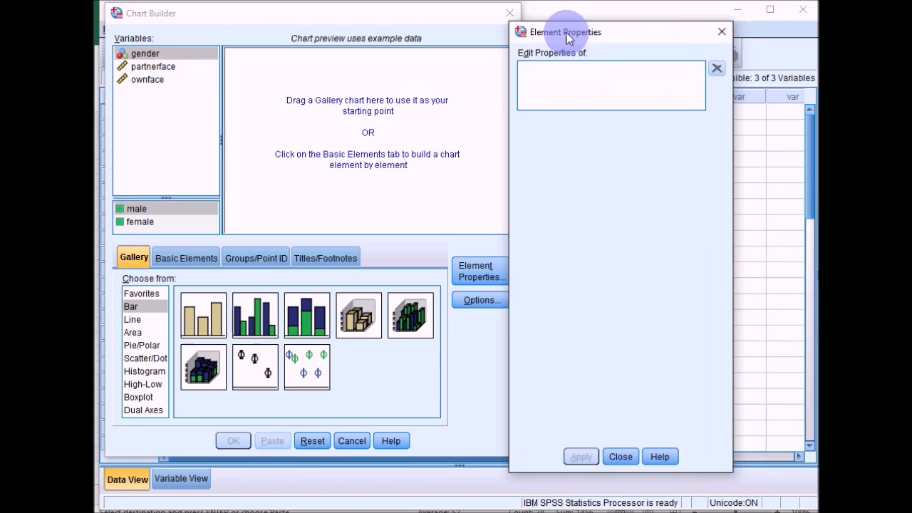
drag(567, 31, 577, 13)
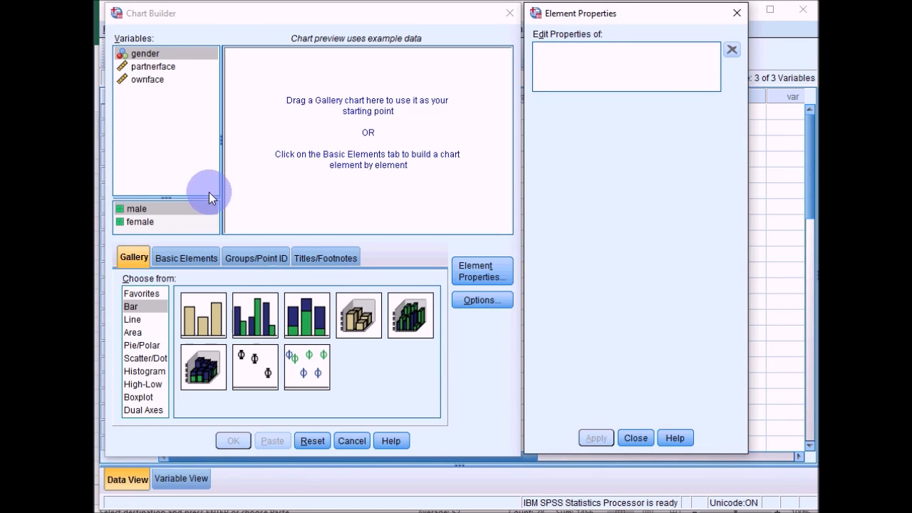
mouse_move(230, 186)
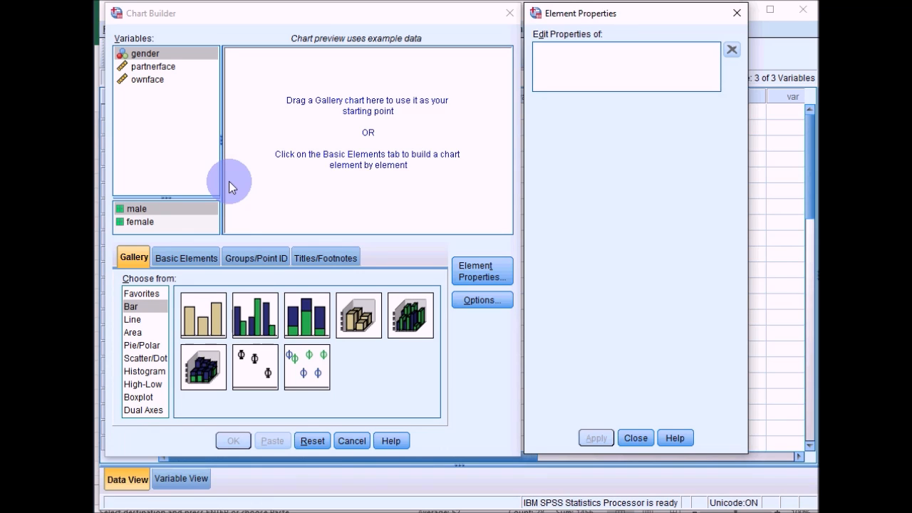
mouse_move(222, 187)
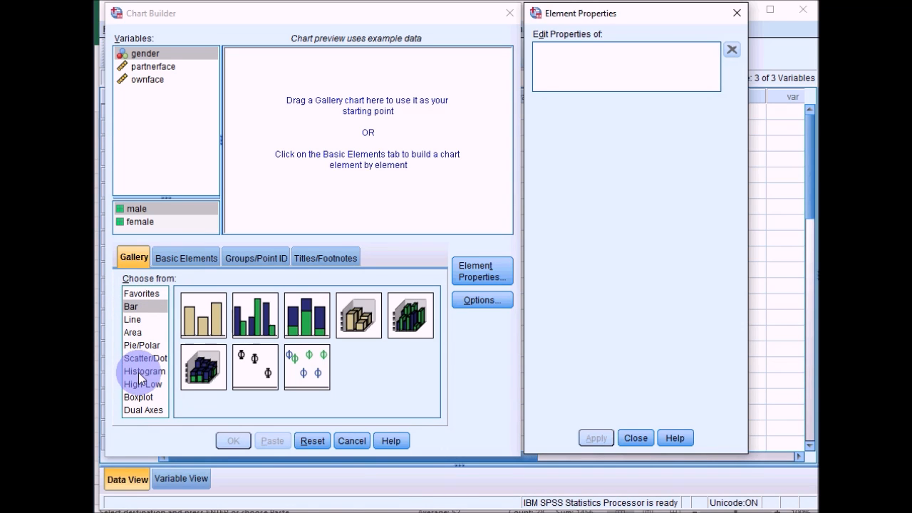
click(145, 370)
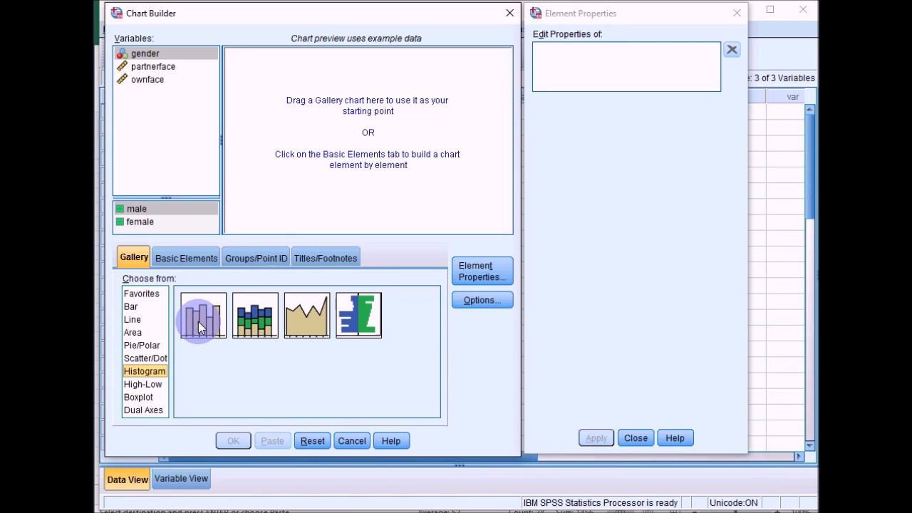
Step: Place a Simple Histogram on the canvas with partnerface on the X-axis
drag(202, 315, 349, 135)
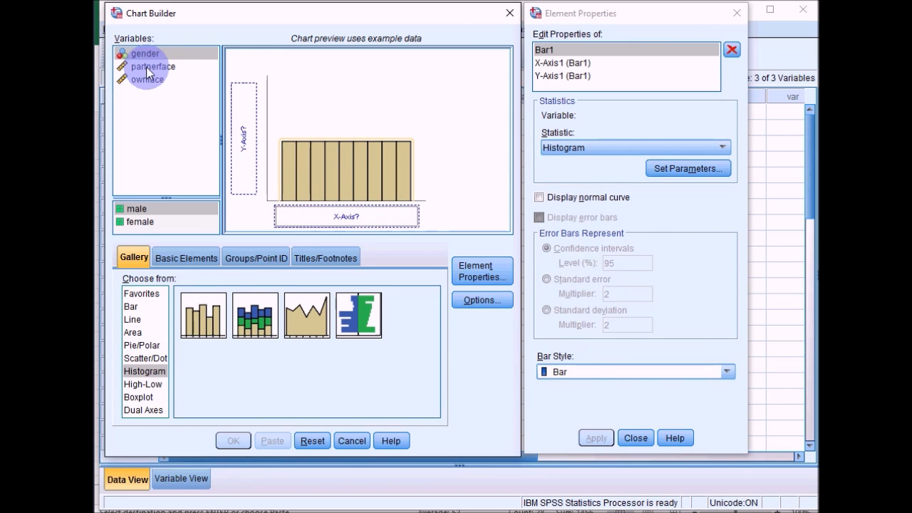
click(153, 66)
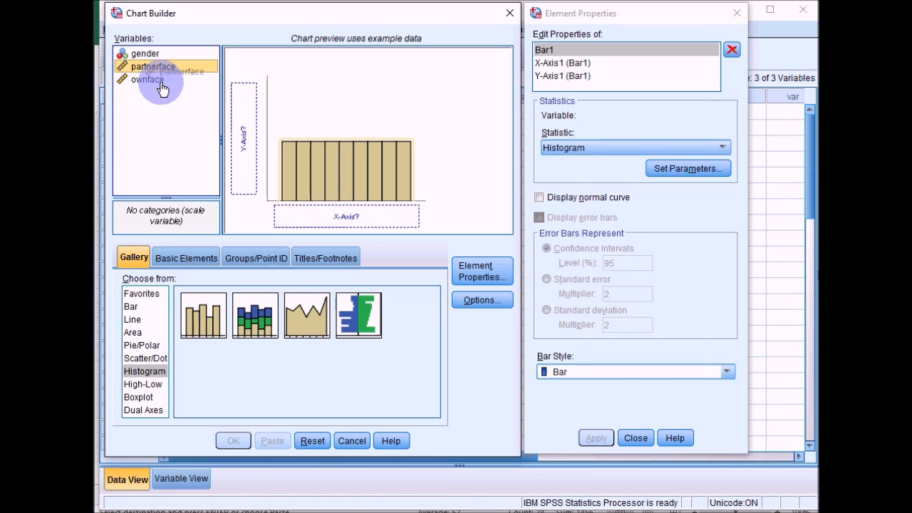
drag(153, 67, 344, 217)
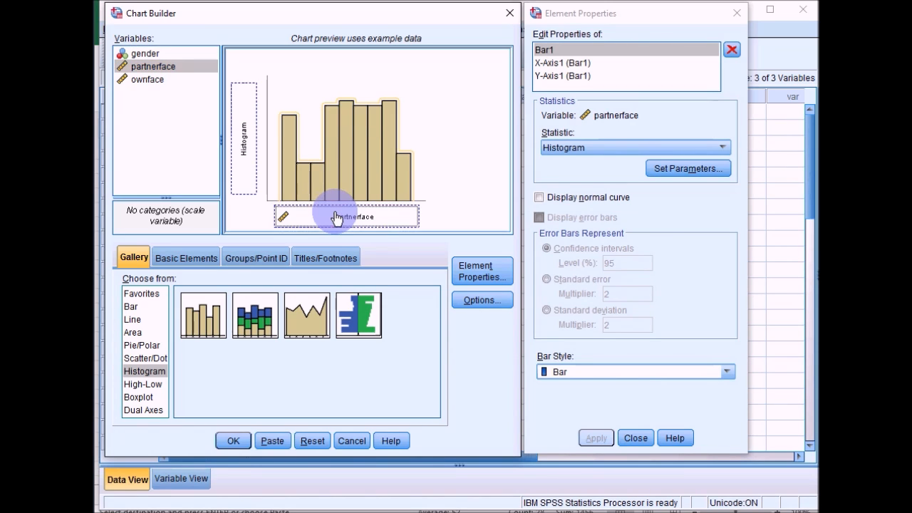
mouse_move(256, 160)
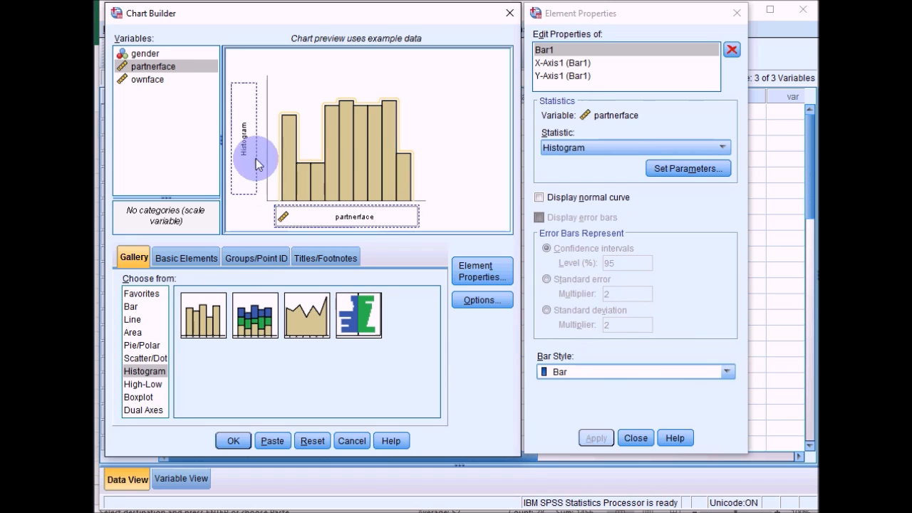
mouse_move(256, 199)
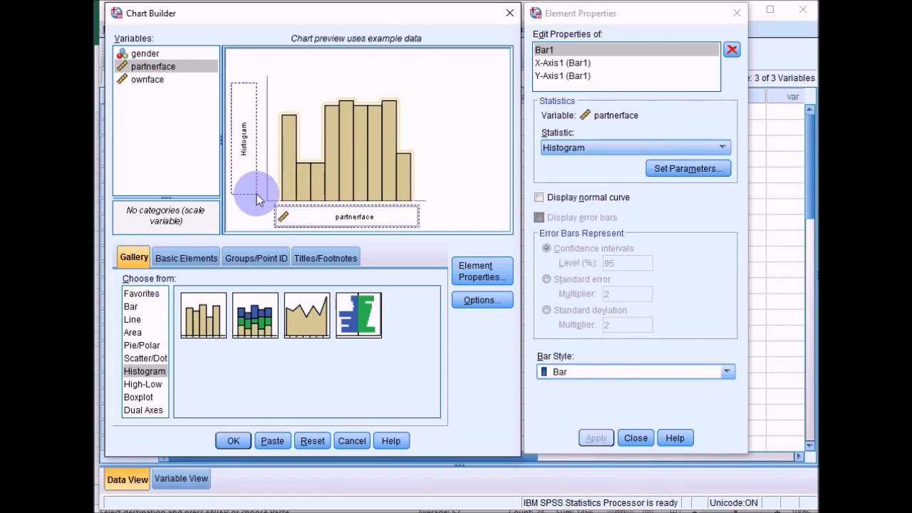
mouse_move(439, 168)
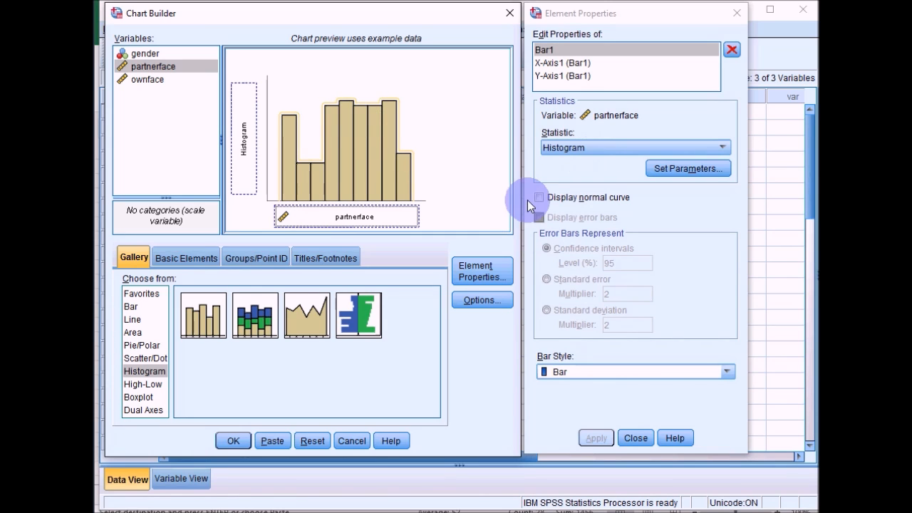
Step: Overlay a normal curve and generate the partnerface histogram in the output
click(539, 197)
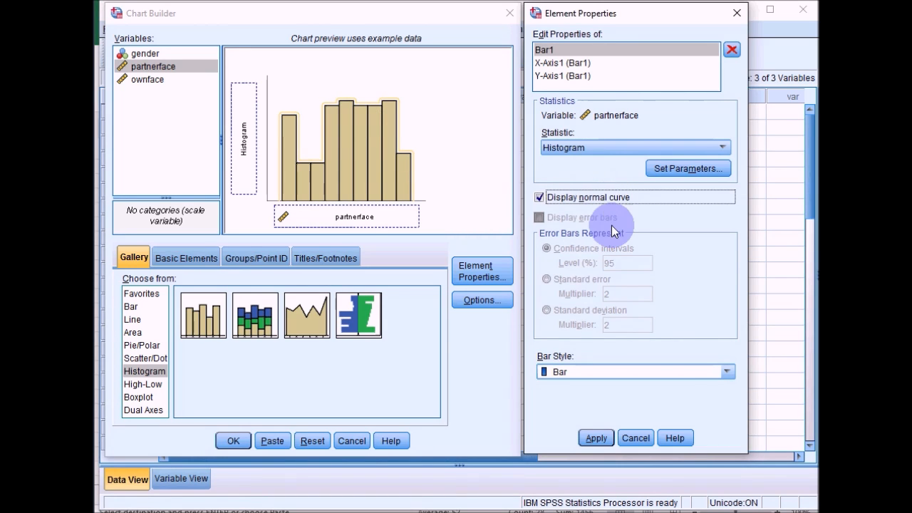
click(595, 437)
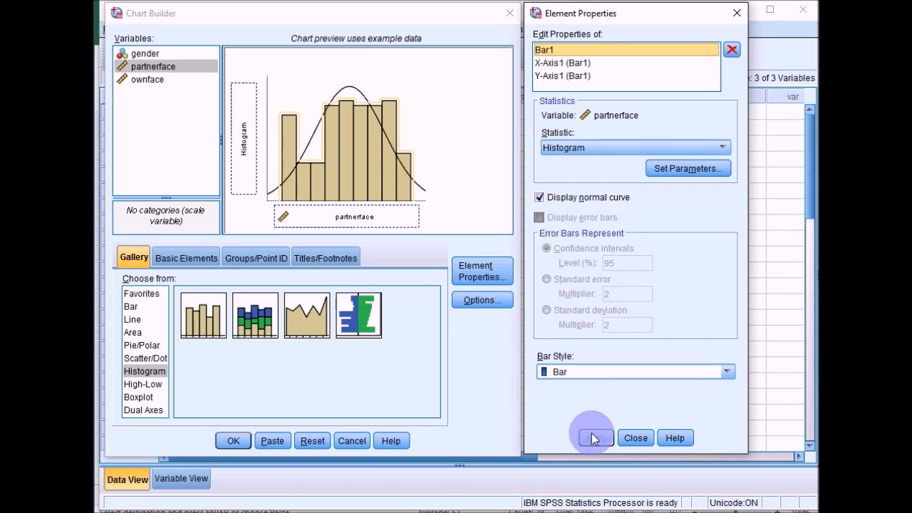
click(595, 437)
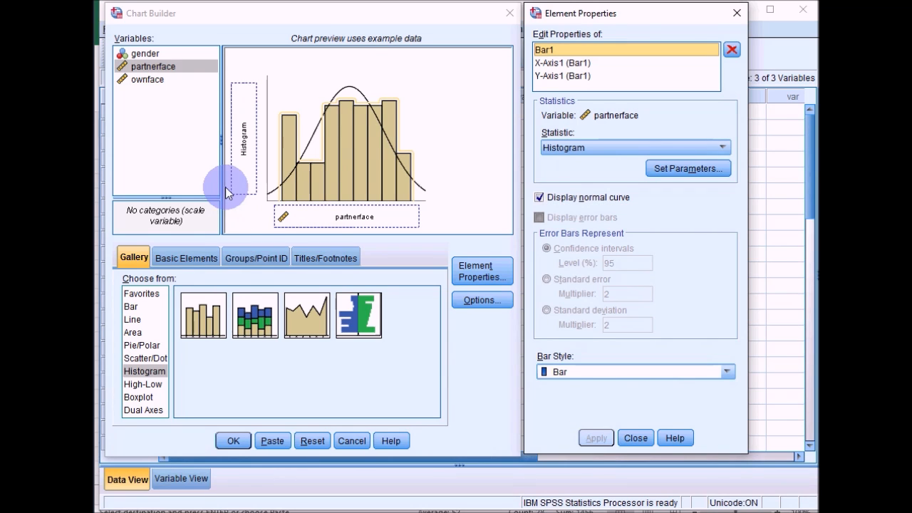
mouse_move(363, 135)
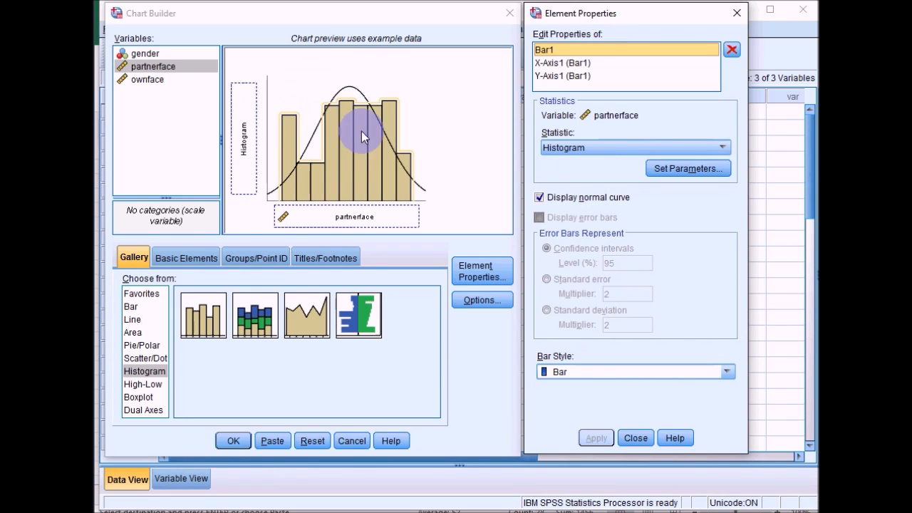
mouse_move(282, 357)
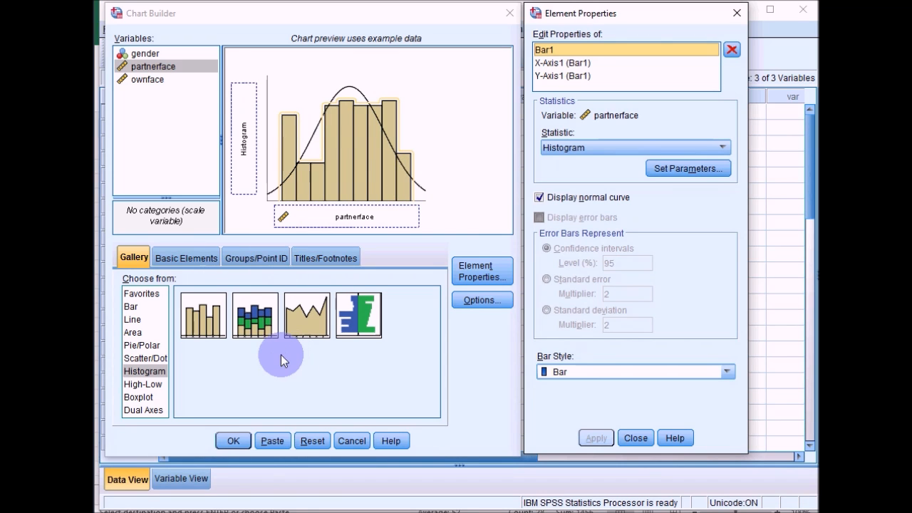
click(234, 441)
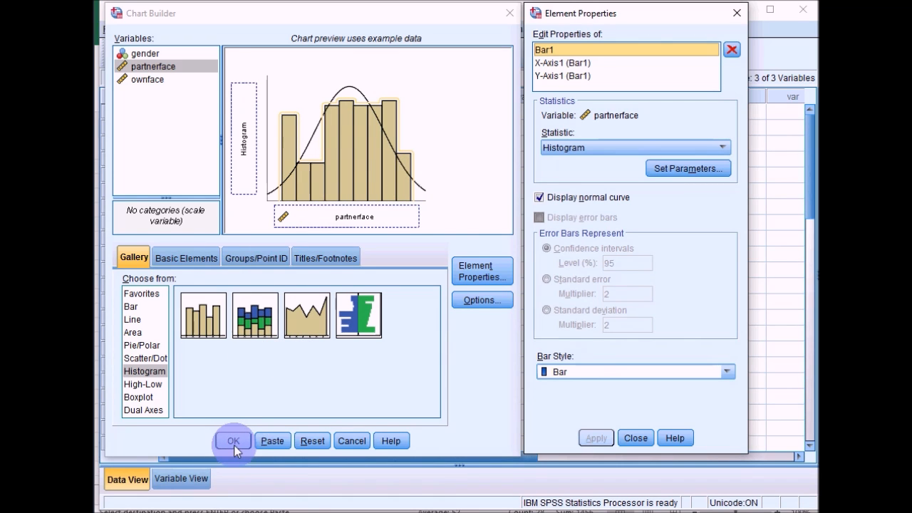
click(234, 441)
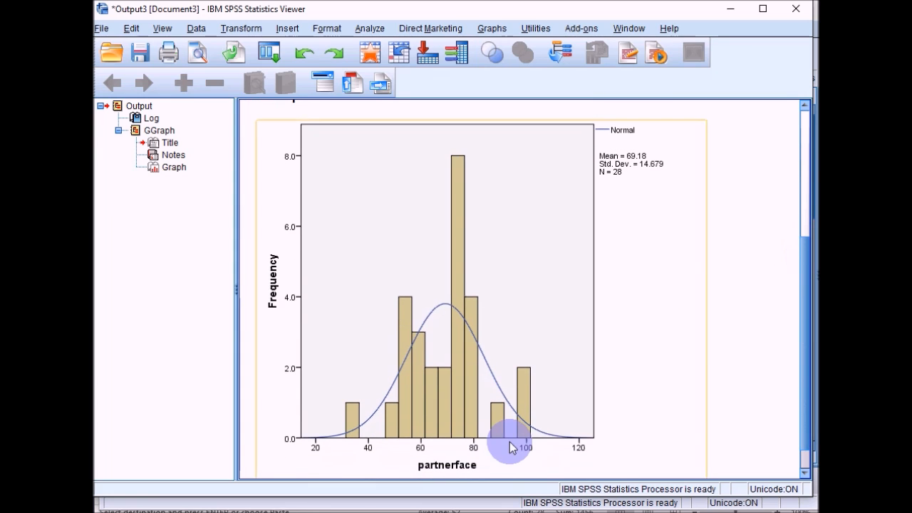
mouse_move(622, 396)
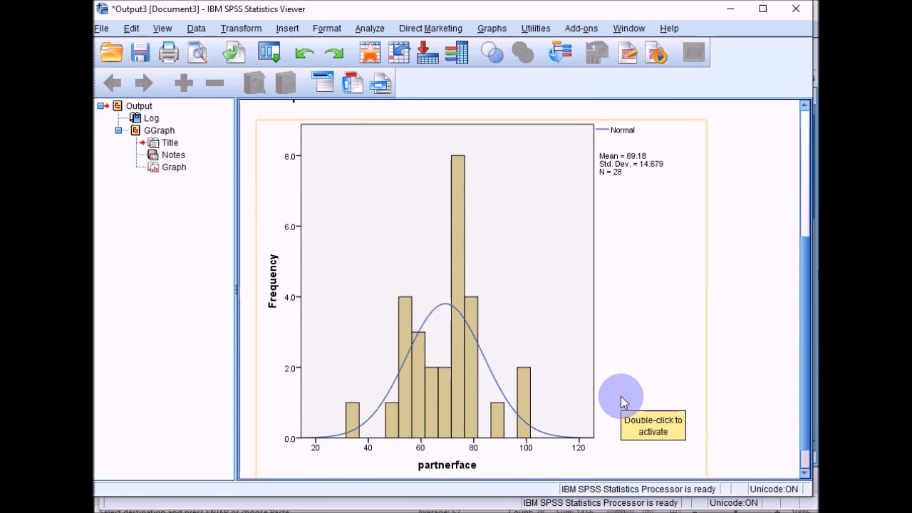
mouse_move(653, 322)
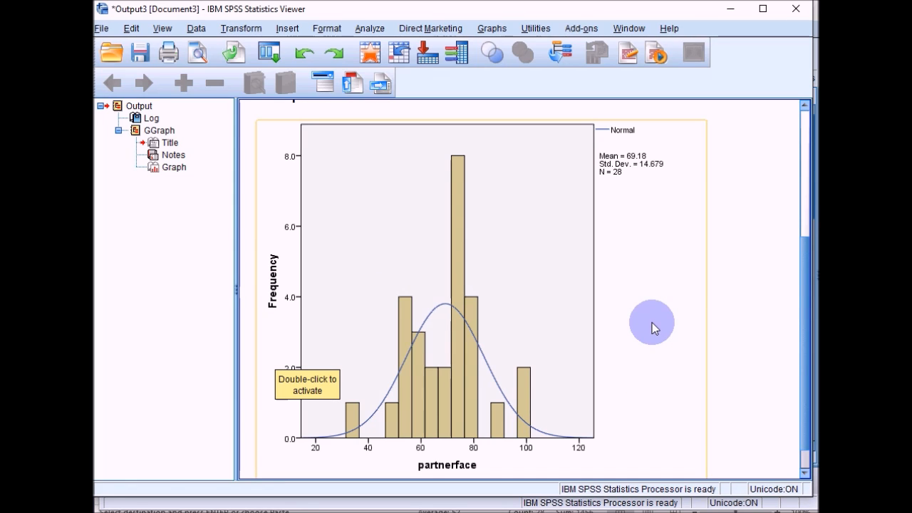
mouse_move(453, 295)
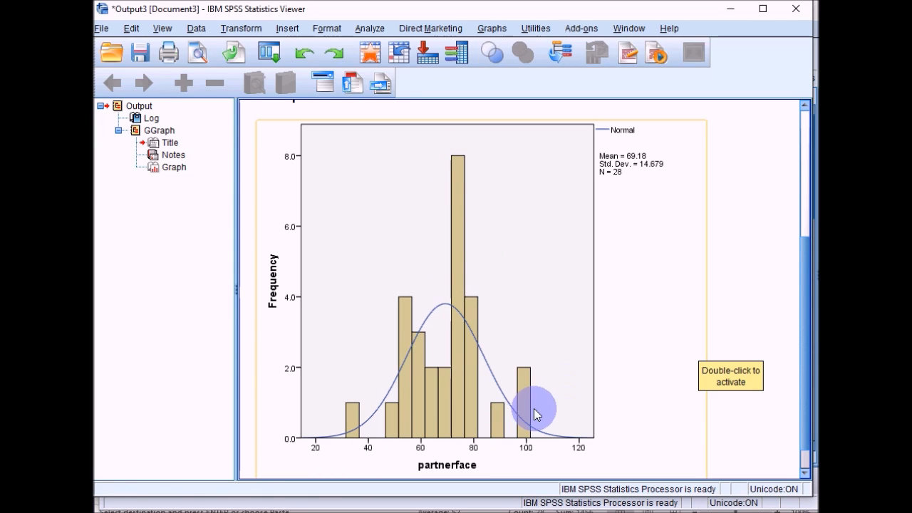
mouse_move(530, 407)
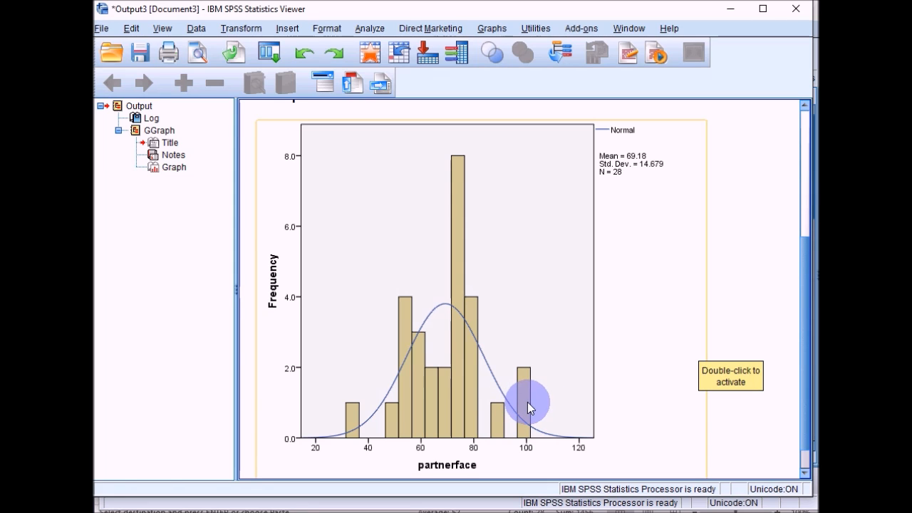
mouse_move(353, 427)
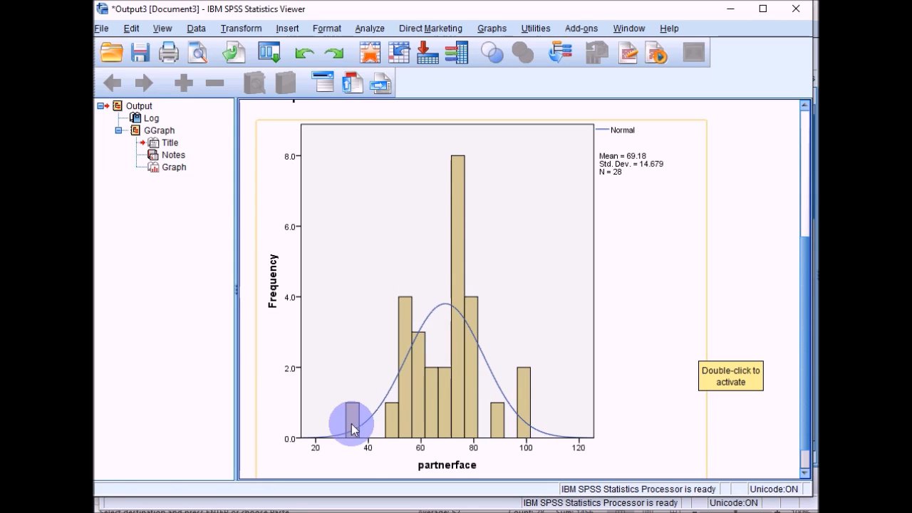
mouse_move(371, 365)
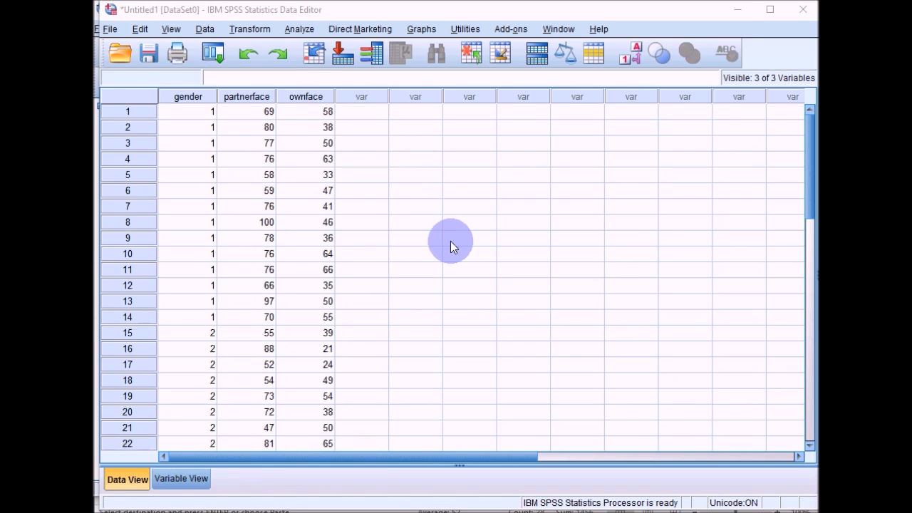
mouse_move(445, 314)
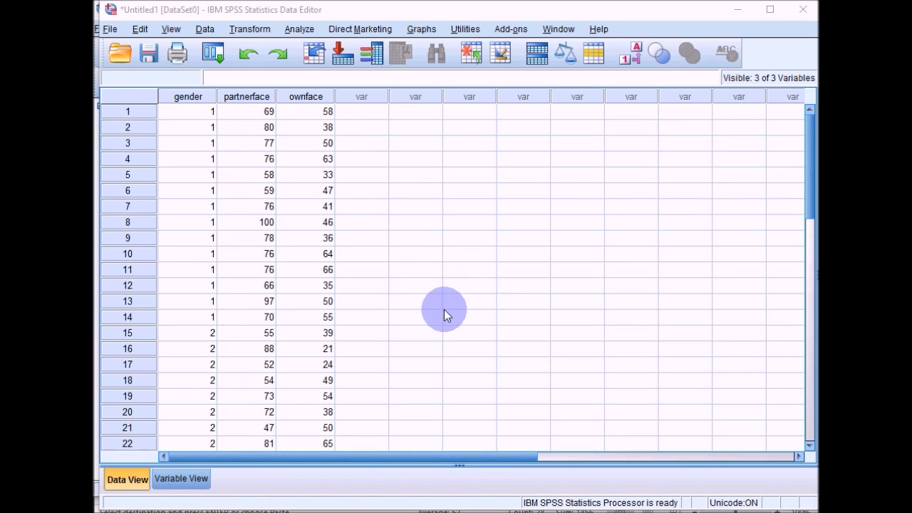
mouse_move(470, 159)
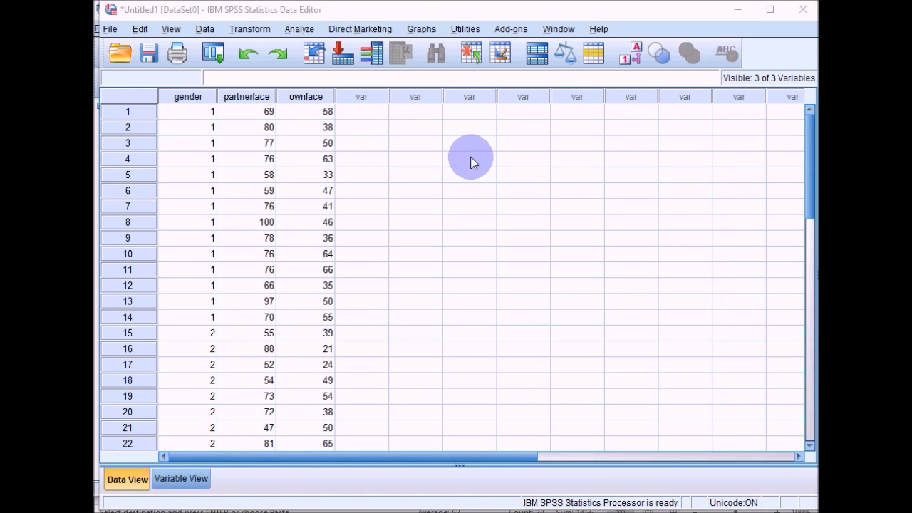
mouse_move(390, 25)
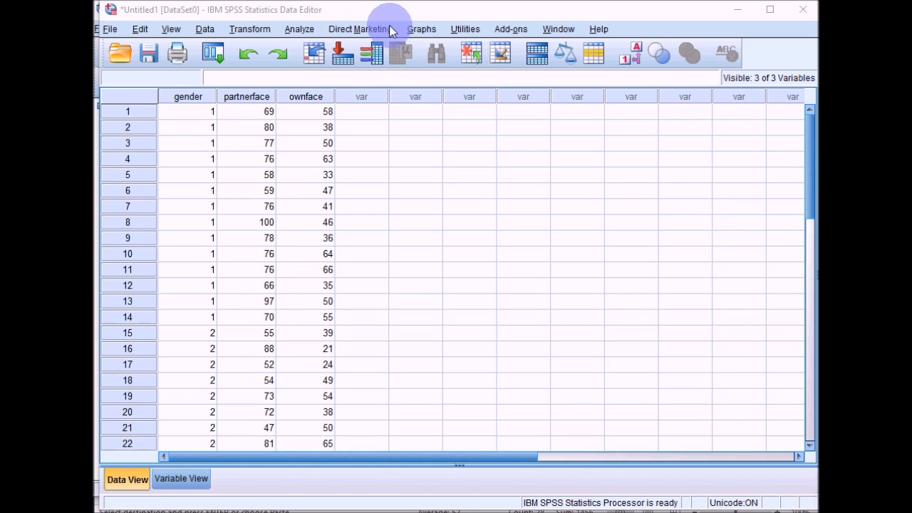
Step: Build a Chart Builder boxplot with partnerface on the Y axis and gender on the X axis
click(422, 29)
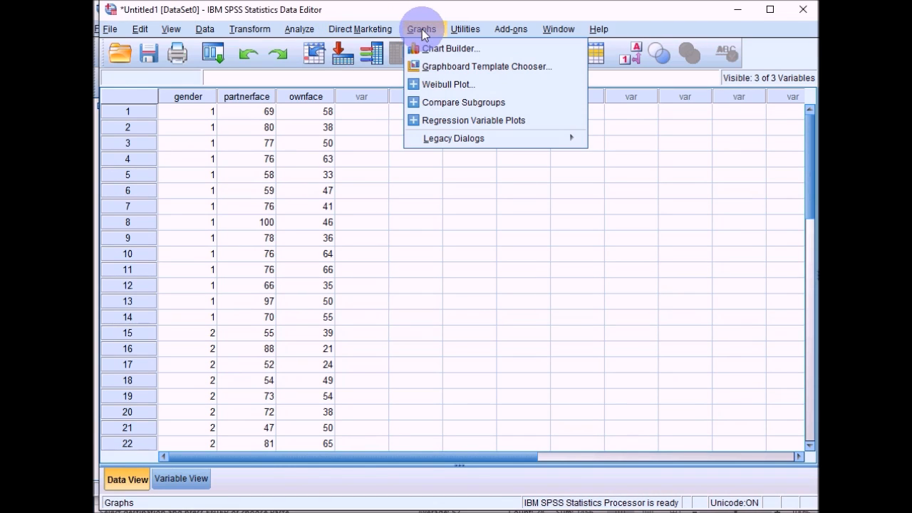
click(450, 49)
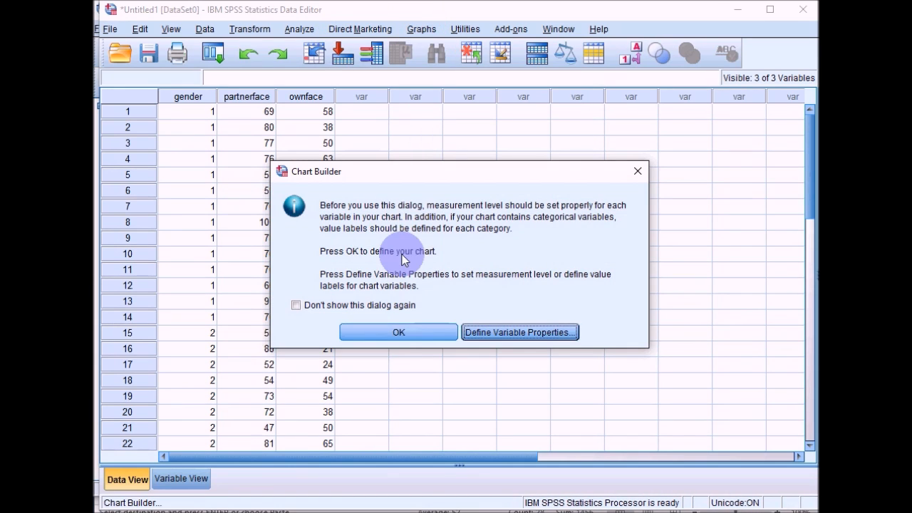
click(399, 332)
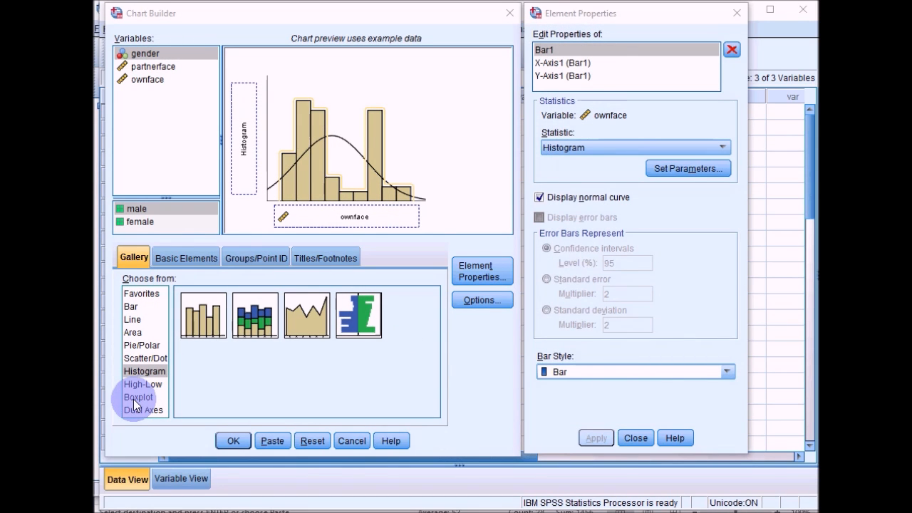
click(138, 396)
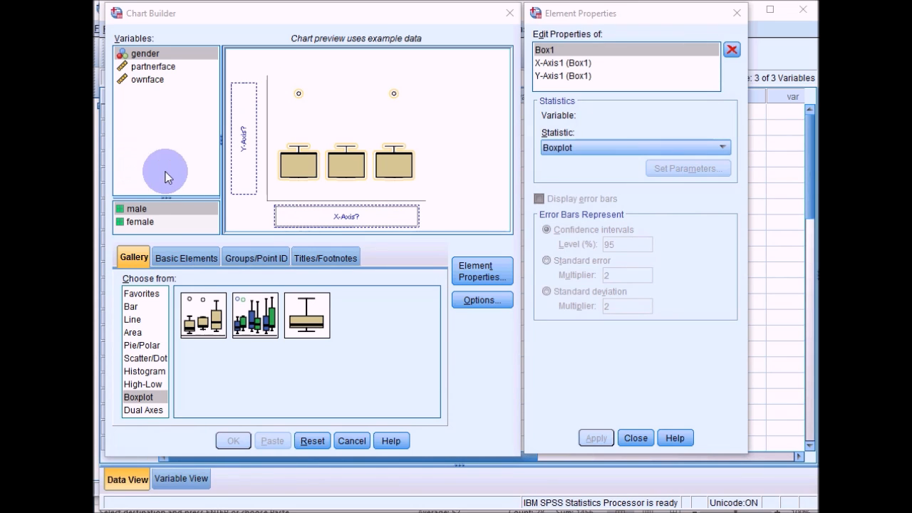
mouse_move(125, 158)
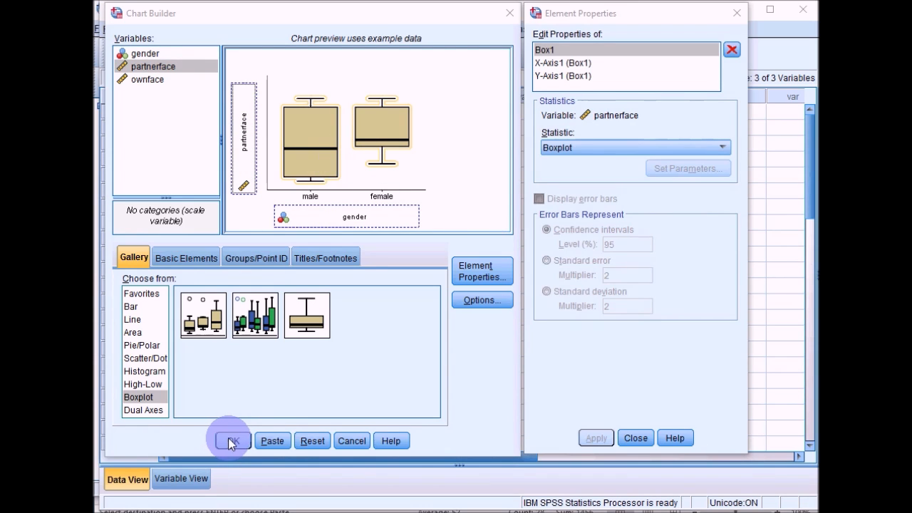
click(230, 440)
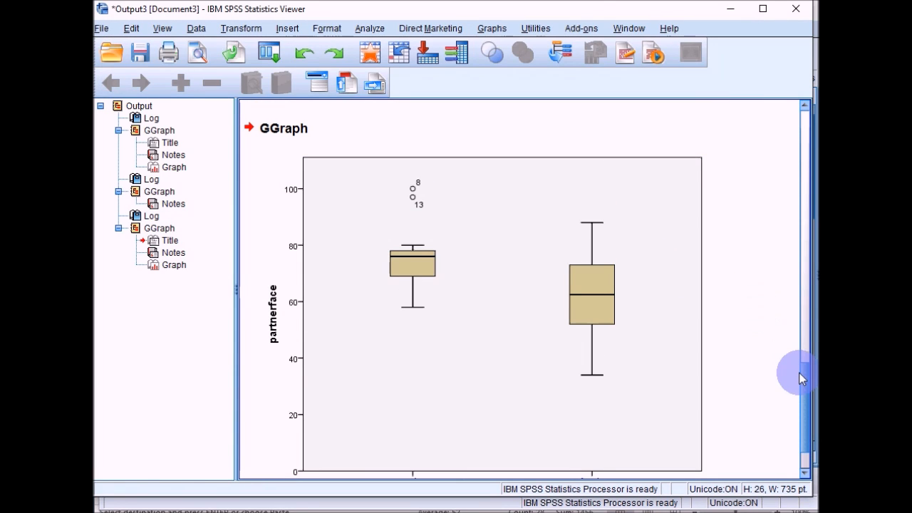
Step: Scroll through the partnerface-by-gender boxplot showing male outliers at cases 8 and 13
scroll(down, 3)
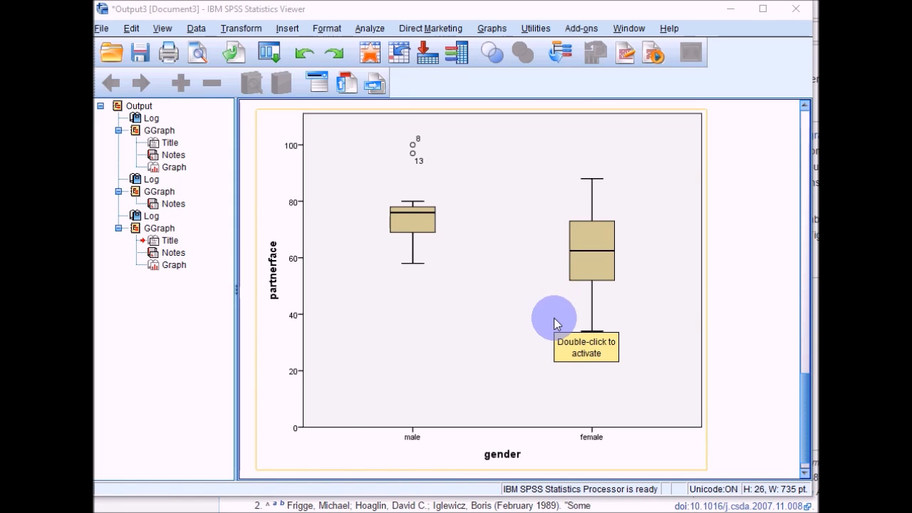
mouse_move(385, 233)
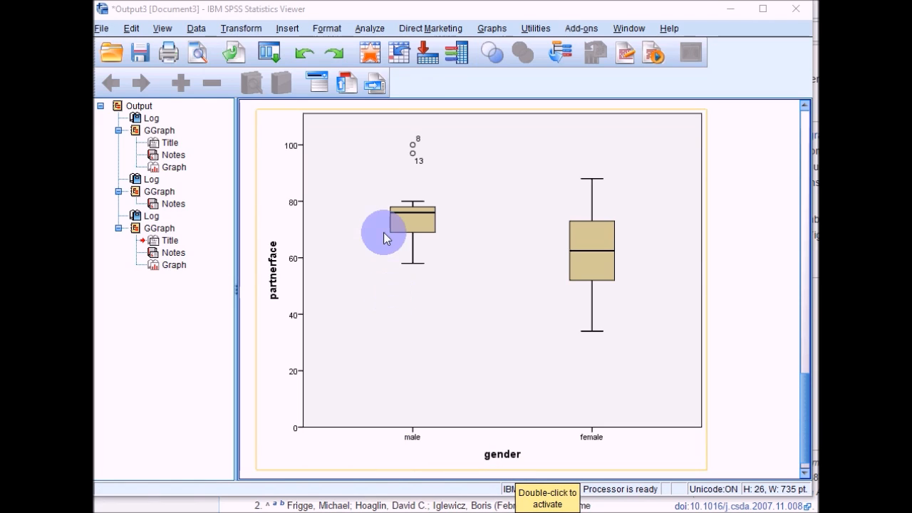
mouse_move(581, 256)
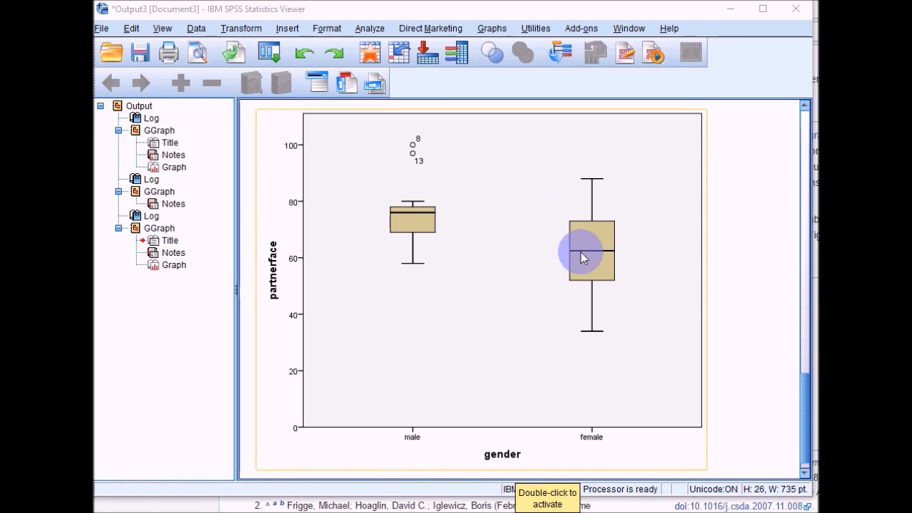
mouse_move(569, 231)
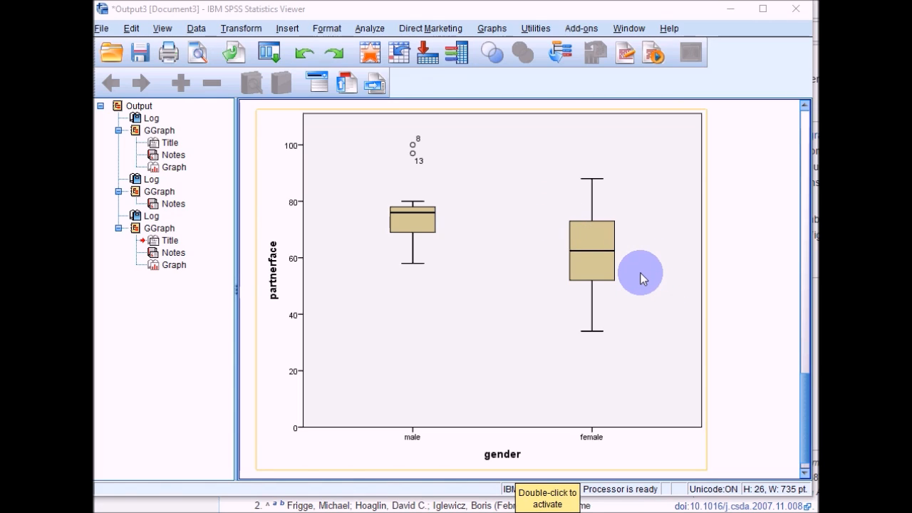
mouse_move(620, 283)
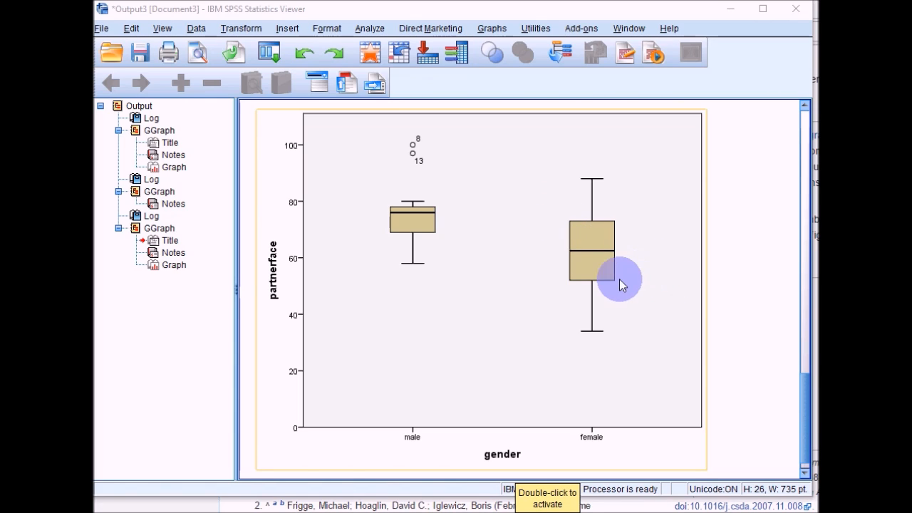
mouse_move(570, 256)
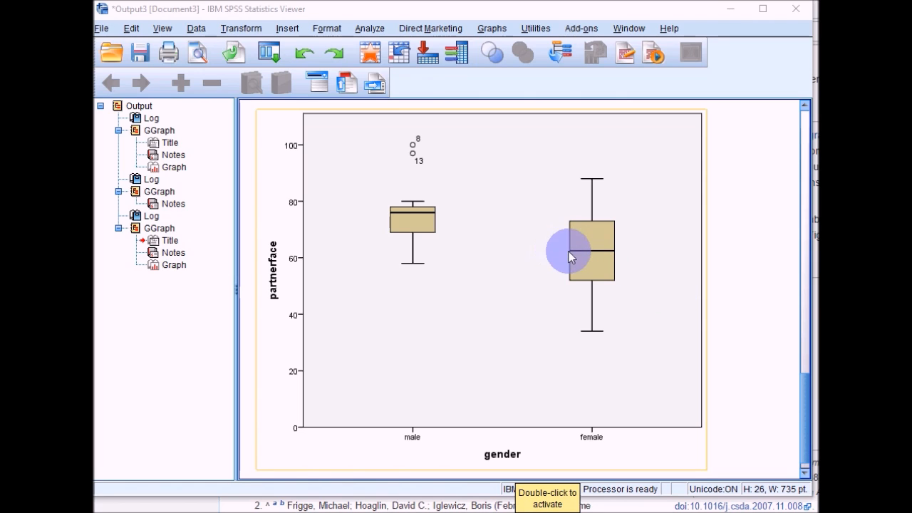
mouse_move(573, 278)
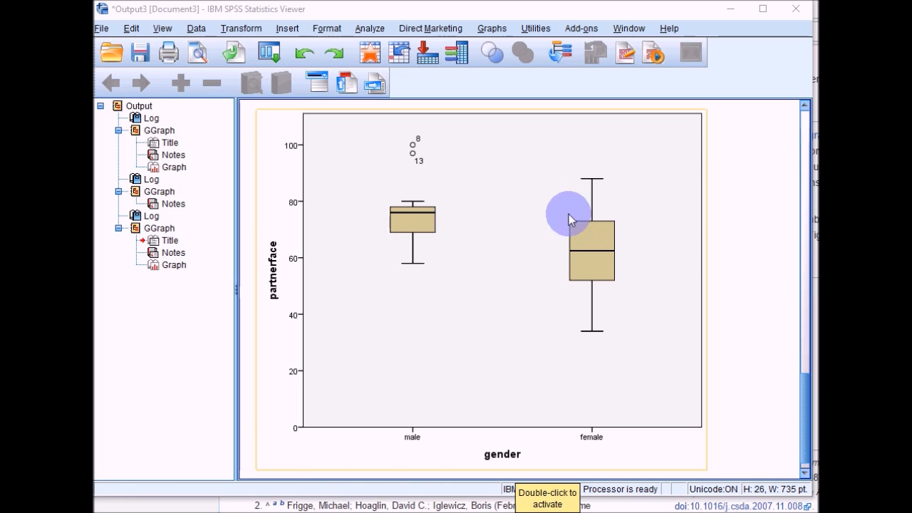
mouse_move(581, 231)
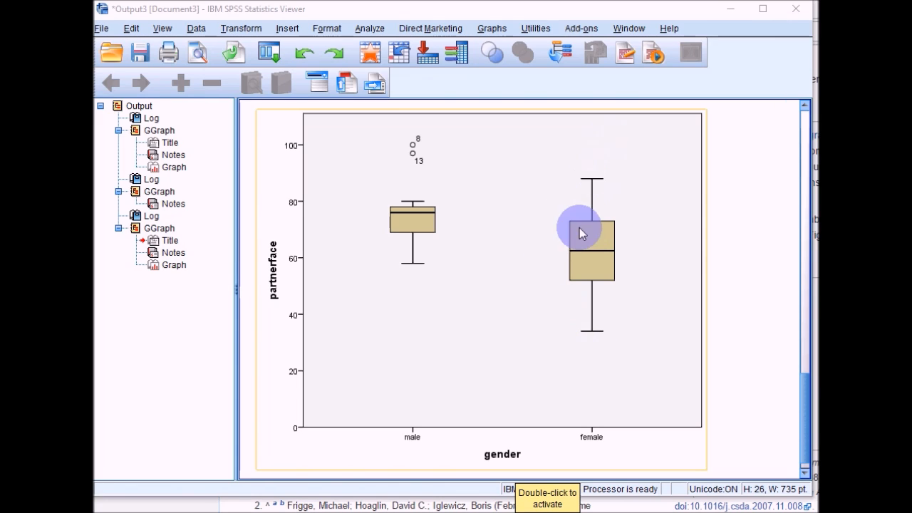
mouse_move(577, 410)
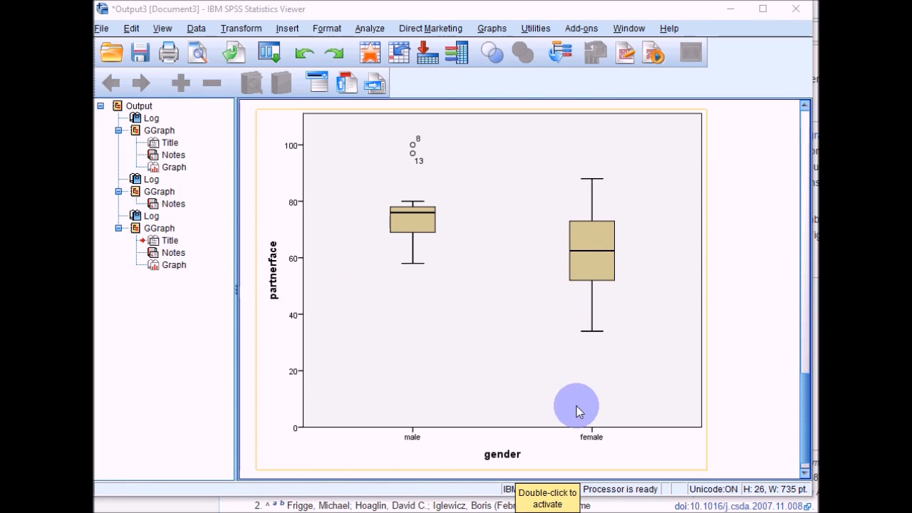
mouse_move(439, 317)
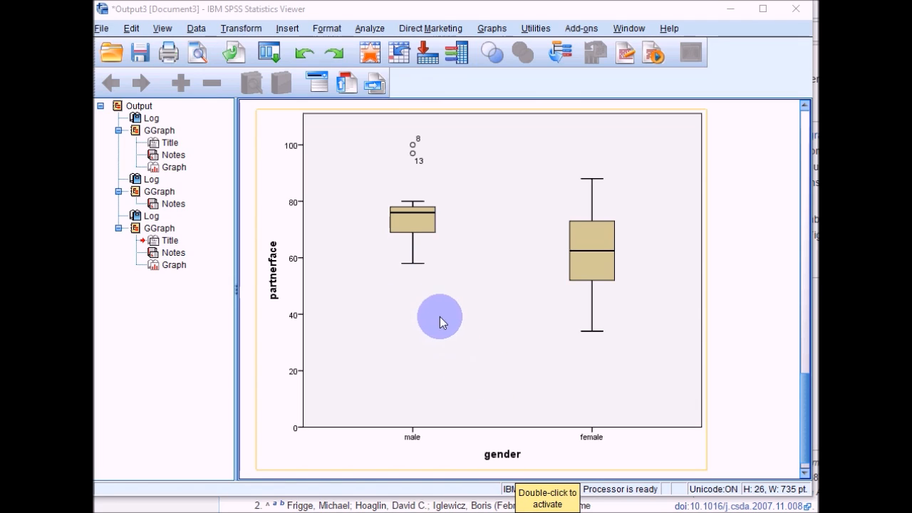
mouse_move(458, 316)
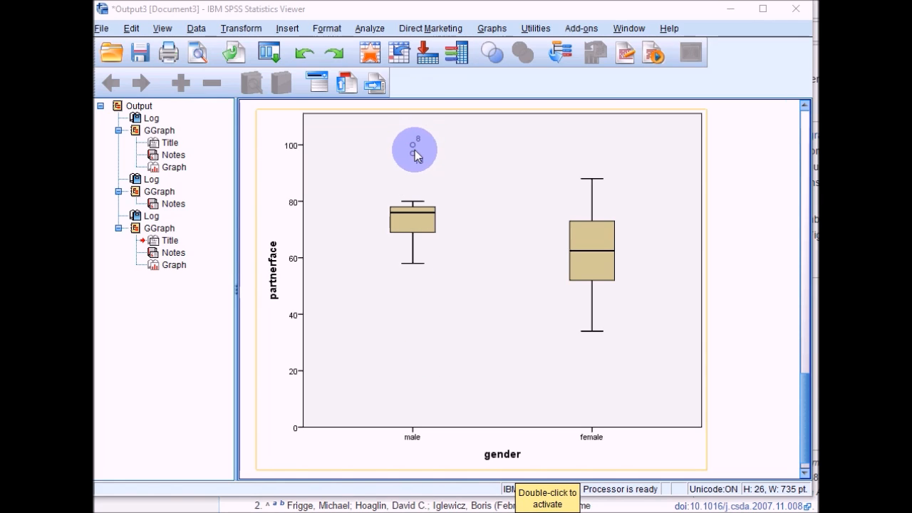
mouse_move(422, 166)
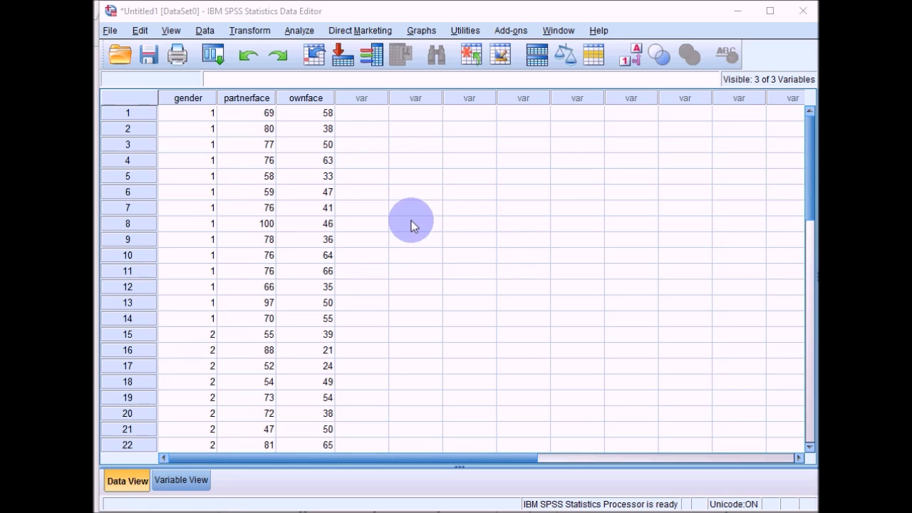
Step: In Explore, list partnerface and ownface as dependents and gender as the factor
click(300, 30)
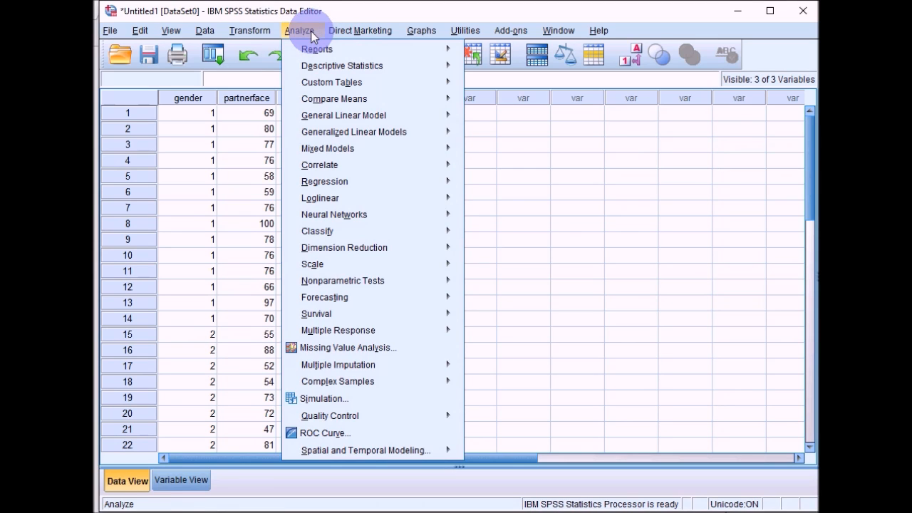
mouse_move(341, 66)
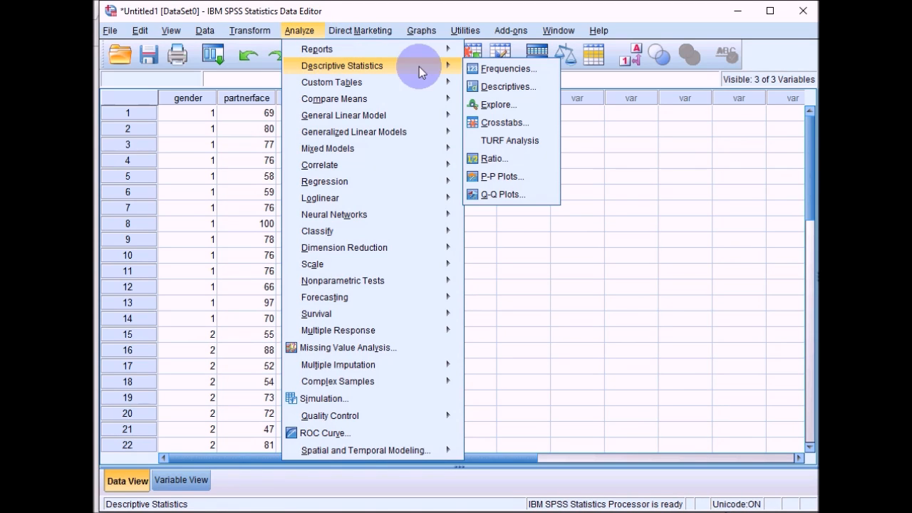
mouse_move(499, 104)
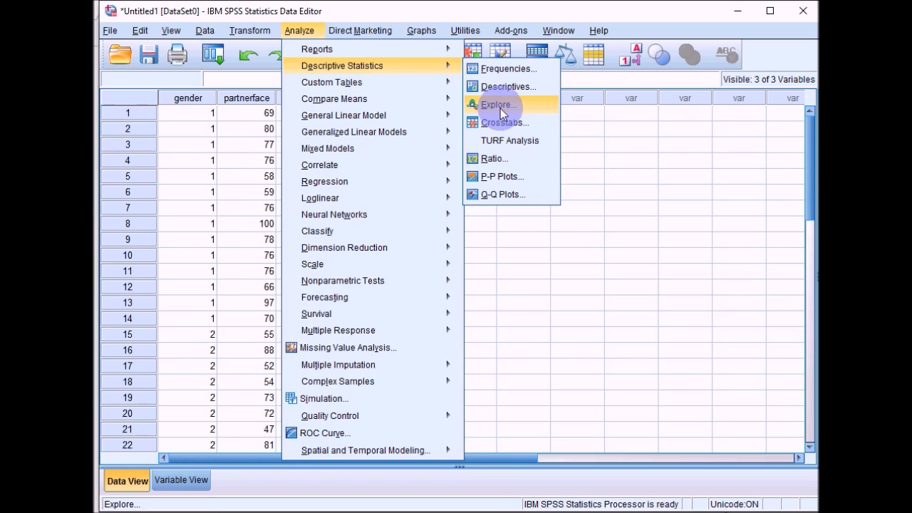
click(499, 104)
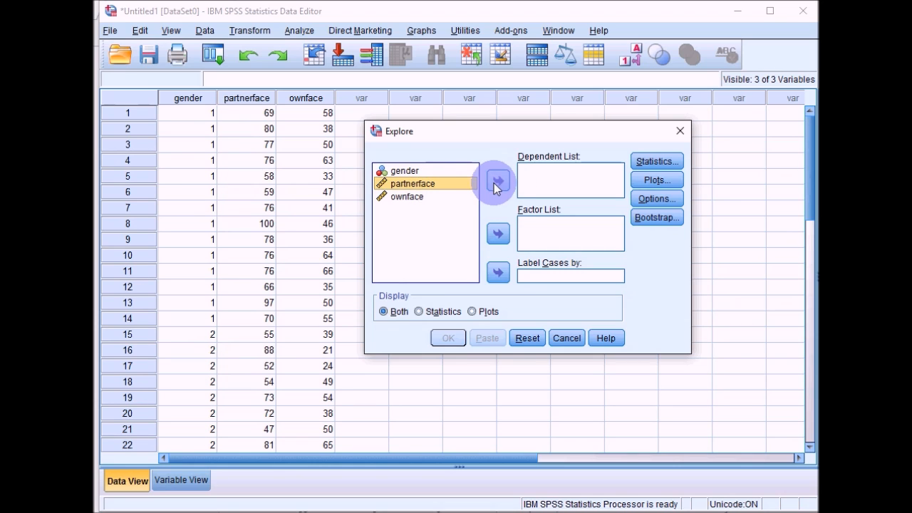
click(497, 180)
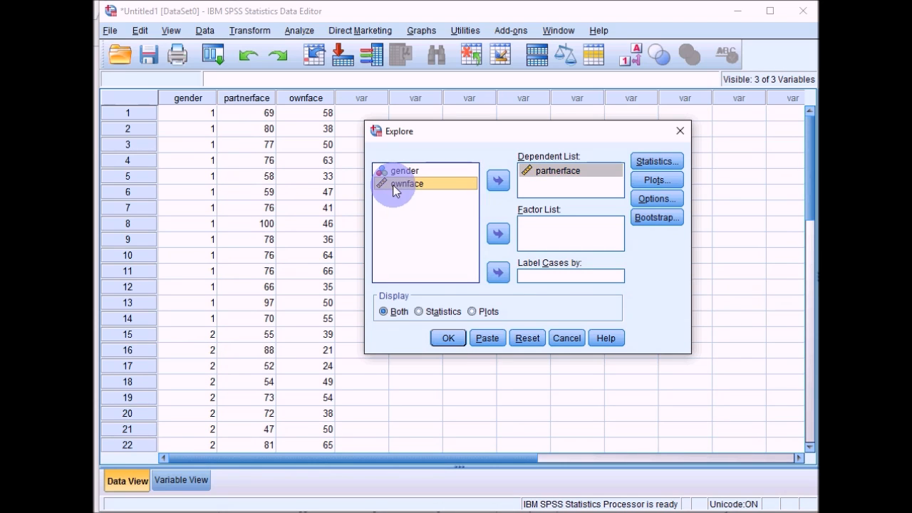
click(497, 179)
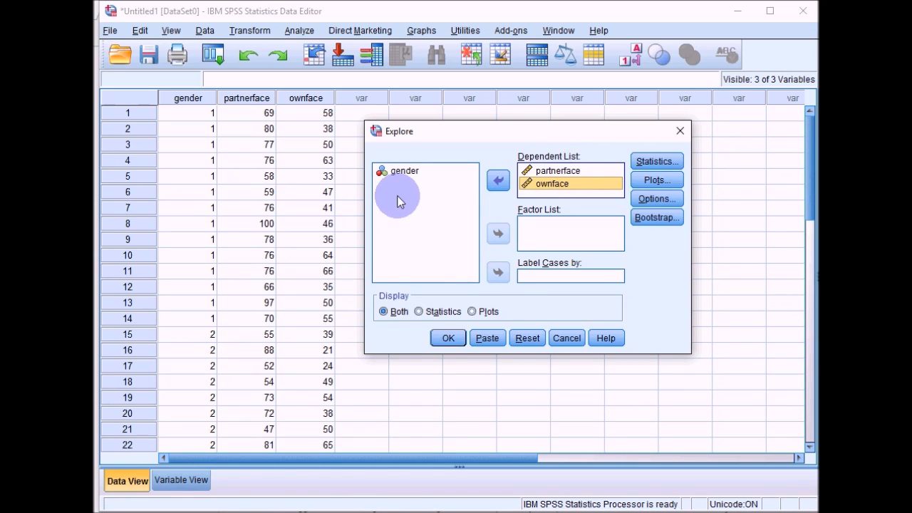
click(404, 171)
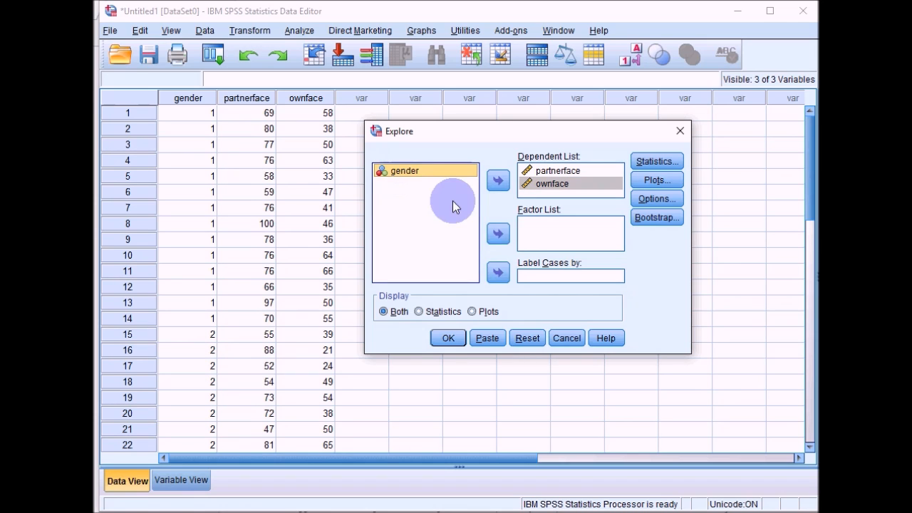
click(498, 234)
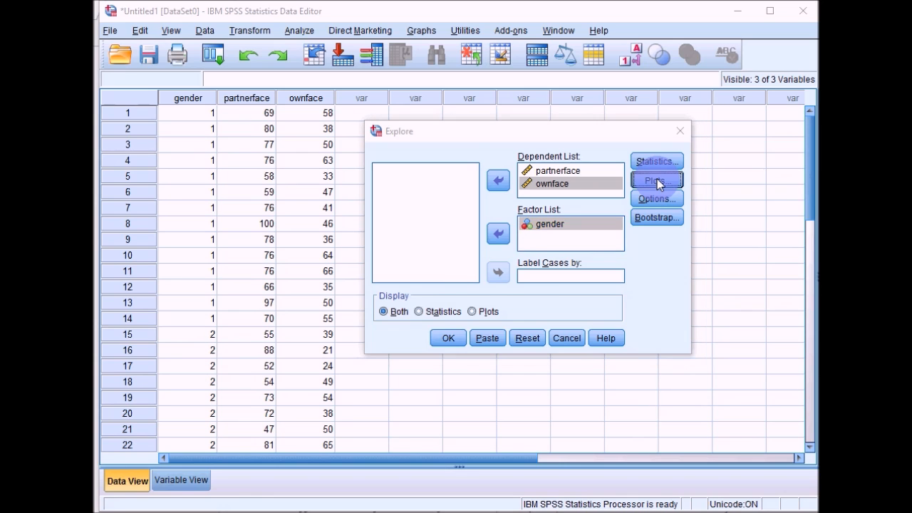
Step: Request 'Normality plots with tests' in the Explore plot options
click(655, 179)
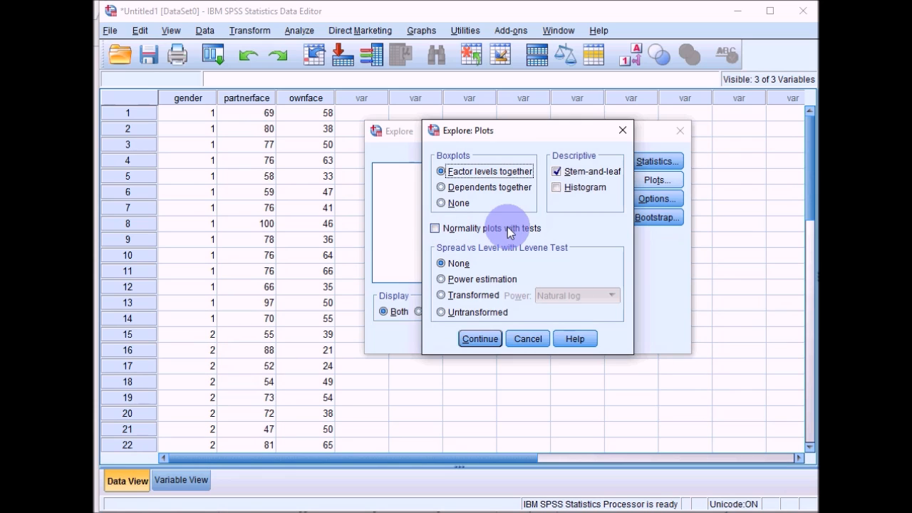
click(434, 228)
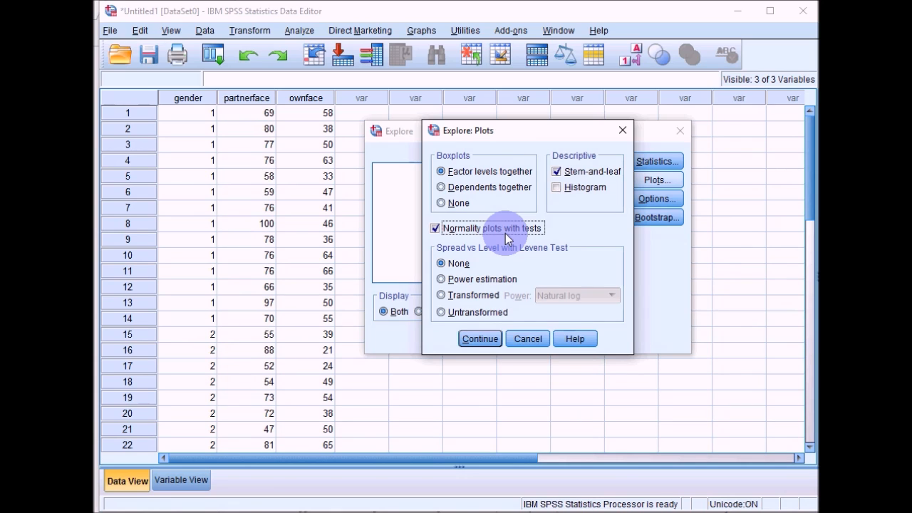
mouse_move(478, 255)
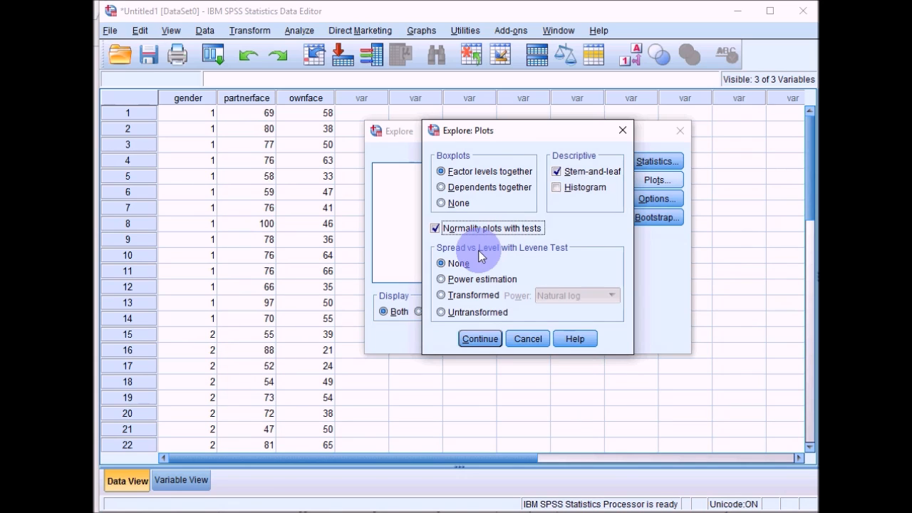
click(479, 340)
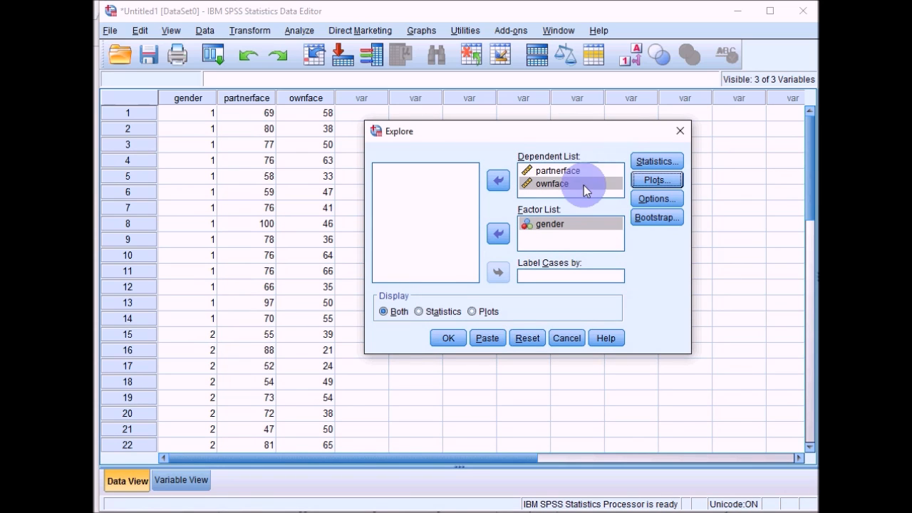
Step: Run Explore and review case summaries, descriptives and stem-and-leaf plots by gender
click(447, 338)
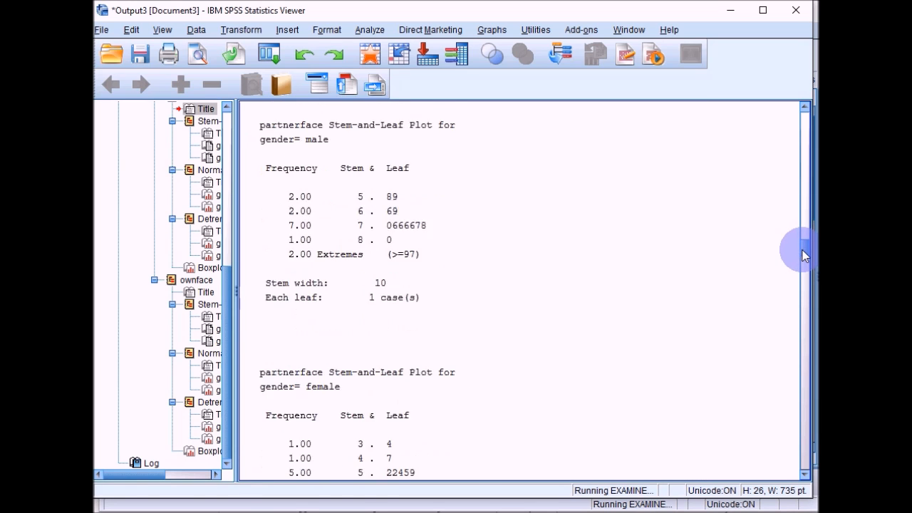
scroll(down, 3)
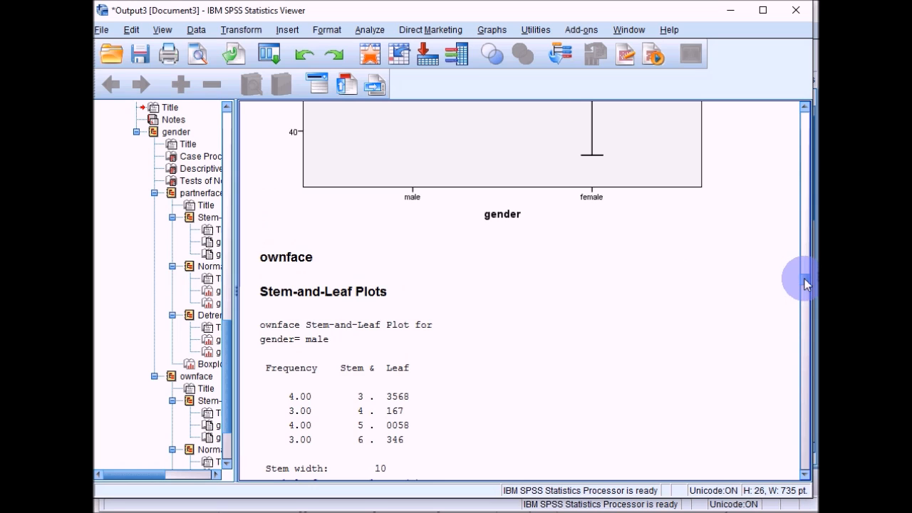
scroll(down, 3)
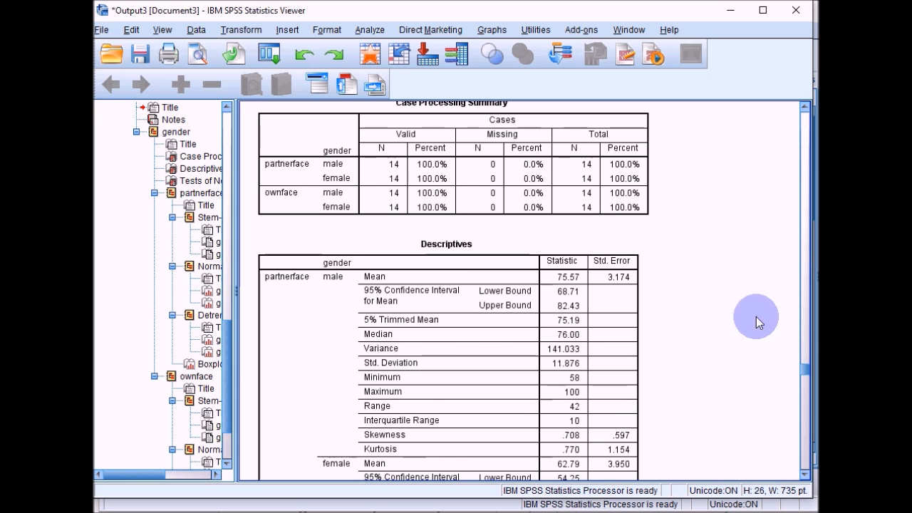
click(487, 359)
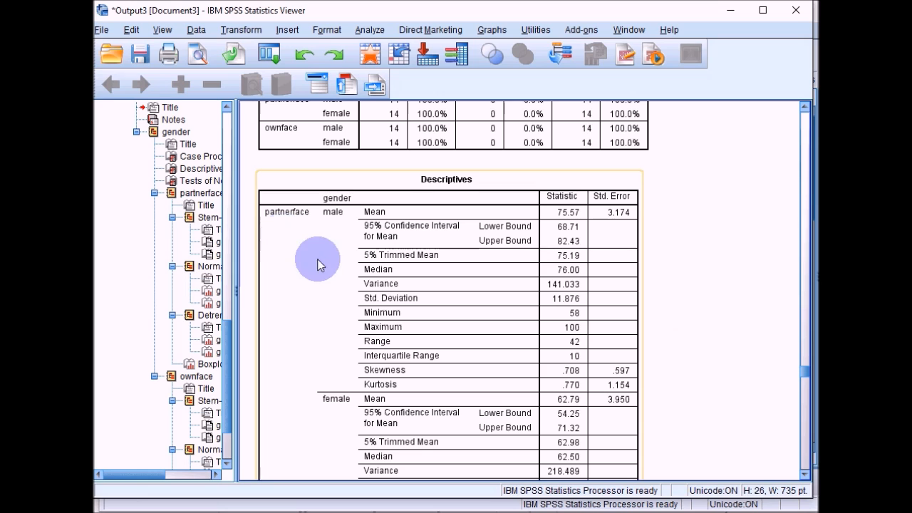
mouse_move(331, 376)
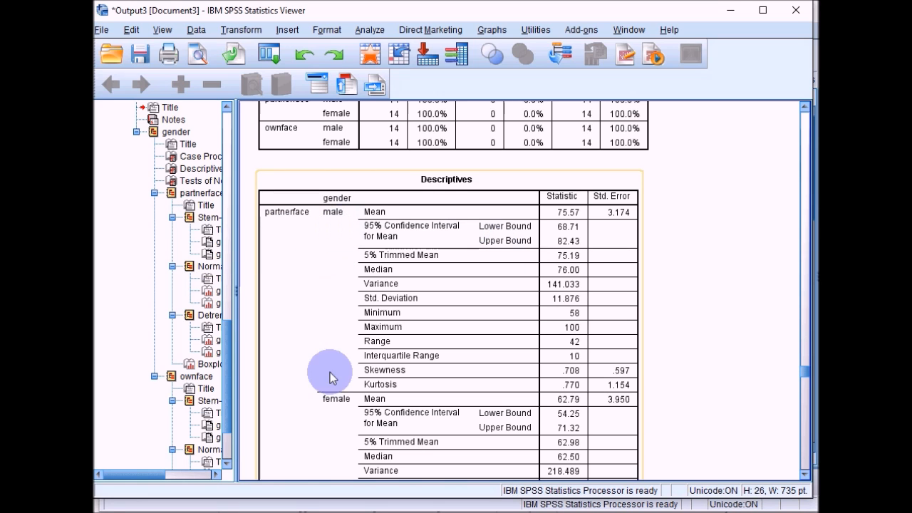
mouse_move(676, 290)
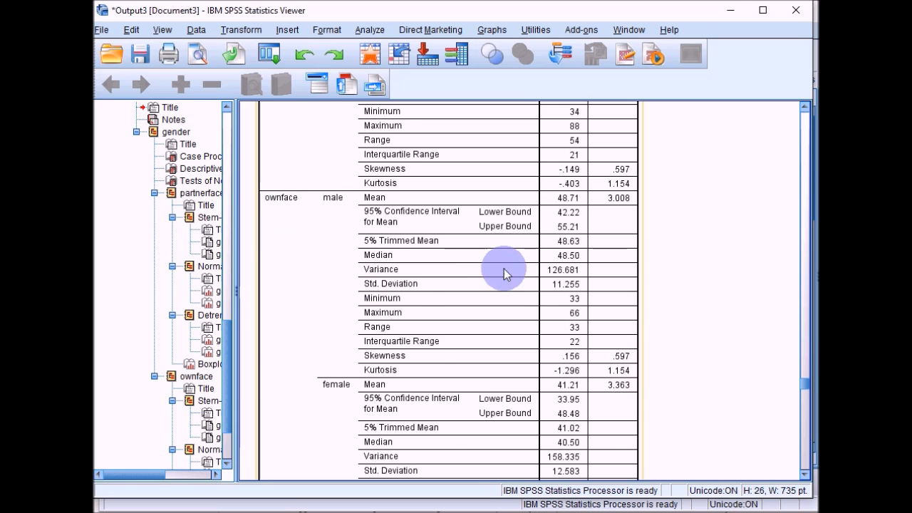
scroll(down, 3)
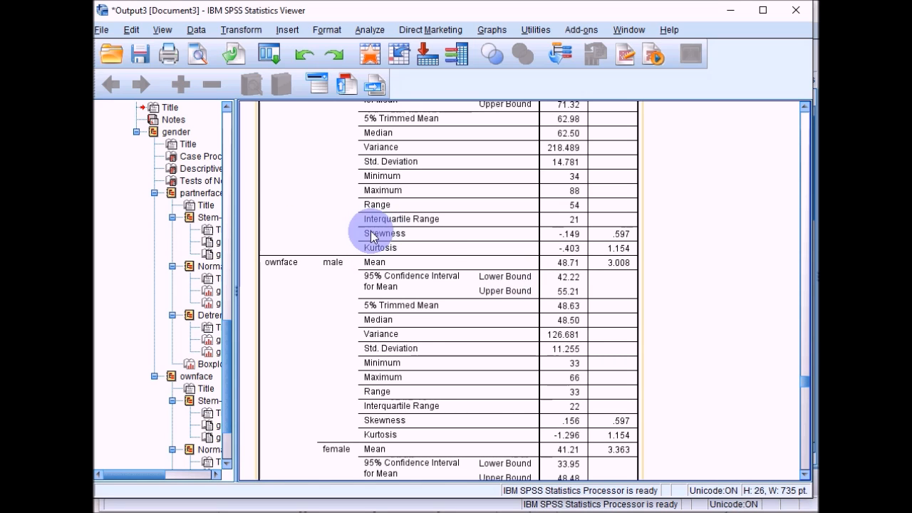
mouse_move(676, 298)
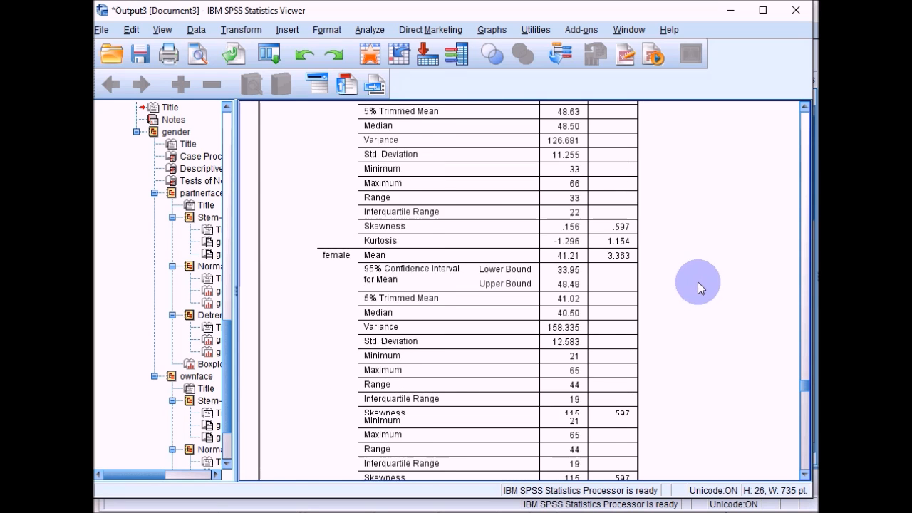
scroll(down, 3)
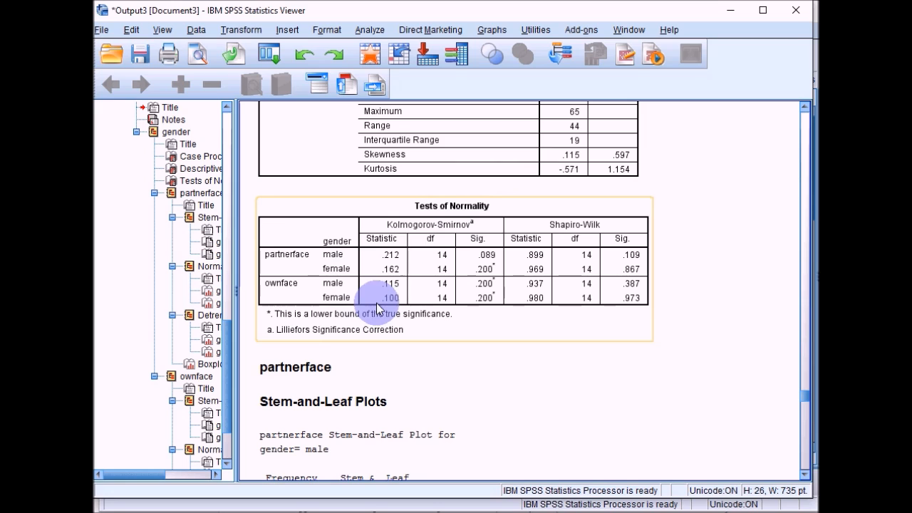
mouse_move(434, 245)
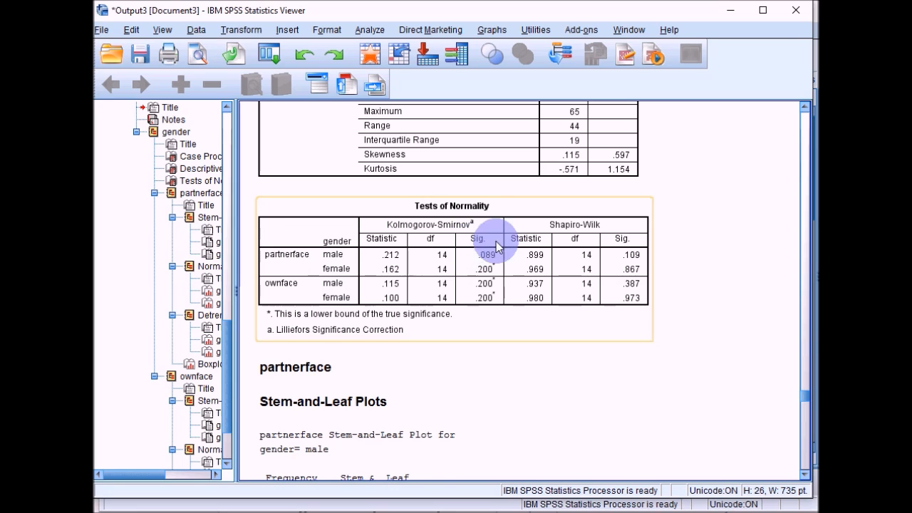
mouse_move(493, 262)
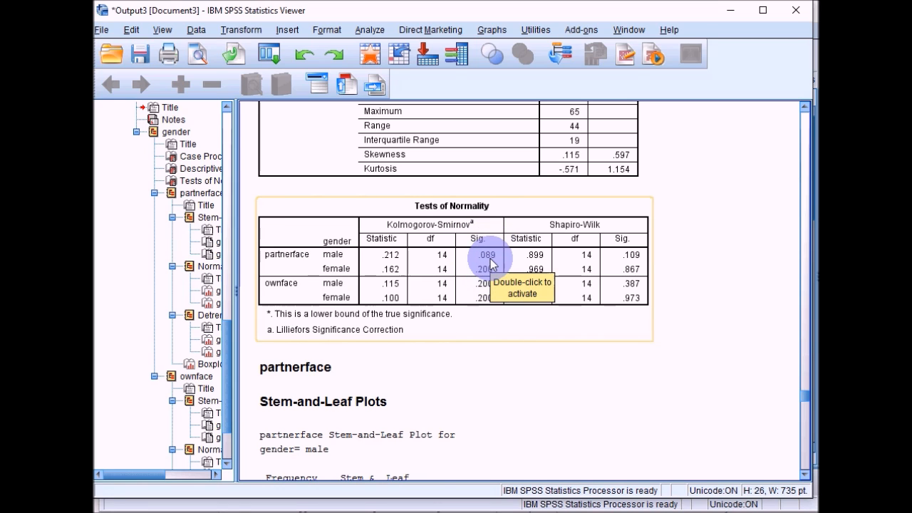
mouse_move(535, 335)
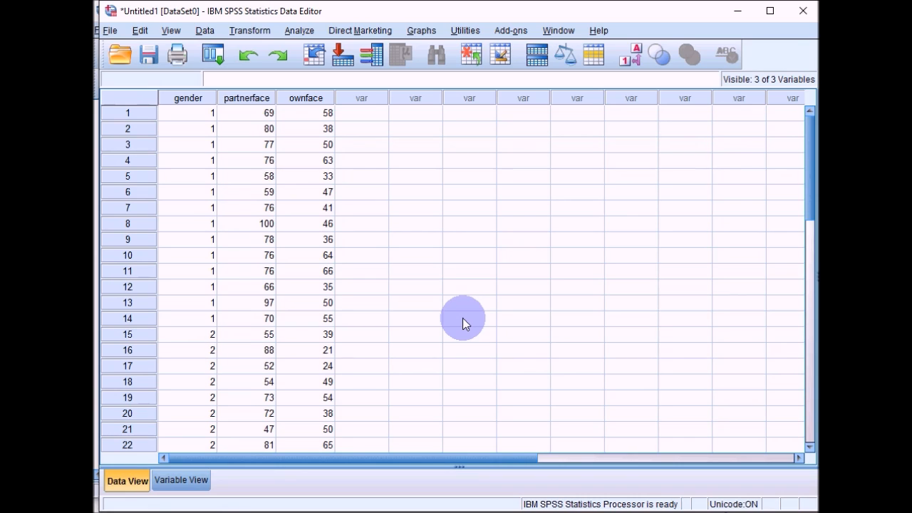
mouse_move(425, 196)
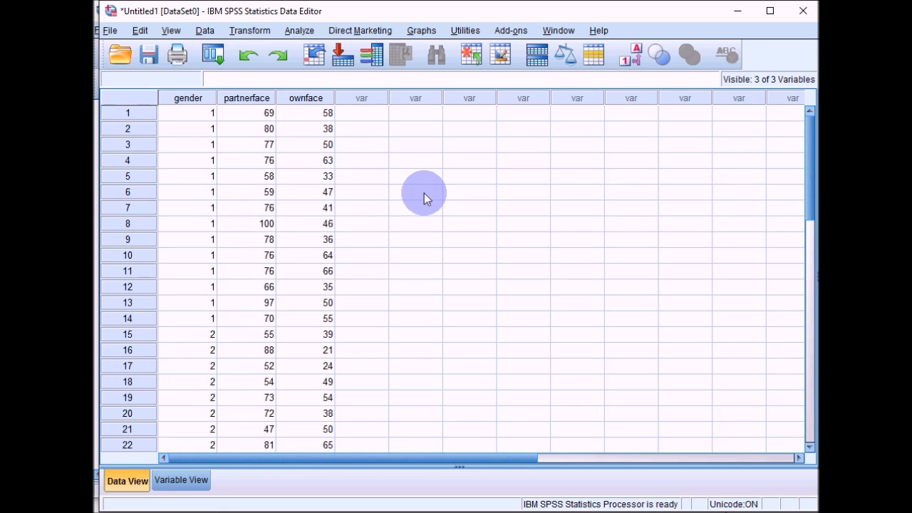
mouse_move(391, 207)
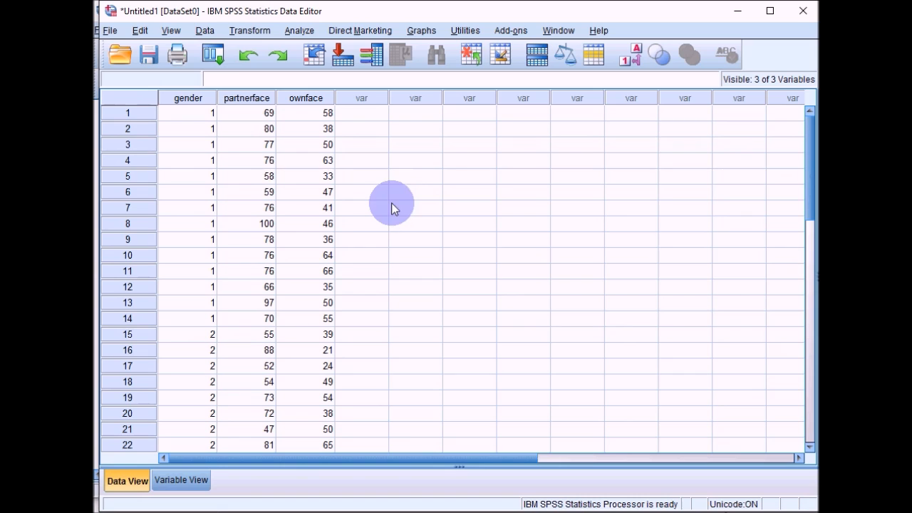
mouse_move(424, 30)
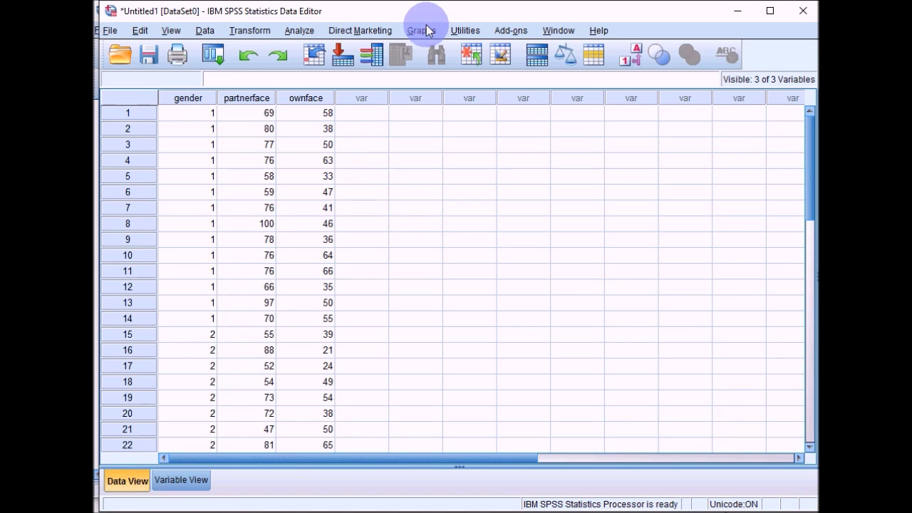
Step: Back on the data grid, browse the Graphs menu and then the Analyze menu
click(420, 29)
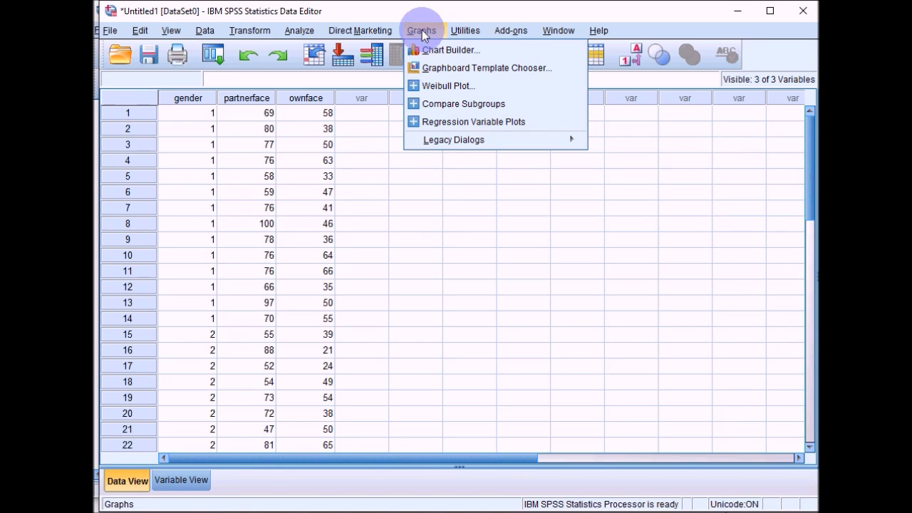
mouse_move(450, 50)
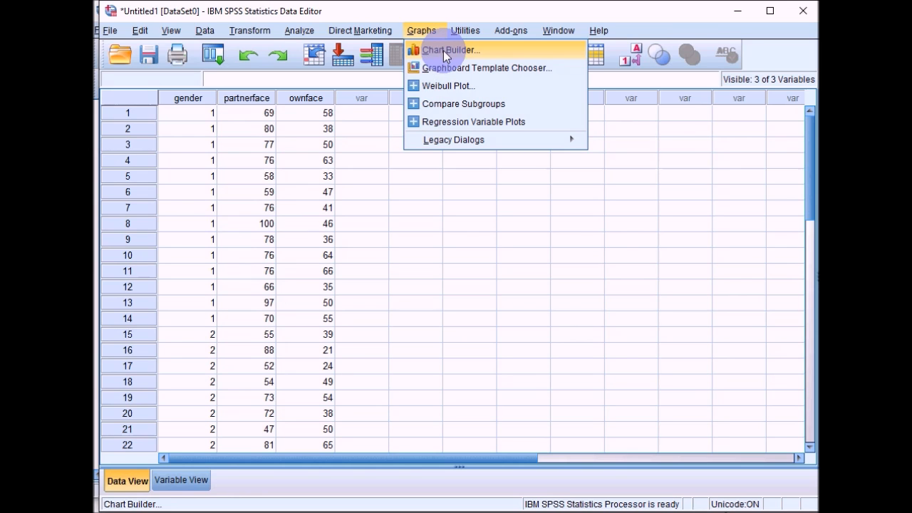
click(299, 30)
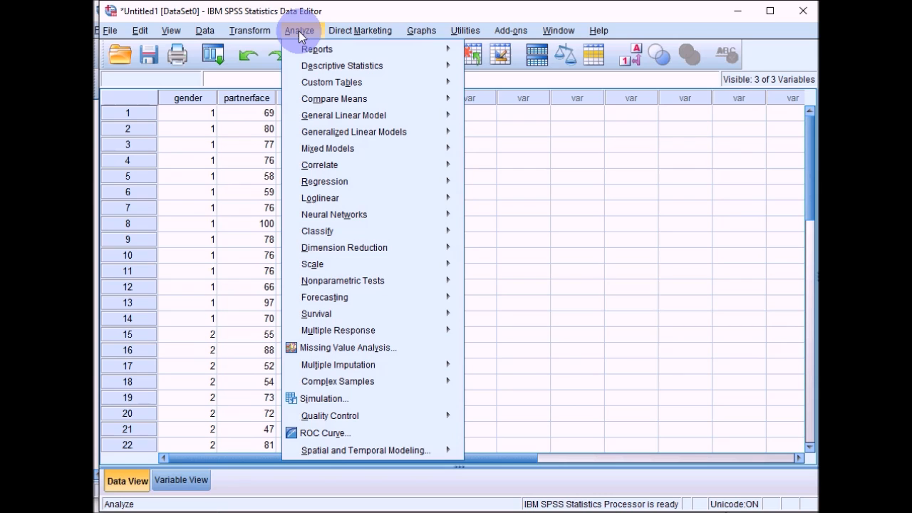
mouse_move(302, 36)
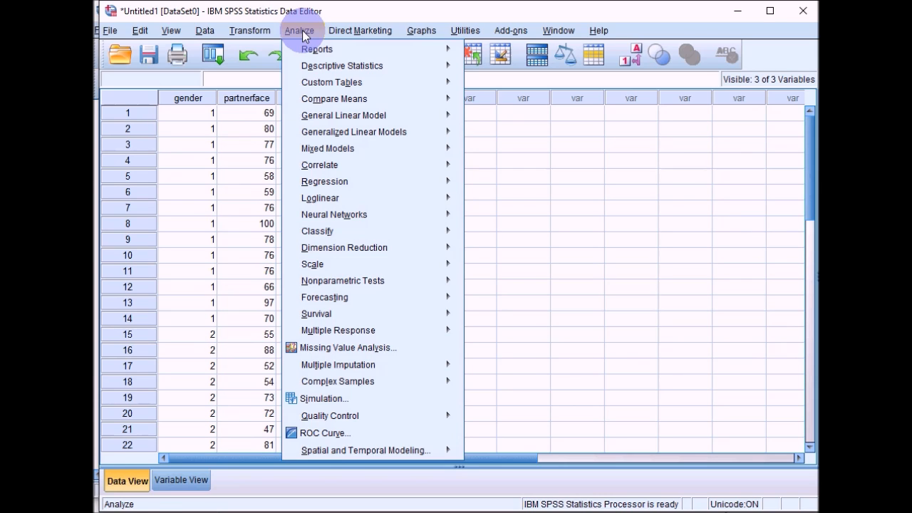